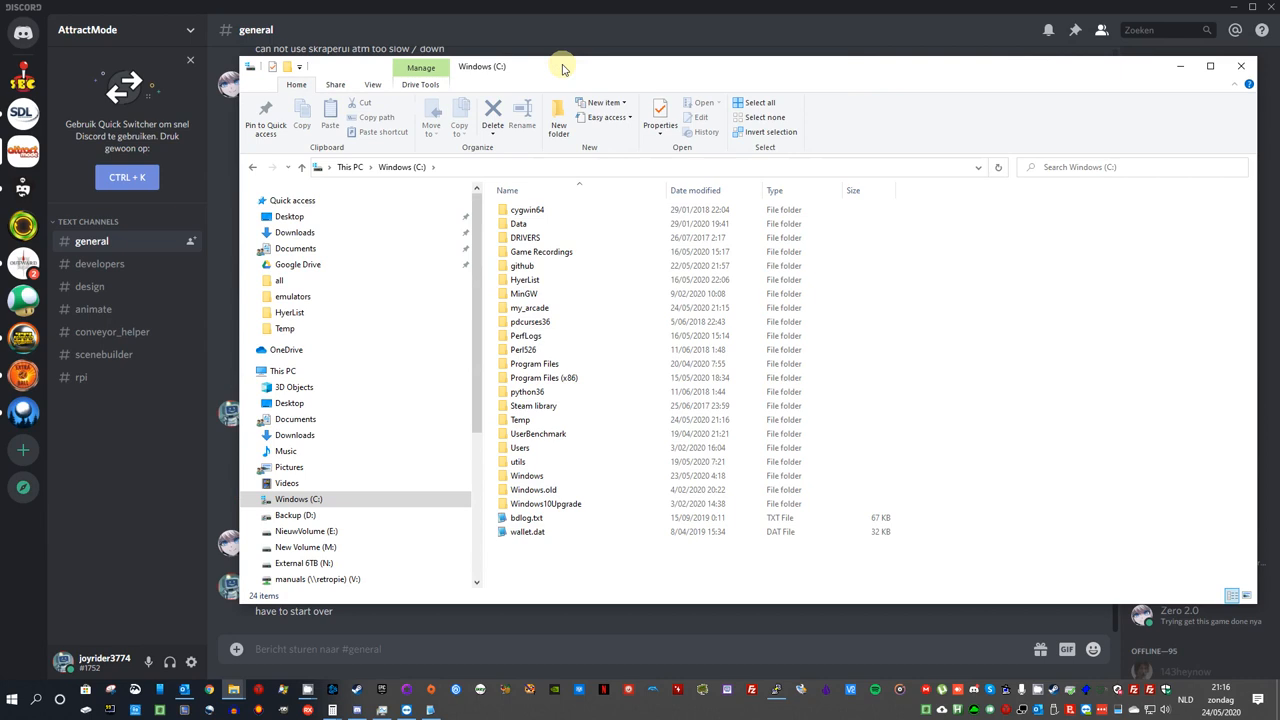
mouse_move(529, 308)
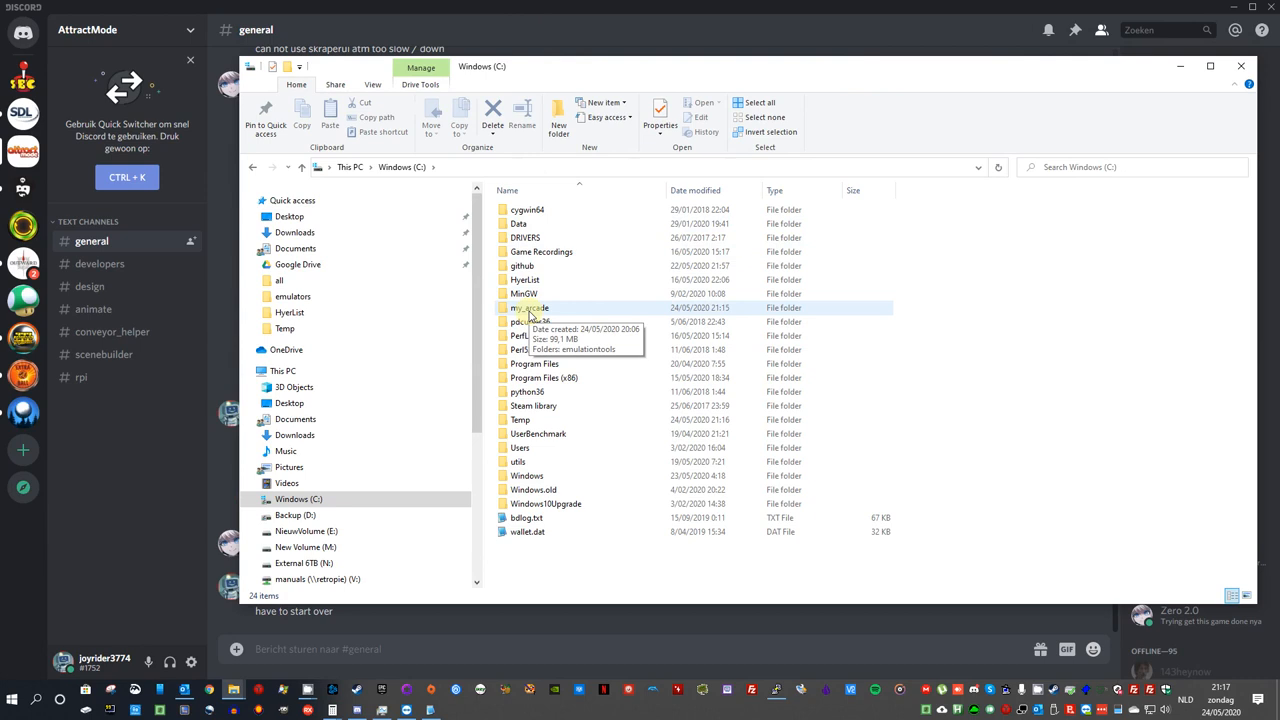
Step: Open the my_arcade folder under Windows (C:) in File Explorer
double_click(528, 307)
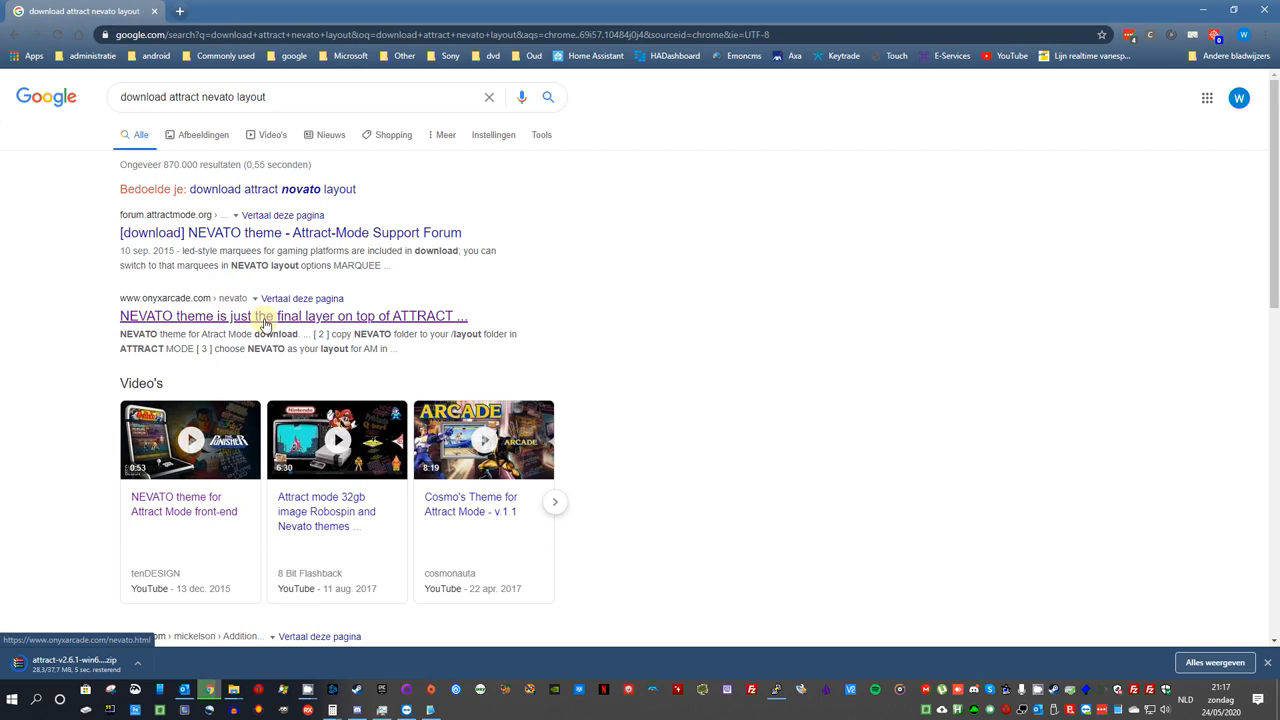
Step: Download the Nevato theme and Skraper from skraper.net, then search Google for 'download mame'
left_click(293, 316)
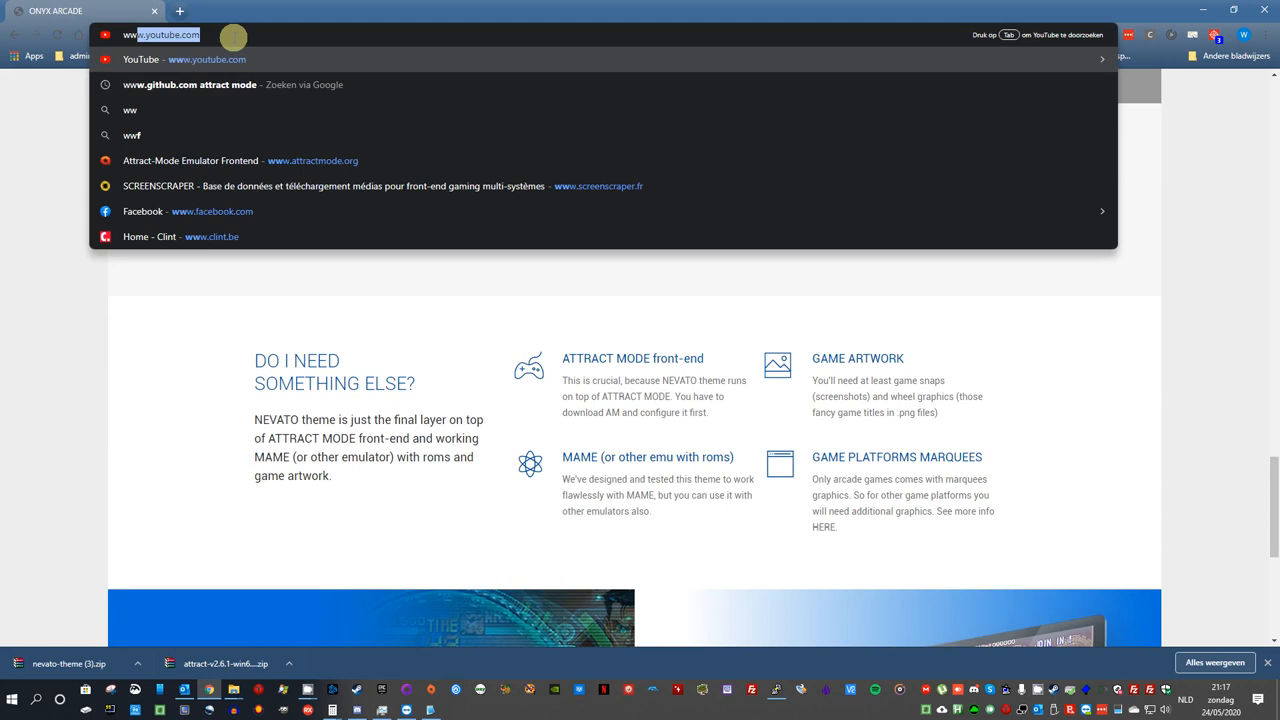
type("www.skraper.net")
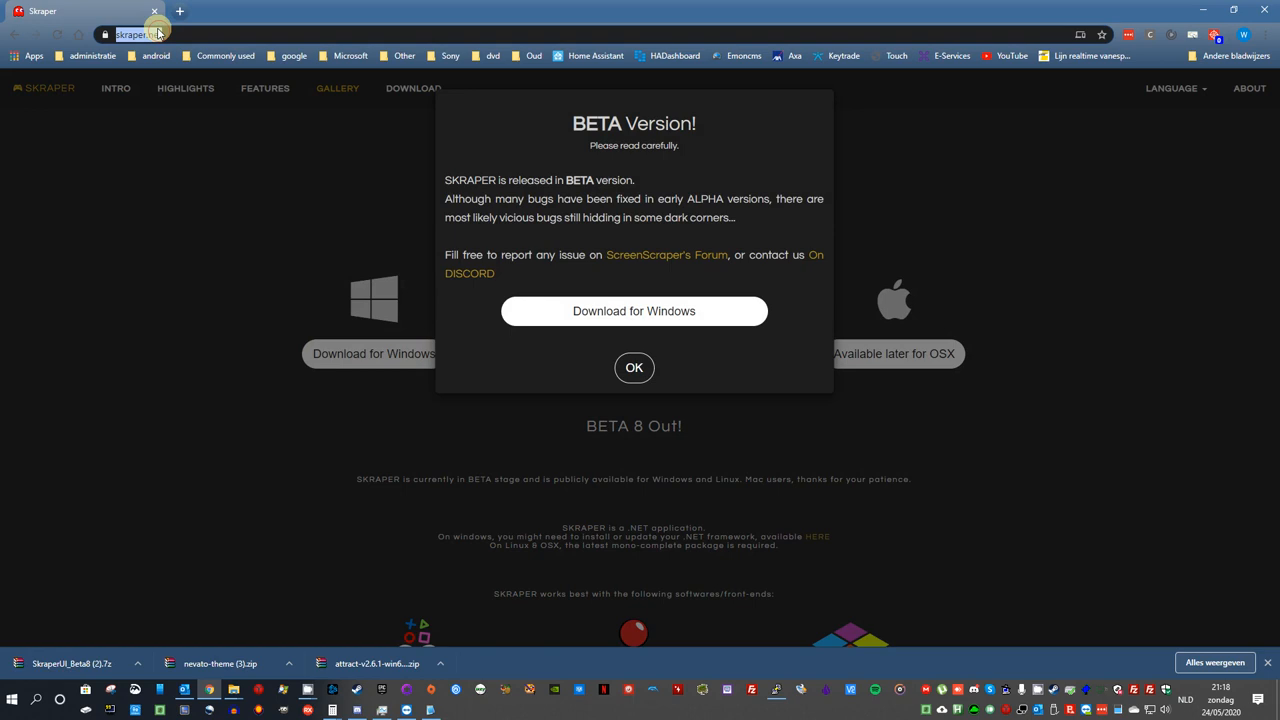
type("download mame")
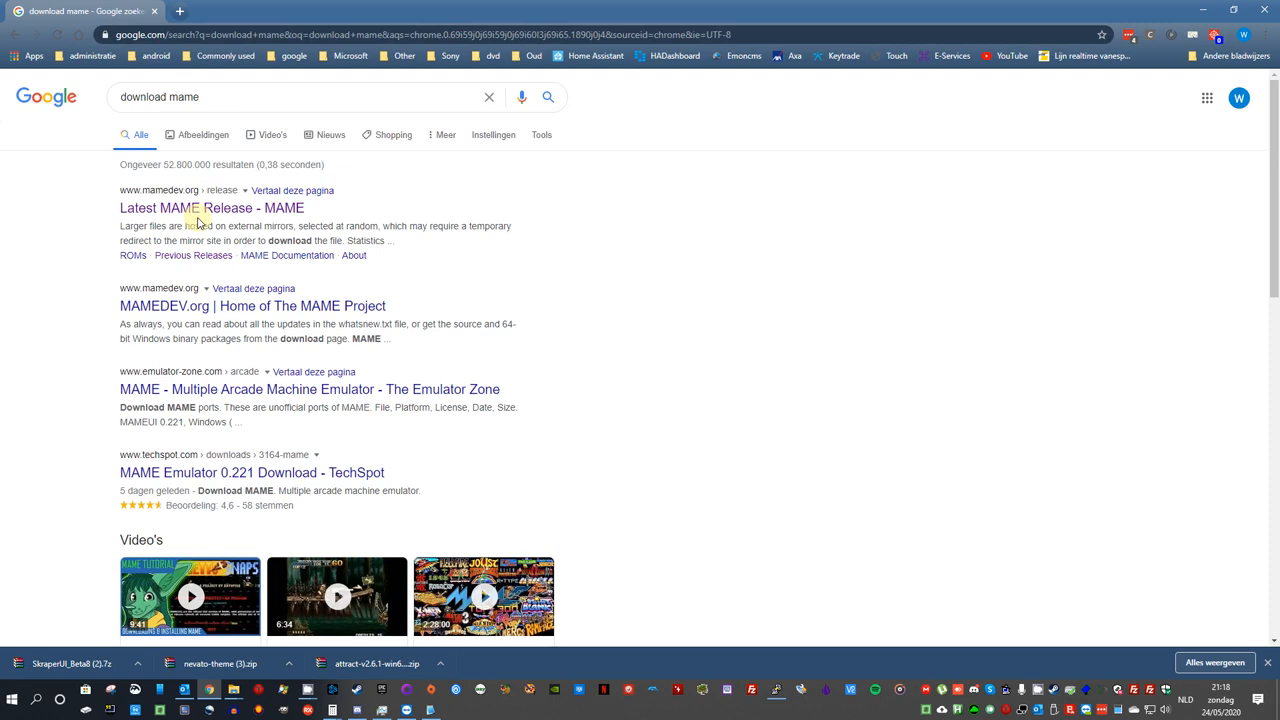
Step: Get the latest MAME release and extract Attract-Mode into C:\my_arcade\attract
left_click(211, 207)
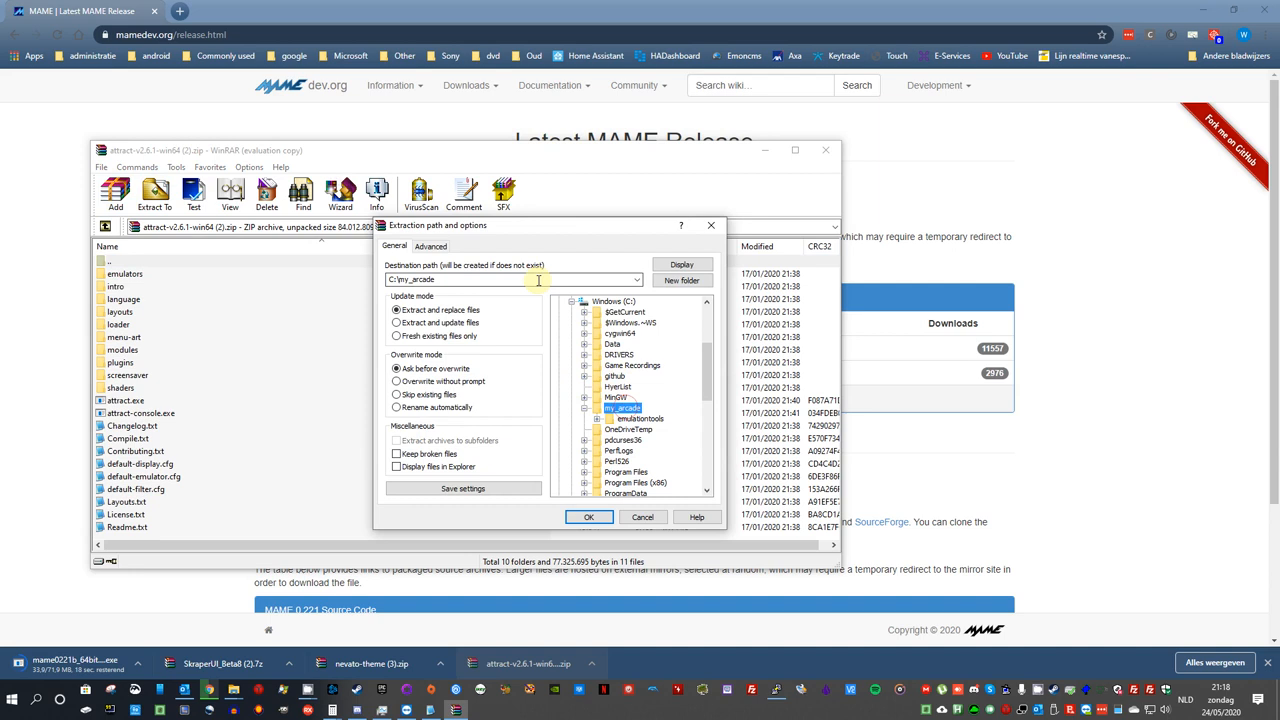
left_click(588, 517)
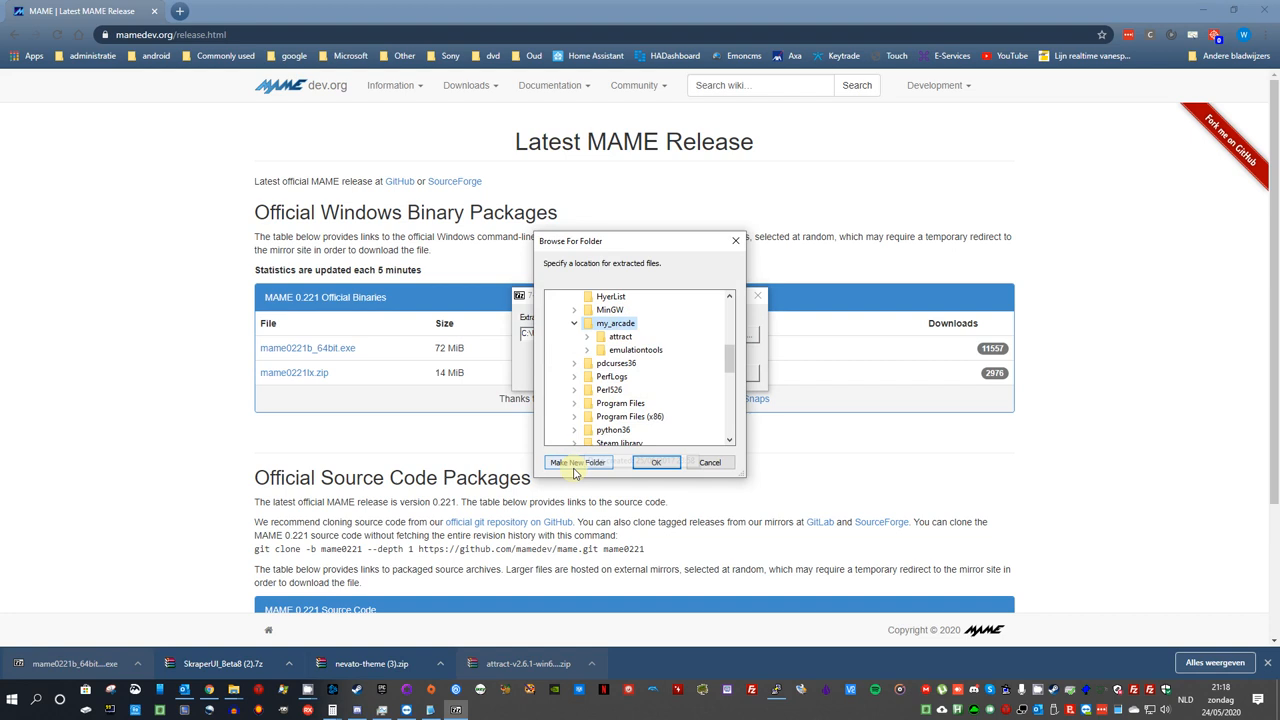
Step: Create emulators\mame folders under my_arcade and extract MAME into them
left_click(577, 462)
type("emulators")
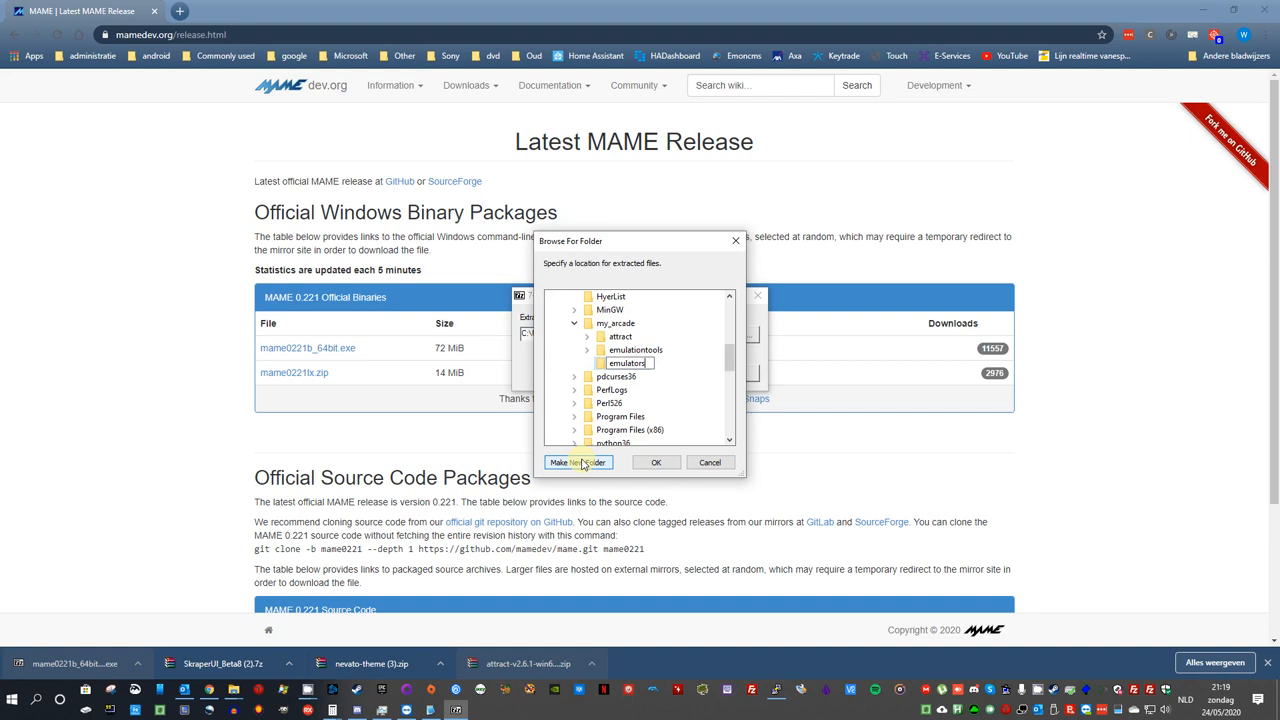
left_click(577, 462)
type("mame")
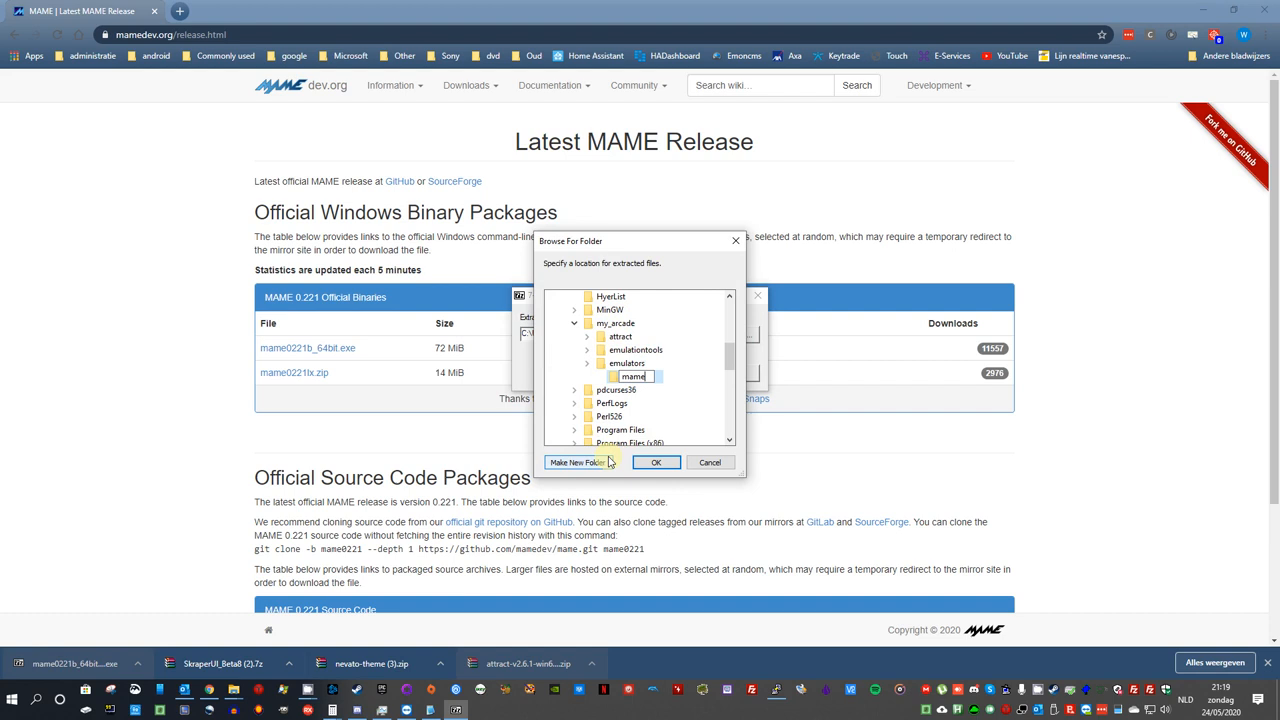
left_click(655, 462)
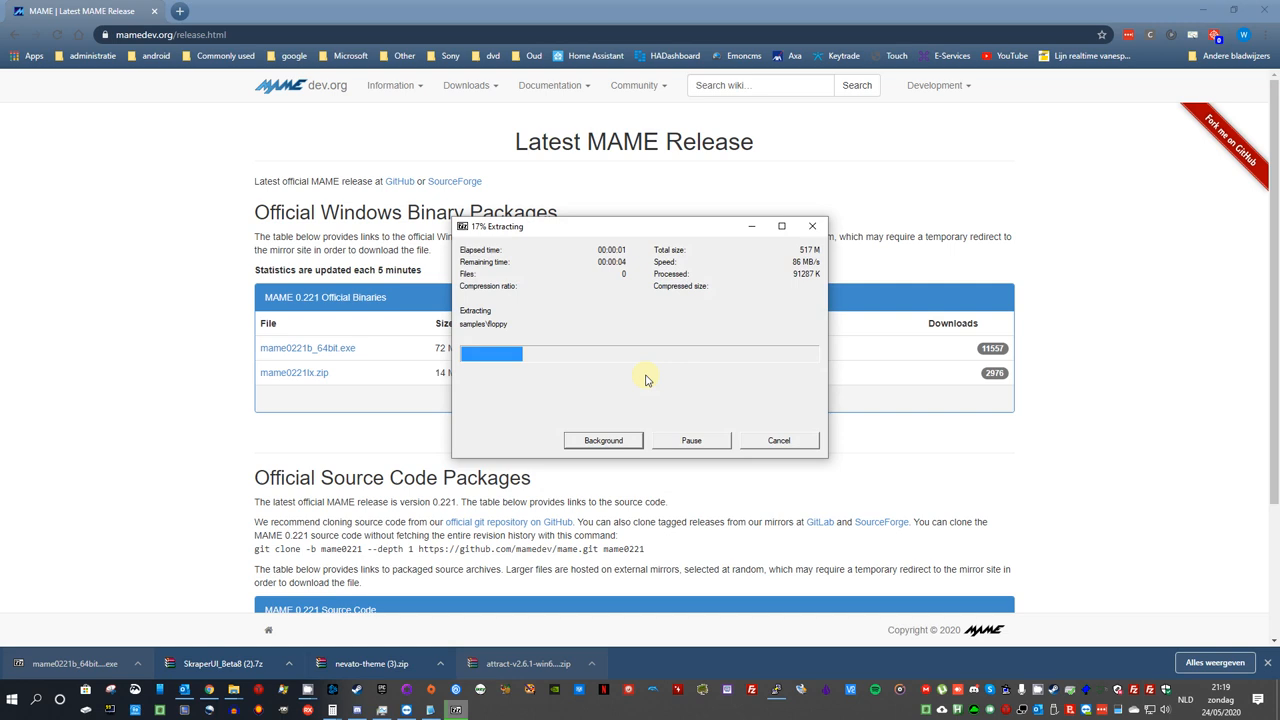
mouse_move(610, 336)
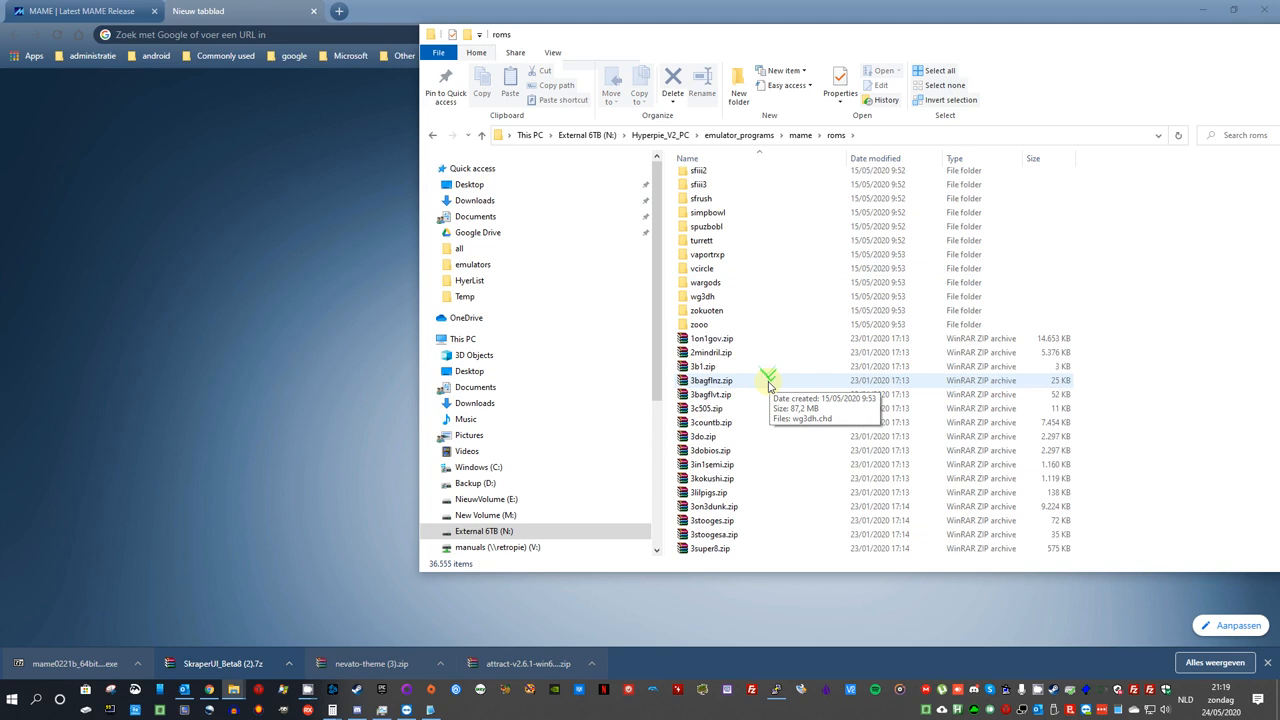
Step: Browse the MAME roms collection on External 6TB (N:), then go to C:\my_arcade
scroll("down", 3)
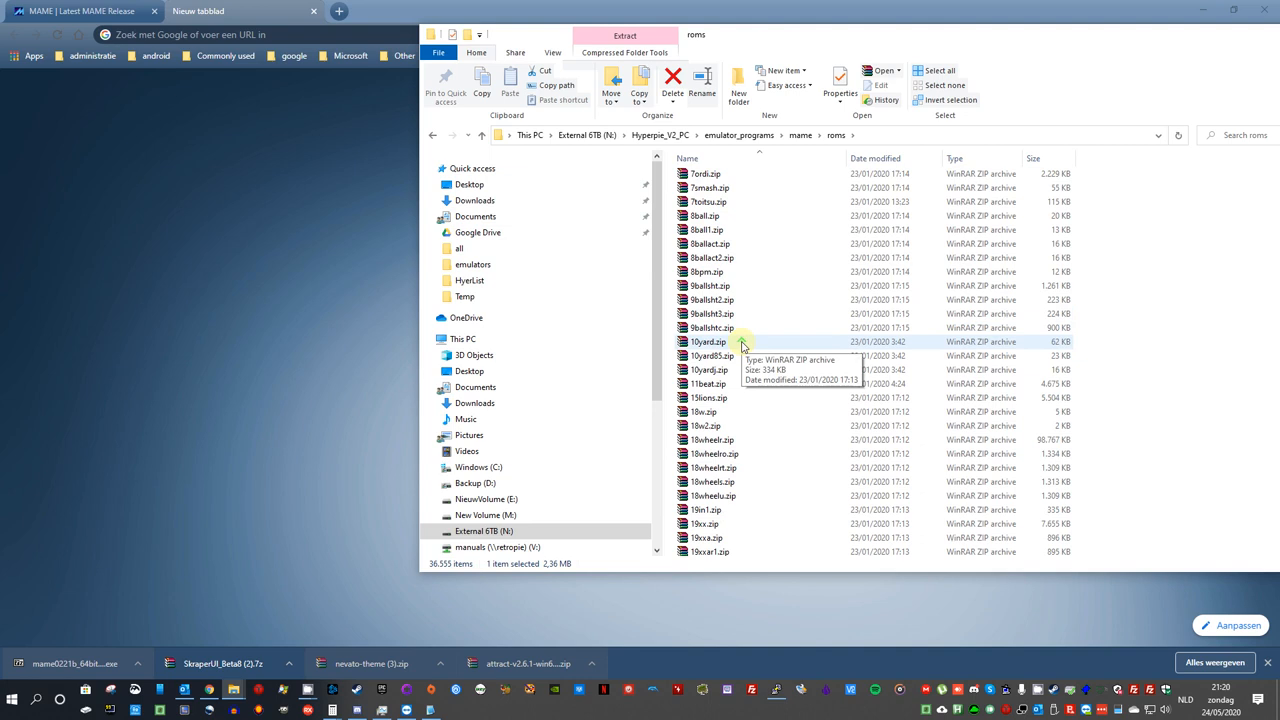
scroll("down", 3)
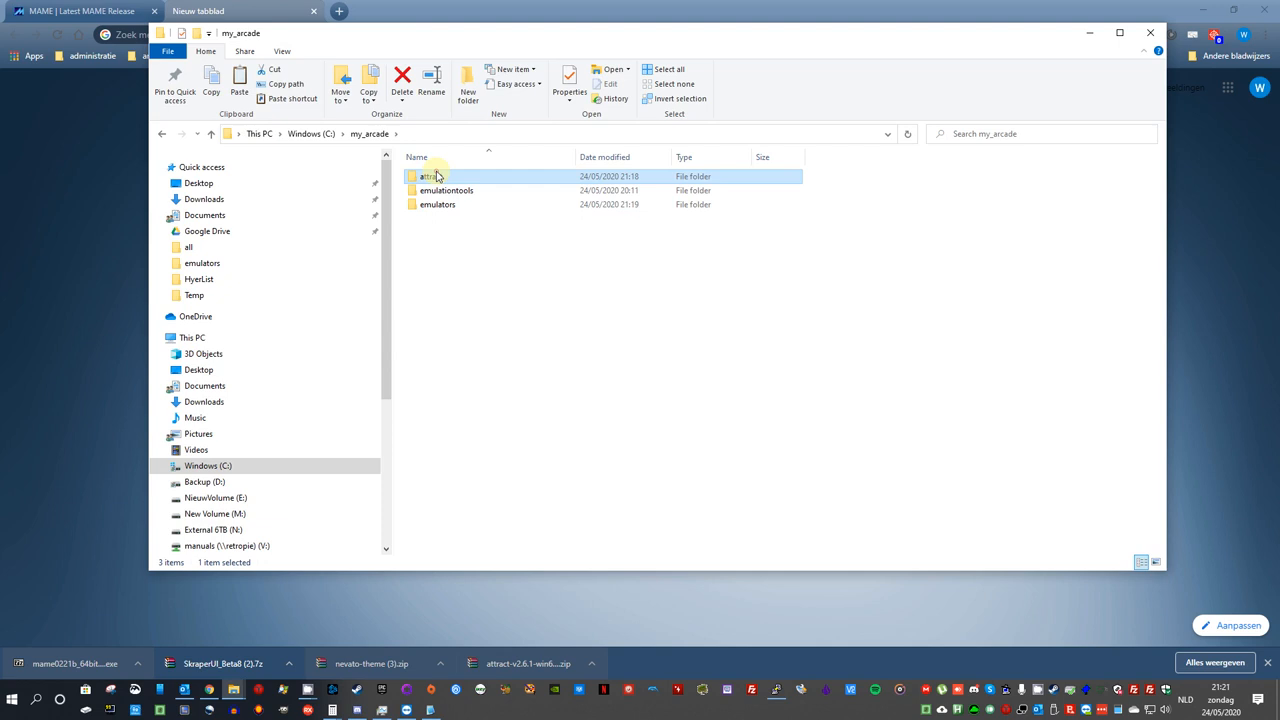
Step: Add a new empty folder named metadata inside my_arcade
double_click(432, 176)
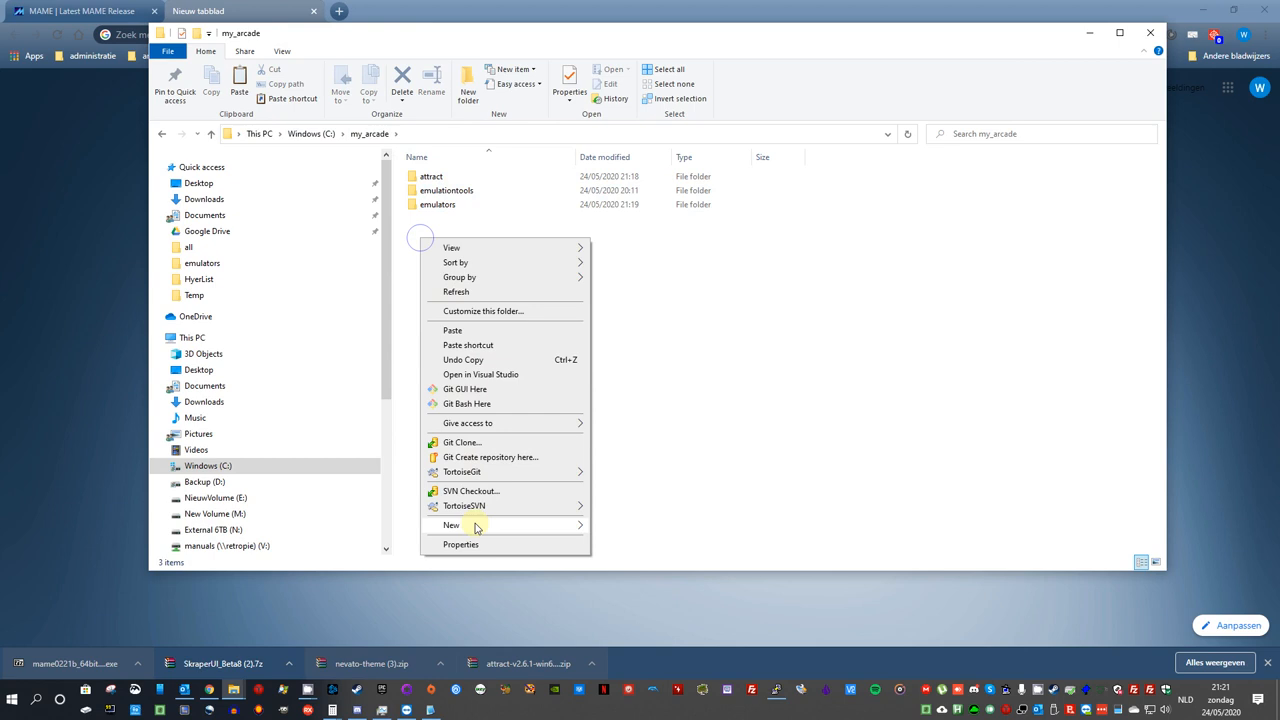
left_click(451, 525)
type("metadata")
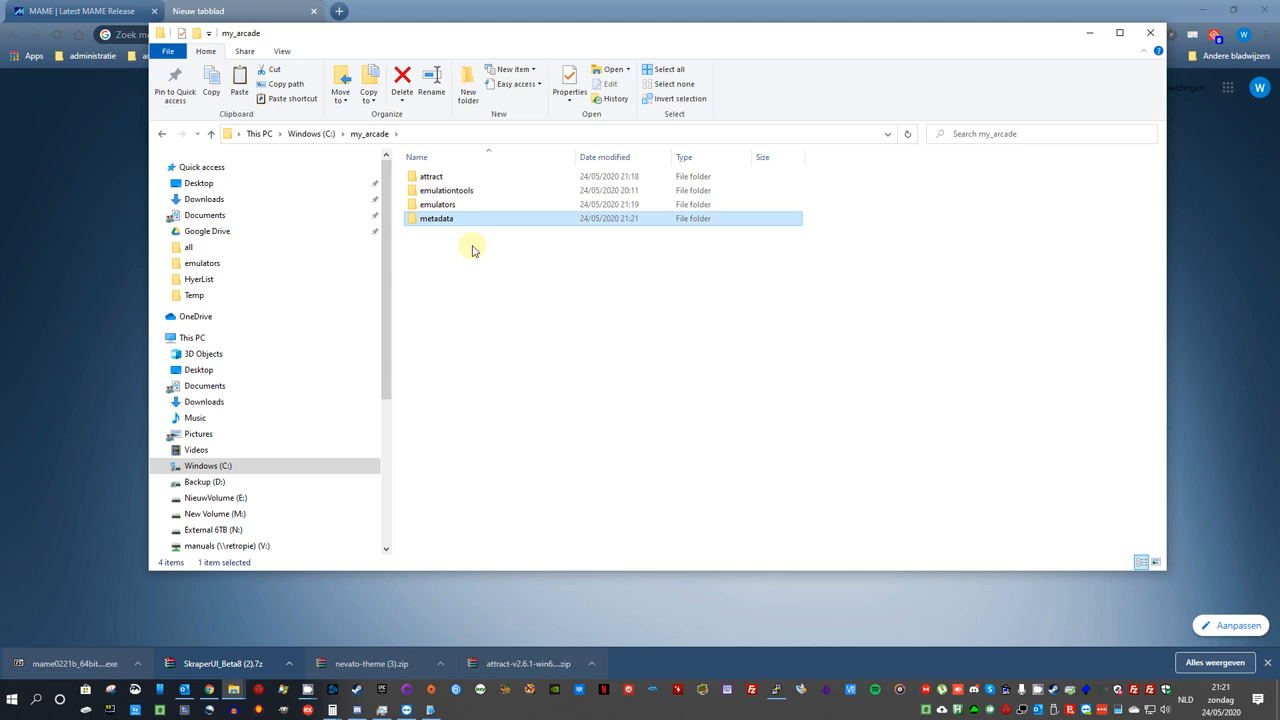
right_click(472, 248)
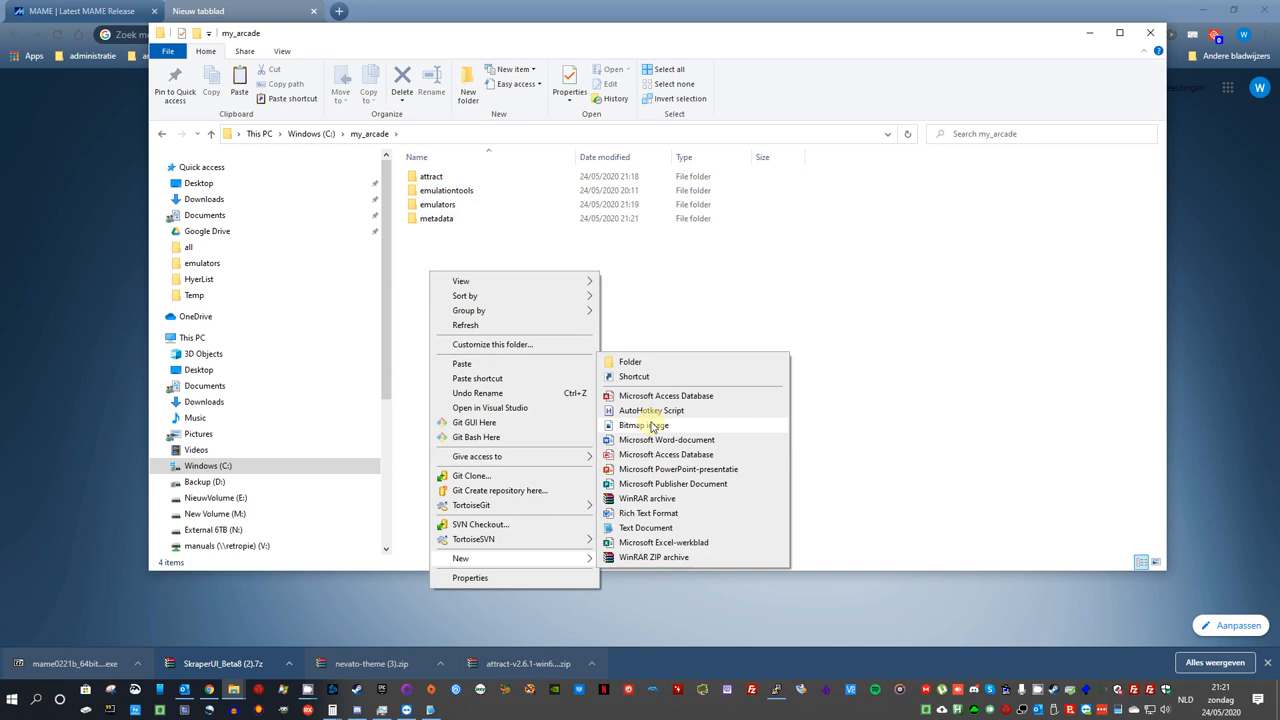
left_click(630, 361)
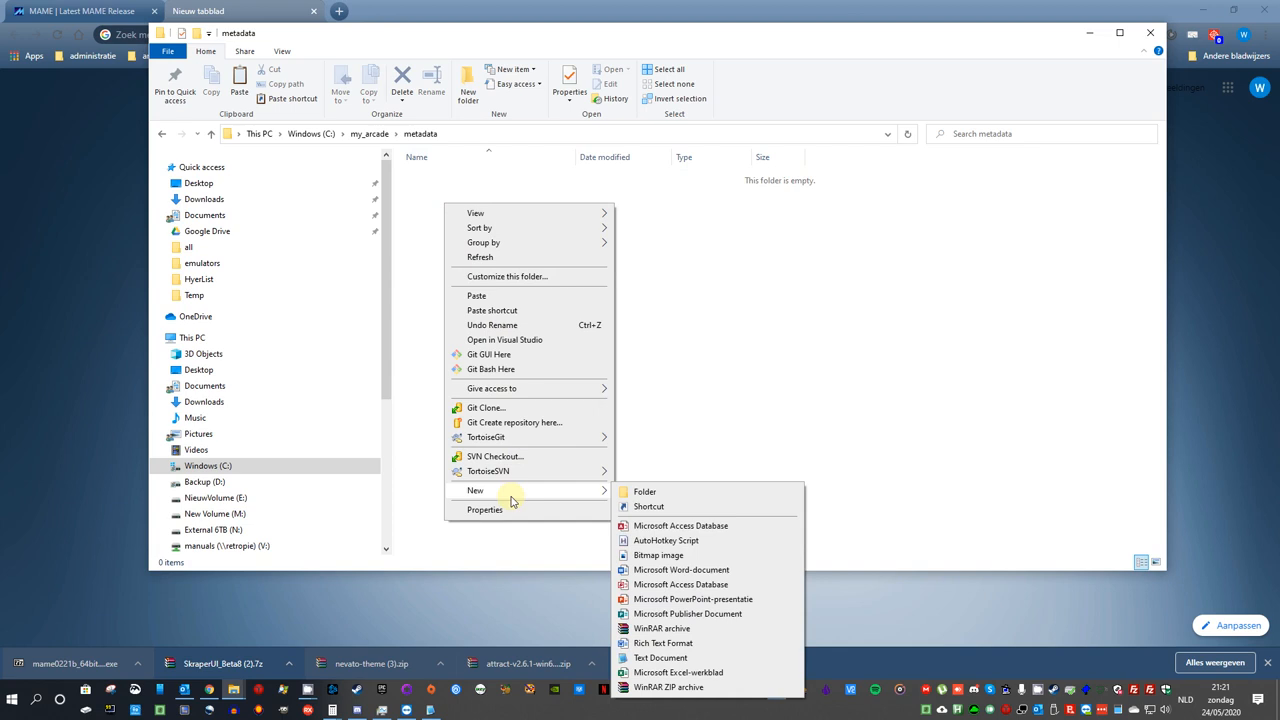
Step: Create metadata\mame with fanart, flyer, marquee, screenshot, snap and wheel subfolders
left_click(644, 491)
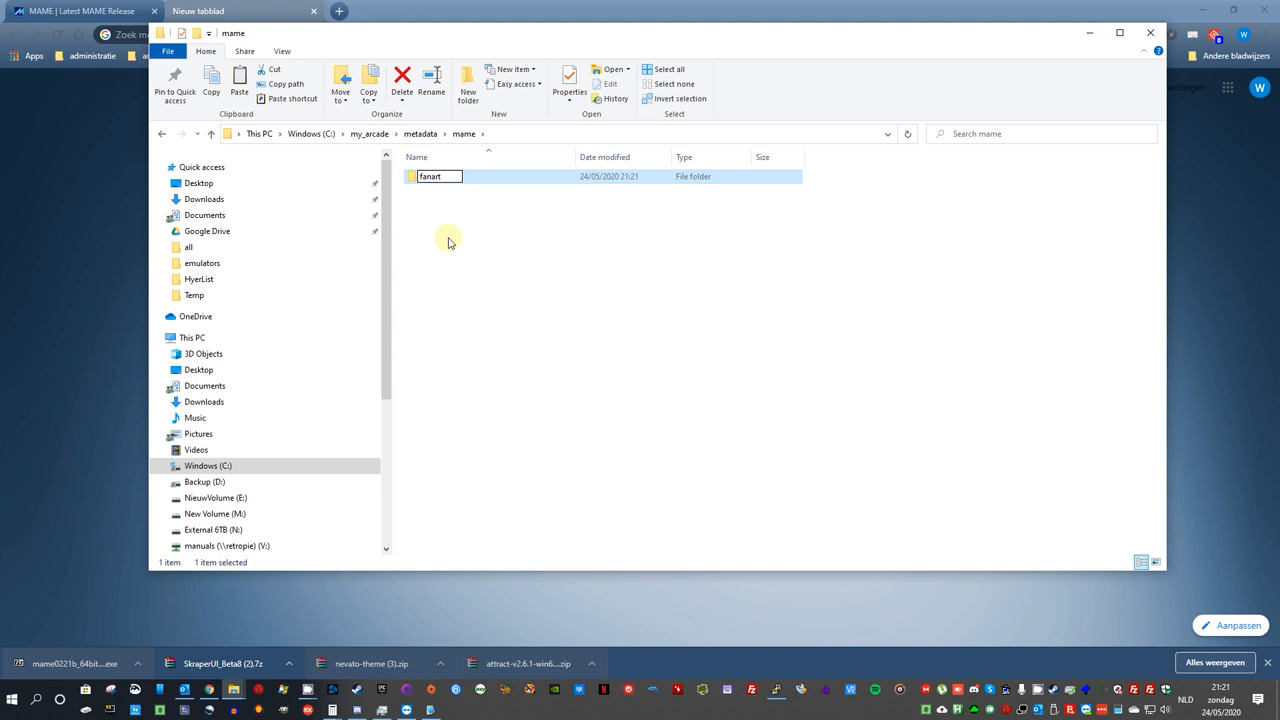
type("wheel")
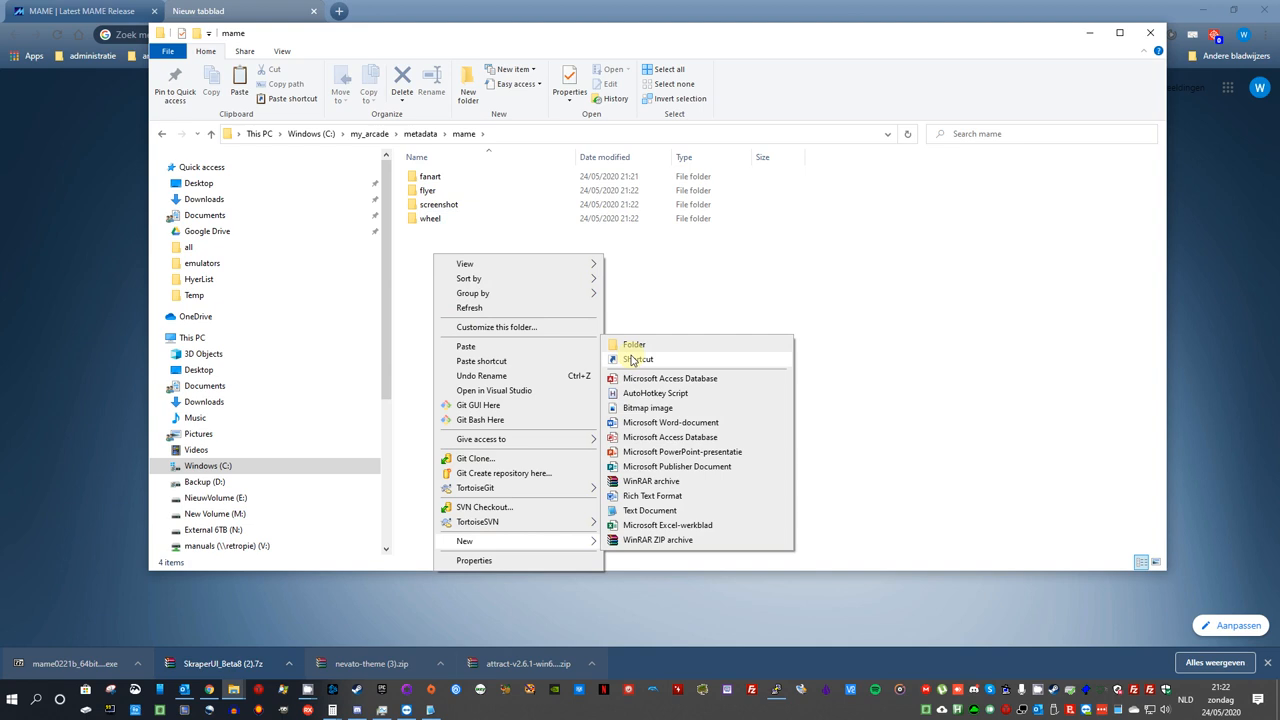
left_click(634, 344)
type("marquee")
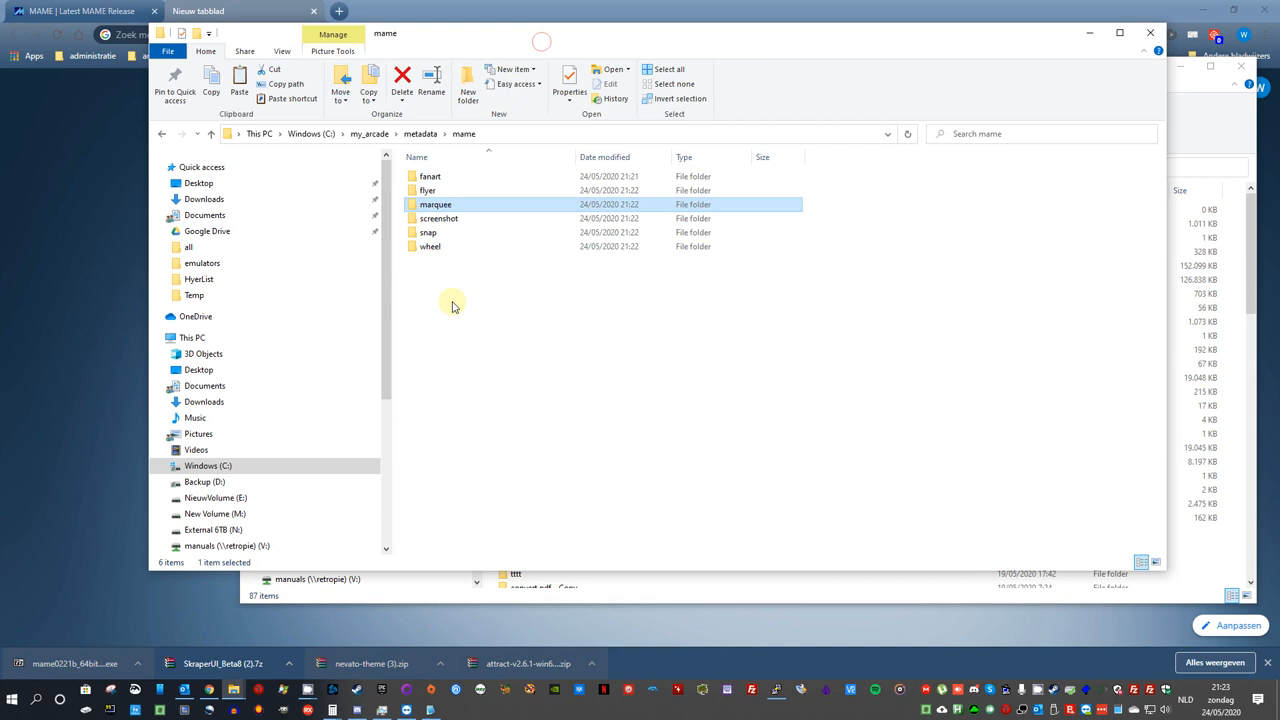
left_click(428, 232)
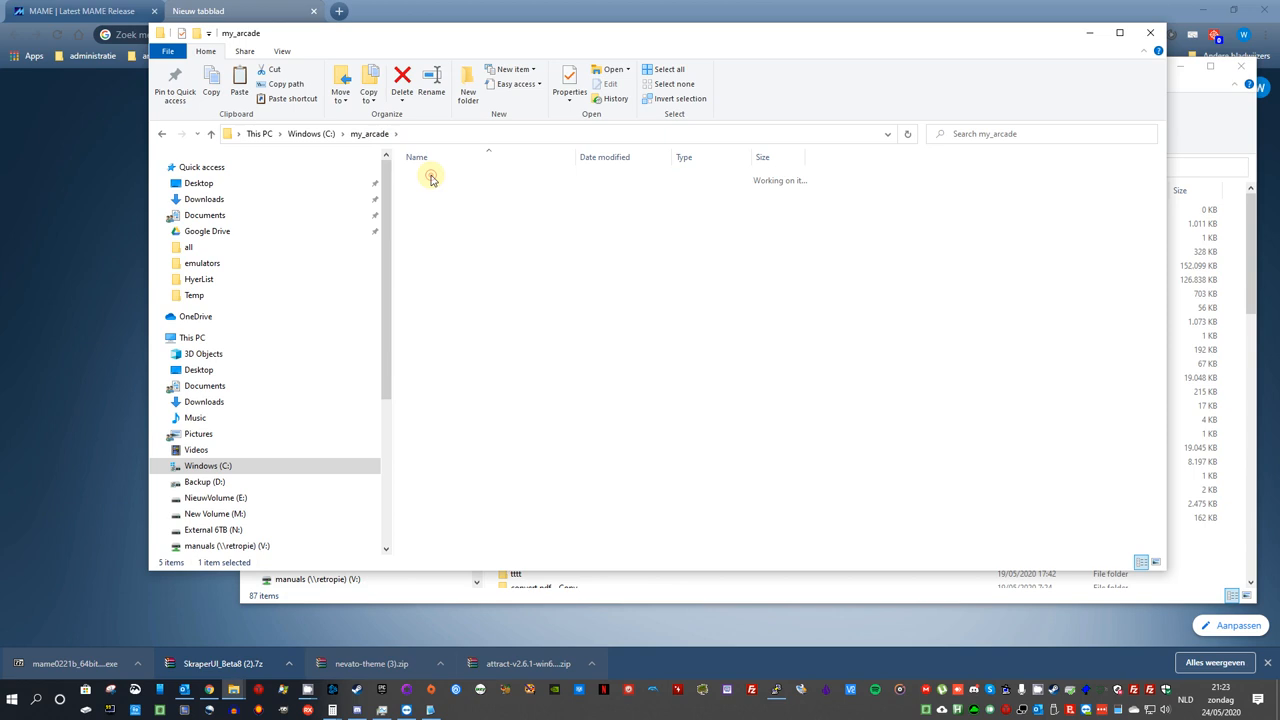
Step: Open the attract folder and launch attract.exe
double_click(433, 176)
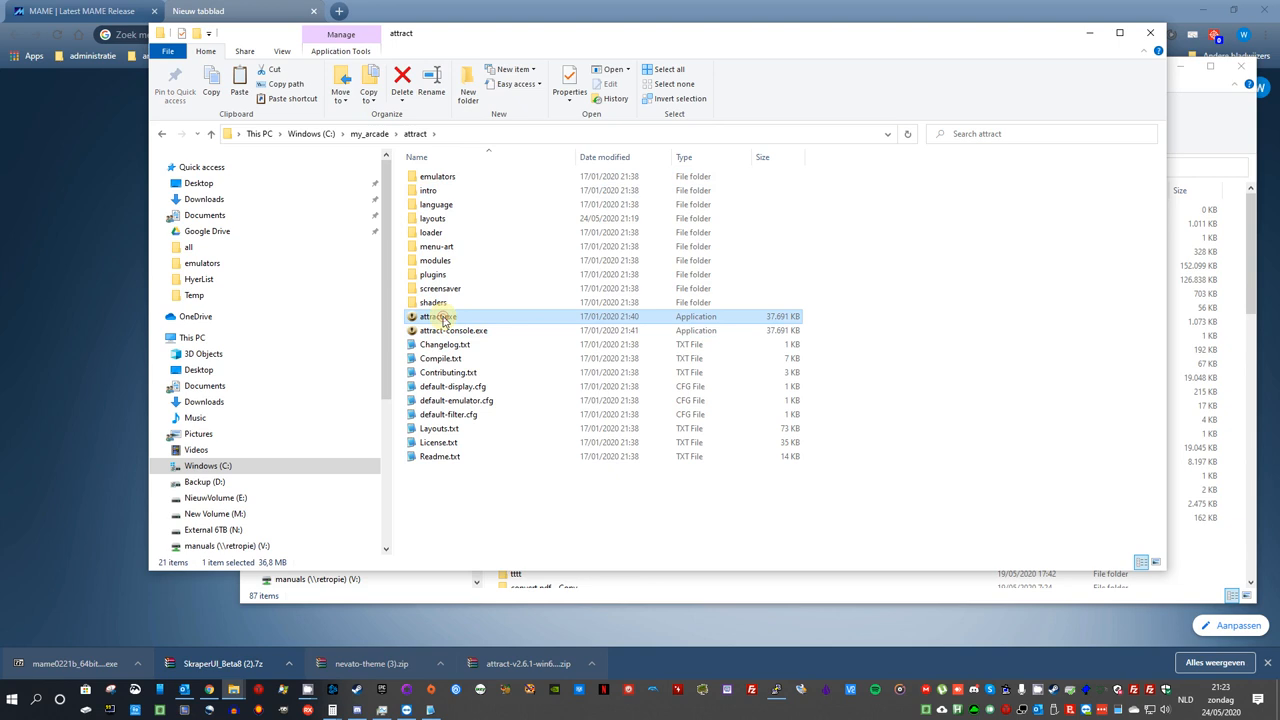
double_click(430, 316)
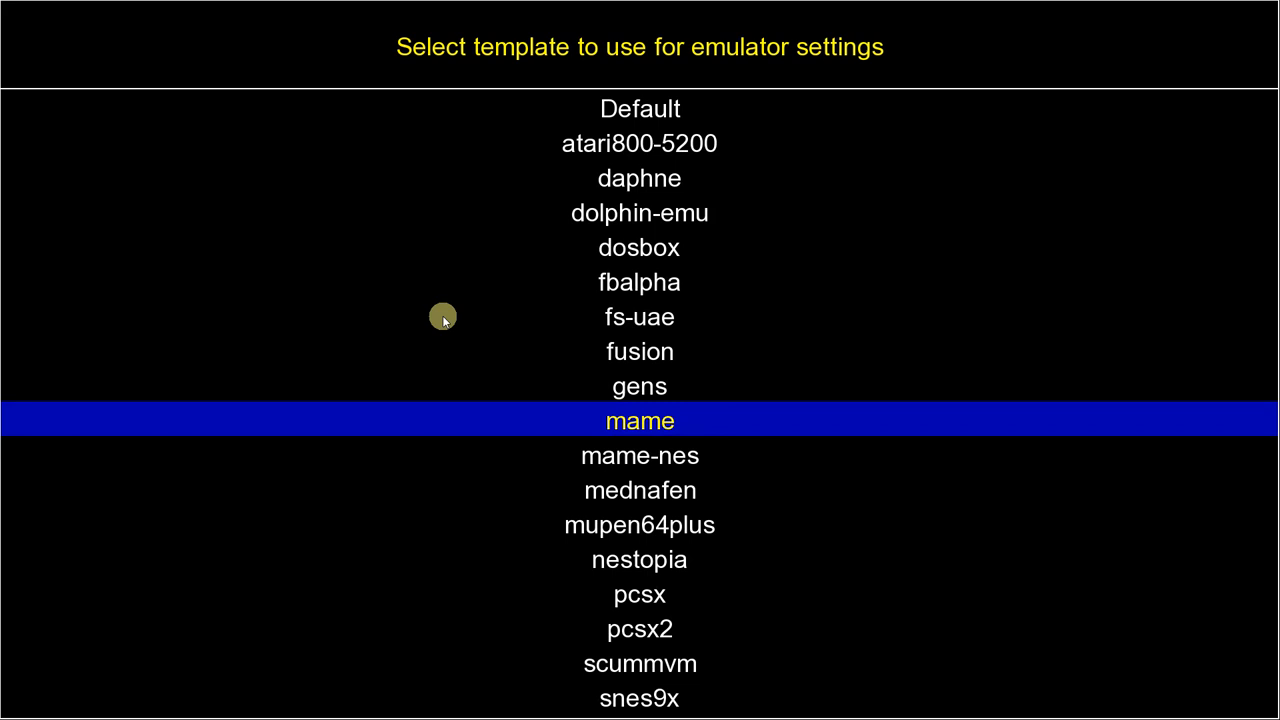
Step: Create emulator 'Arcade' from the mame template with mame64.exe as executable
left_click(639, 420)
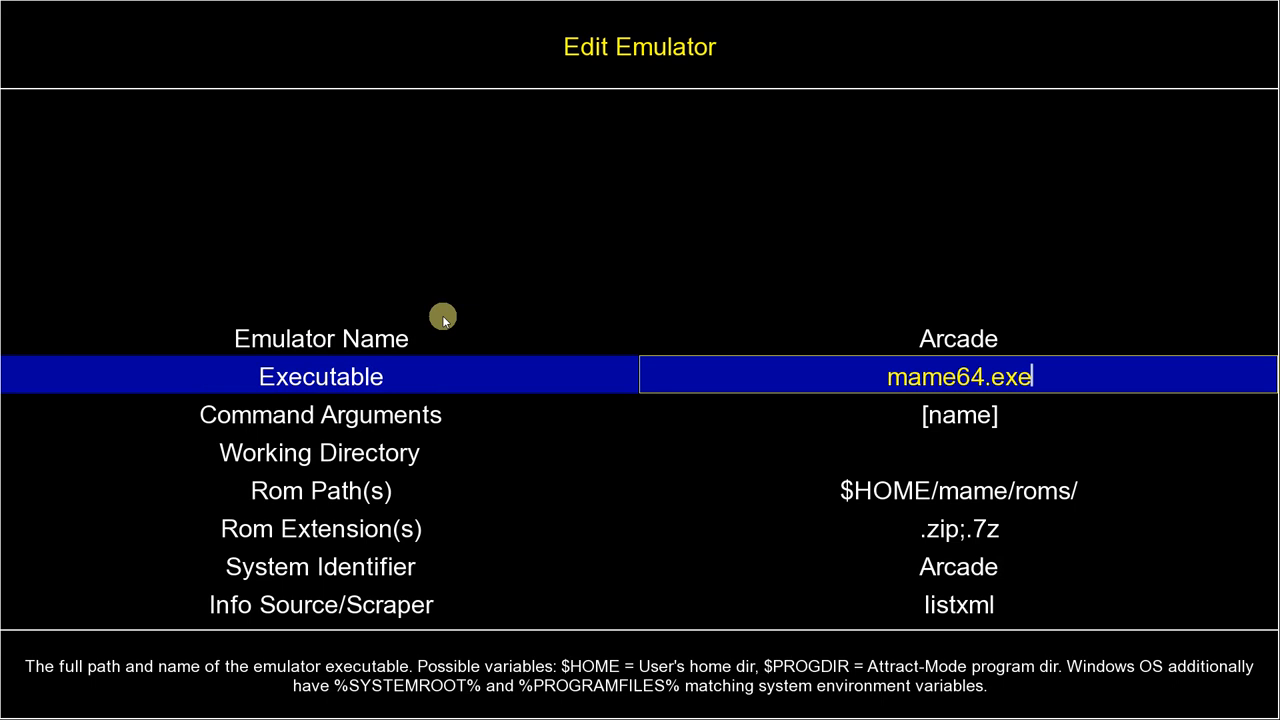
Step: Accept the mame64.exe executable and show C:\my_arcade in File Explorer
key("Down")
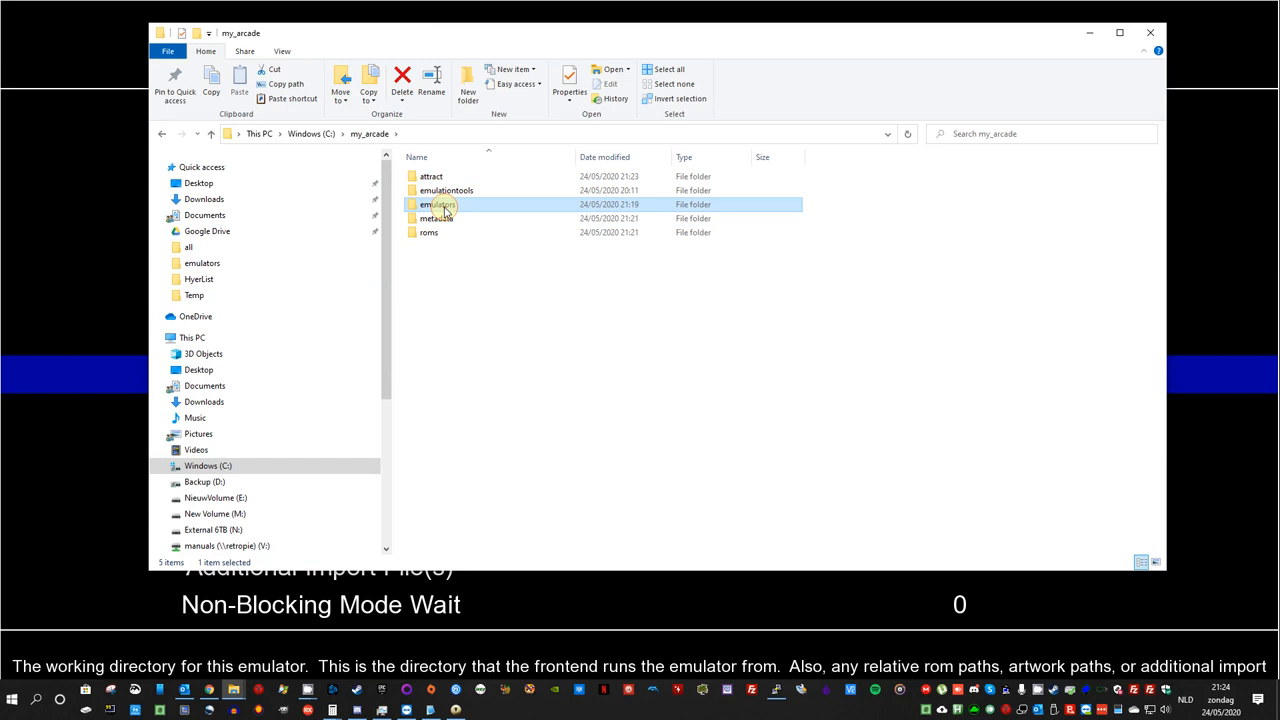
Step: Open the emulators folder in File Explorer to reach the mame folder
double_click(432, 204)
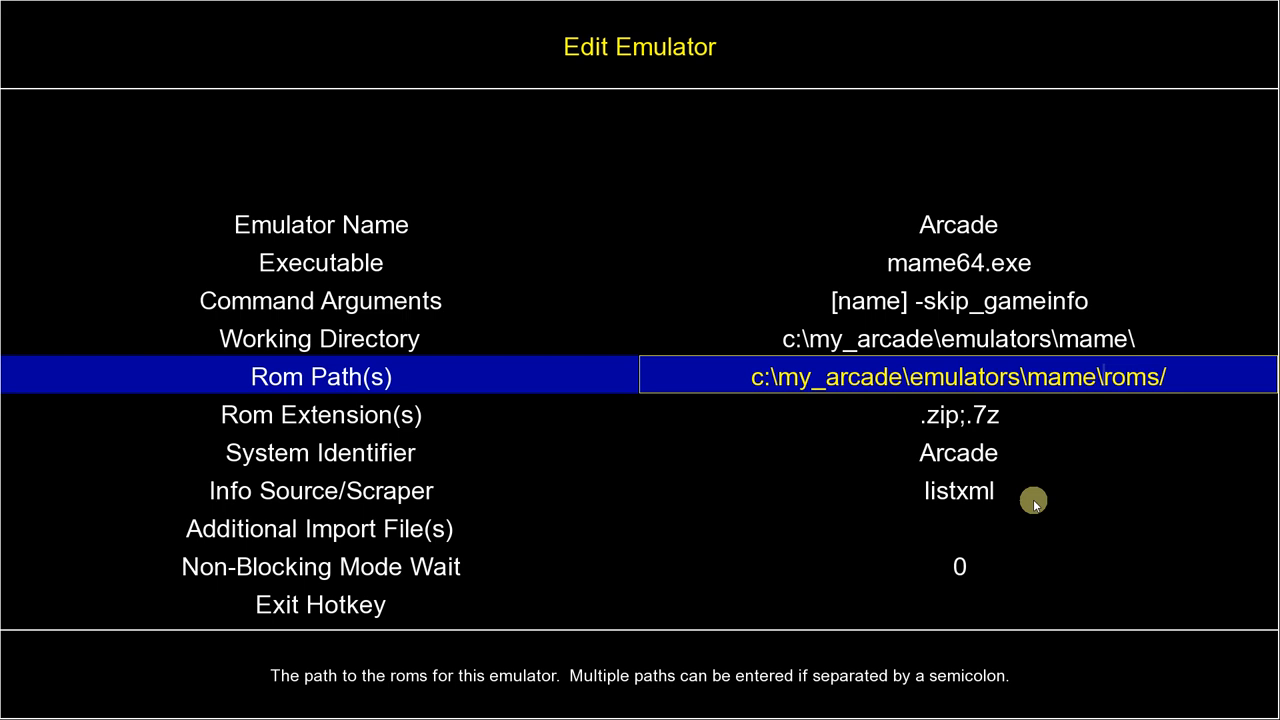
Step: Commit the Rom Path entry and move to Additional Import File(s)
key("Down")
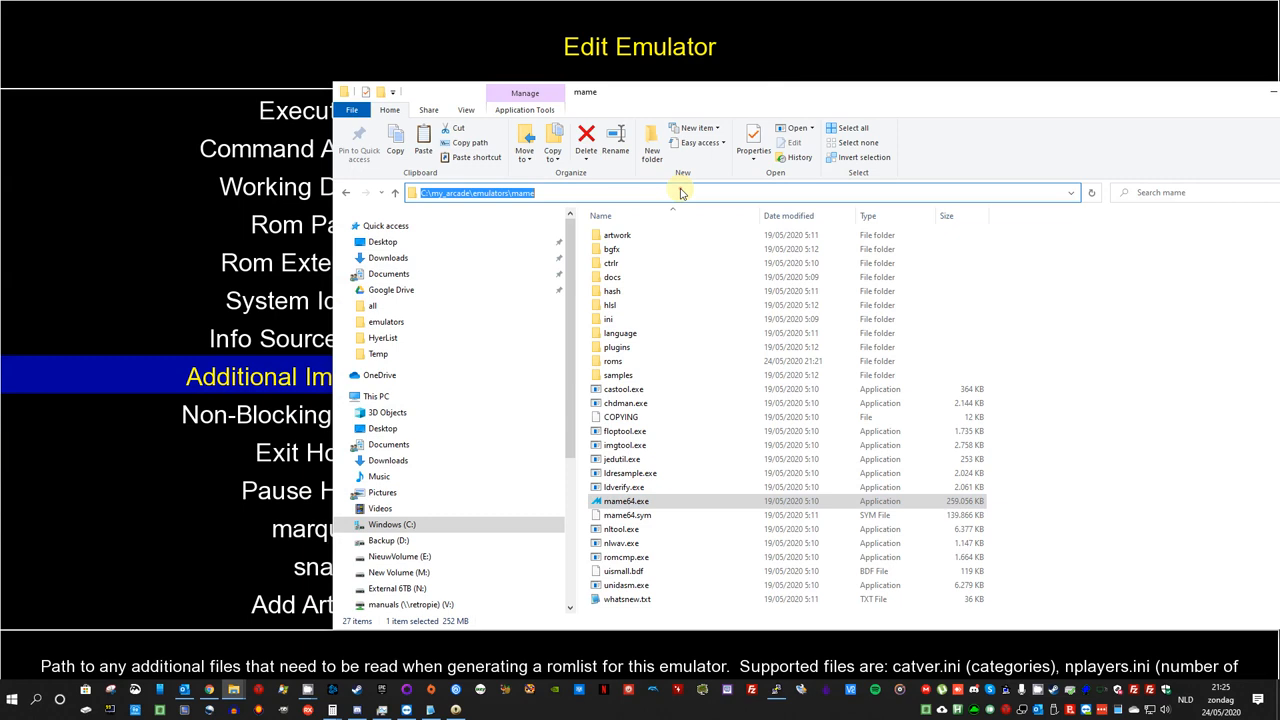
Step: Search progettosnaps in a new tab and open the progetto-SNAPS CatVer.ini download
left_click(207, 689)
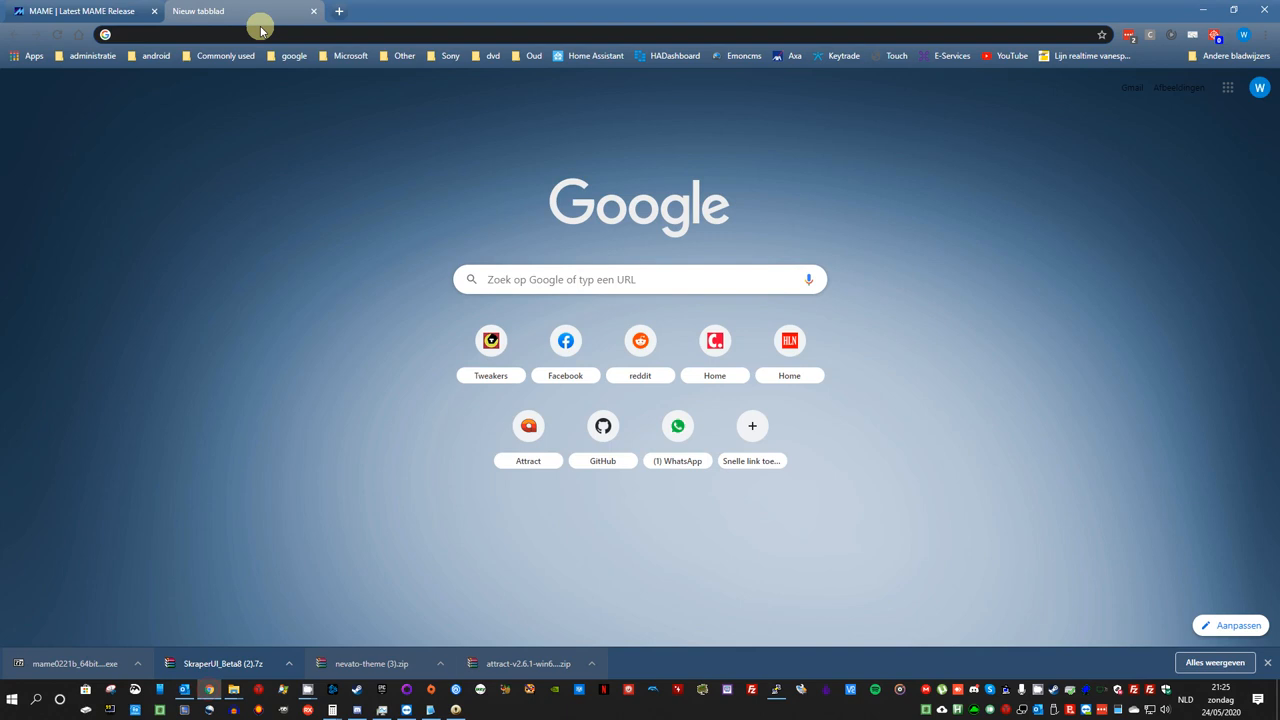
type("progettosnaps")
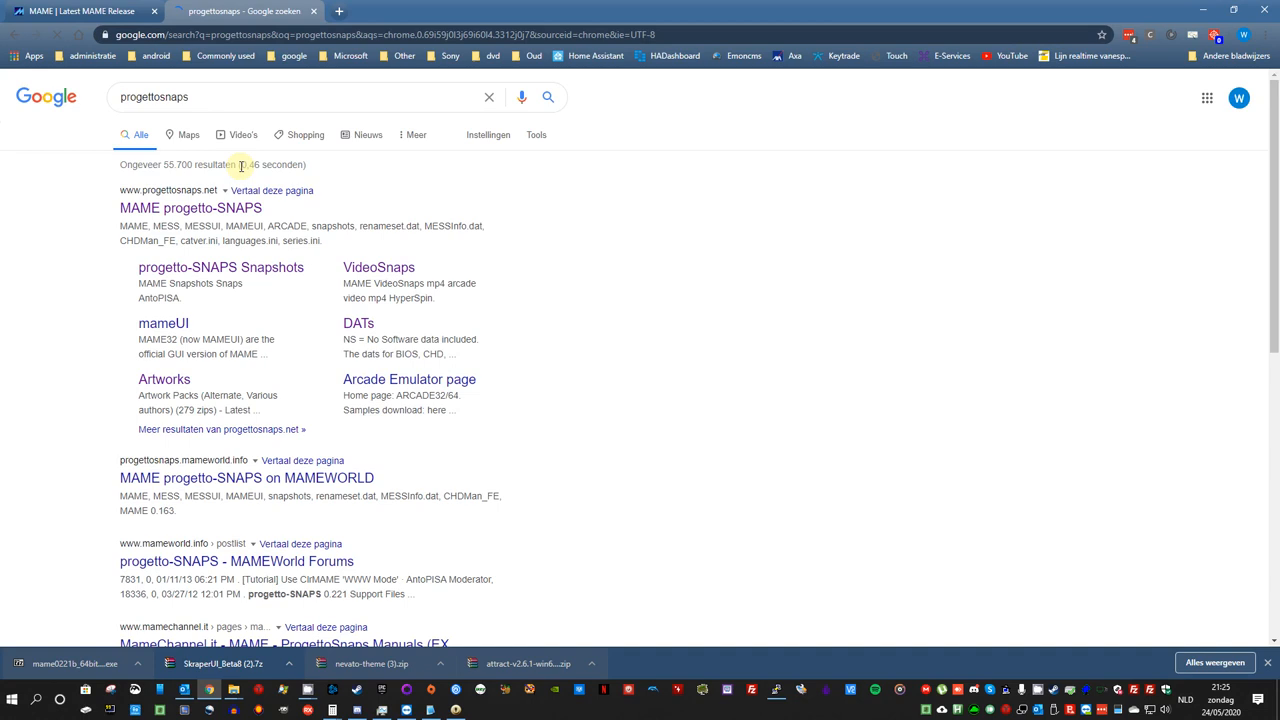
left_click(190, 207)
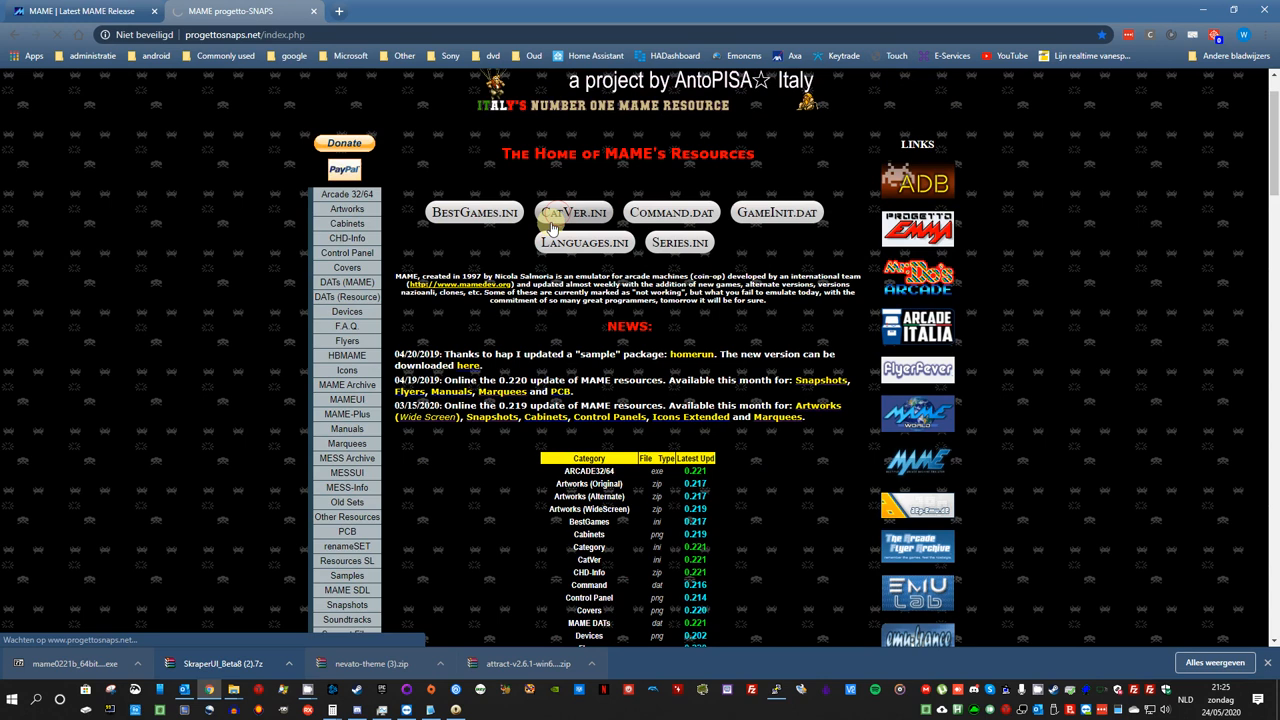
left_click(573, 212)
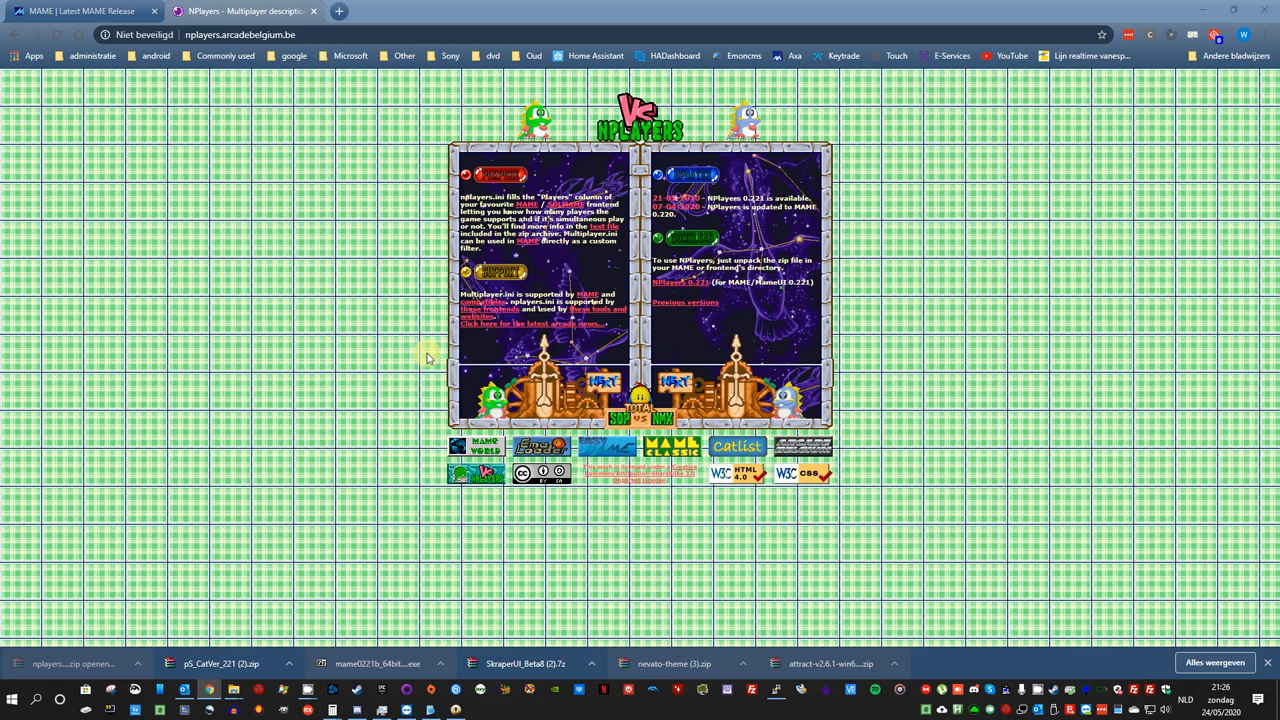
Step: Extract the nplayers and CatVer zips to c:\my_arcade\mameextras in WinRAR
left_click(154, 192)
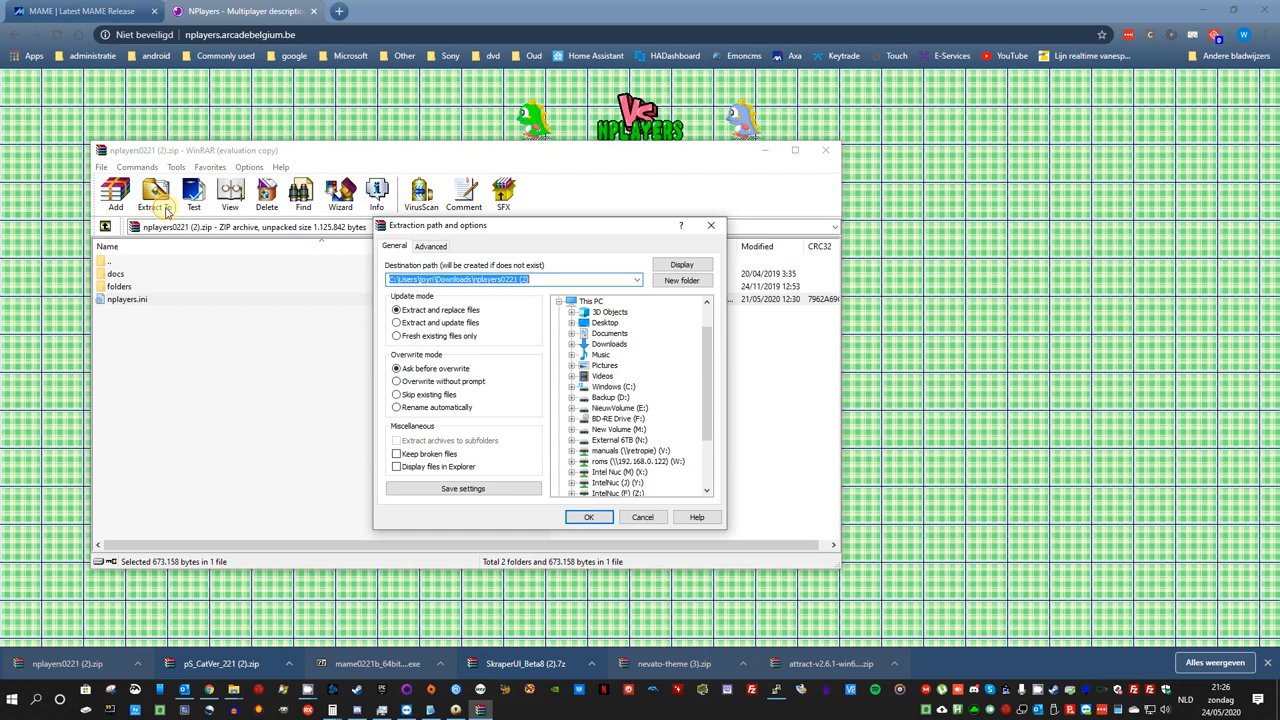
type("c:\\my_arcade\\ma")
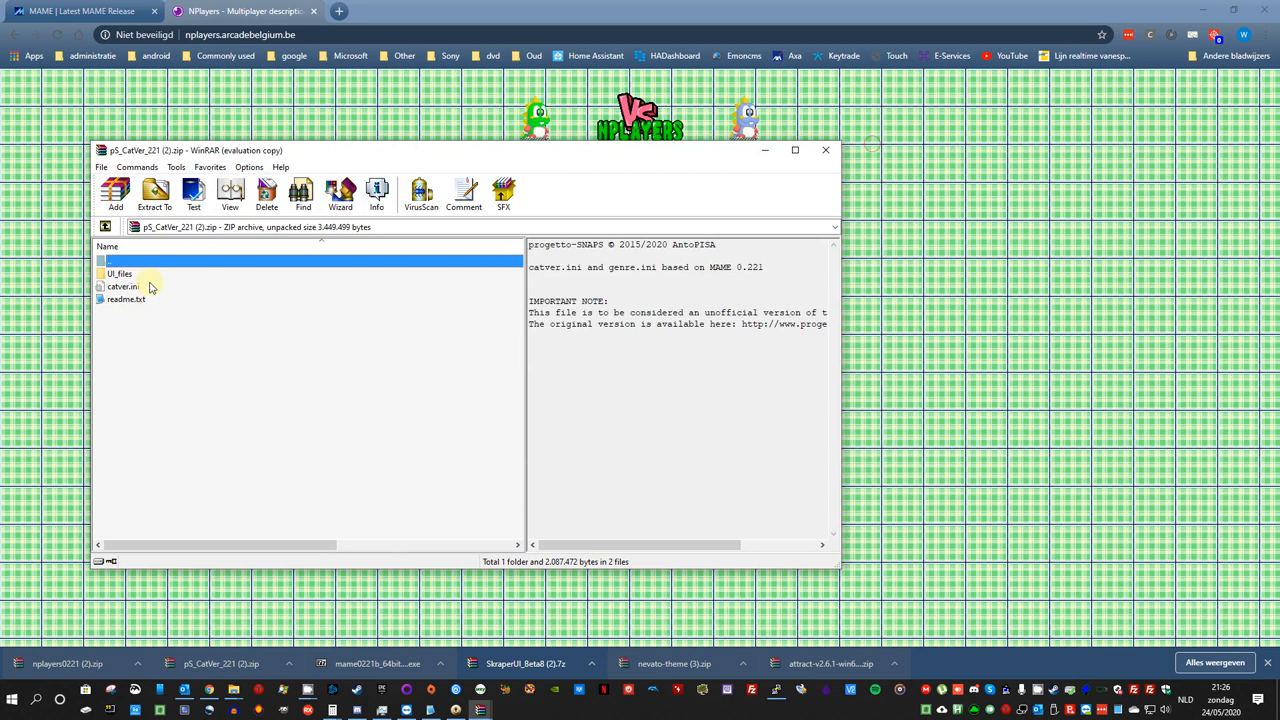
left_click(154, 192)
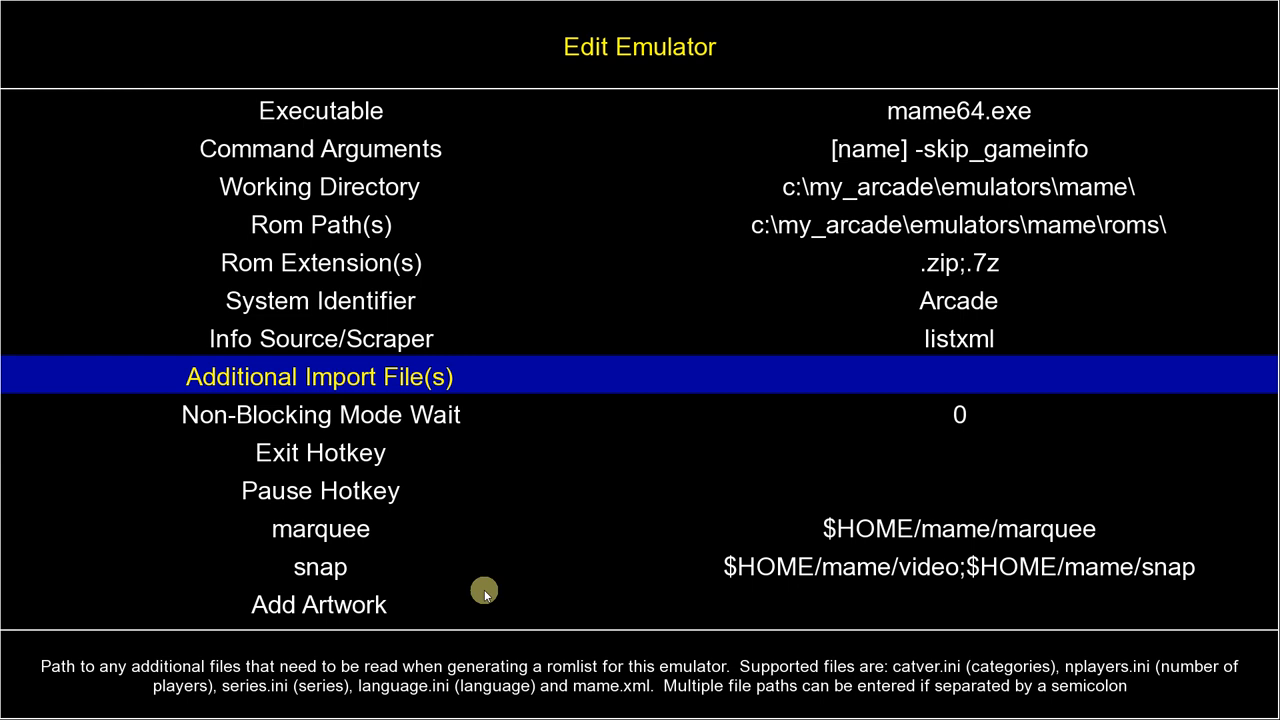
Step: Enter c:\my_arcade\mameextras\catver.ini followed by a semicolon as an import file
type("c:\\my_arcade\\mameextras\\catver.ini")
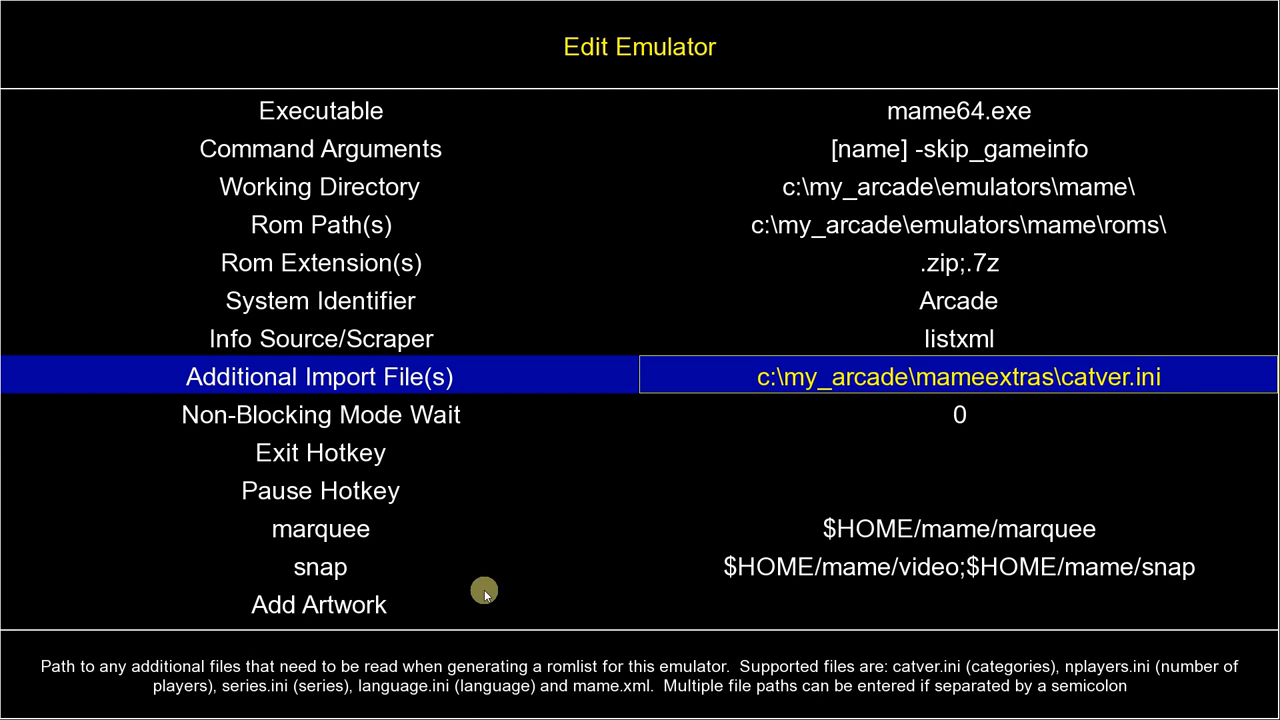
type(";c:\\my_arcade\\ma")
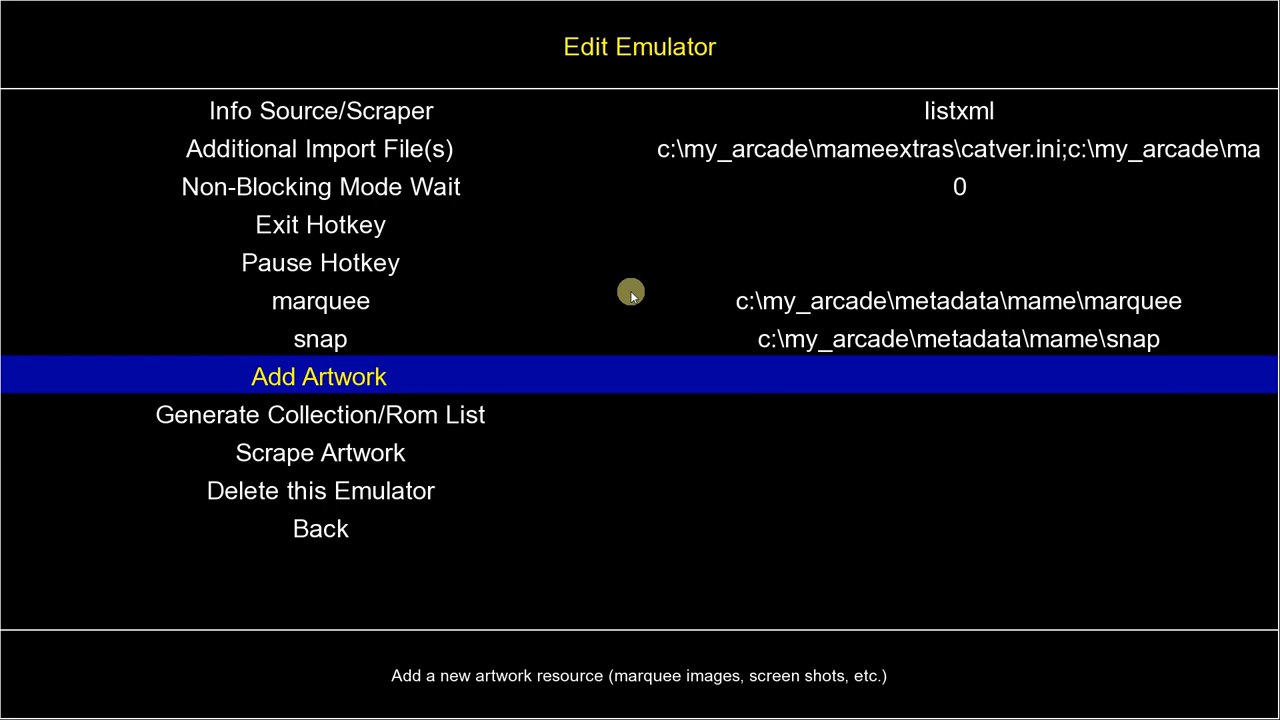
Step: Add a new artwork resource to the Arcade emulator
left_click(319, 376)
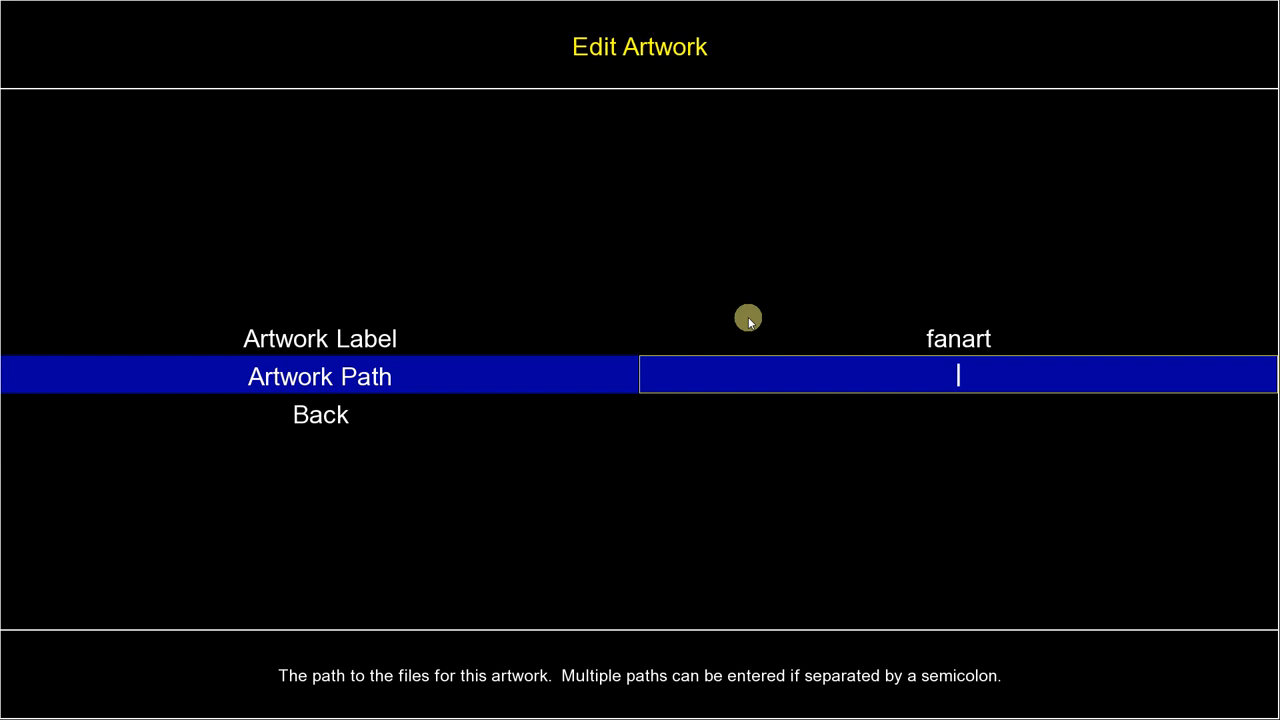
Step: Type the fanart Artwork Path under c:\my_arcade\
type("c:\\my_arcade\\")
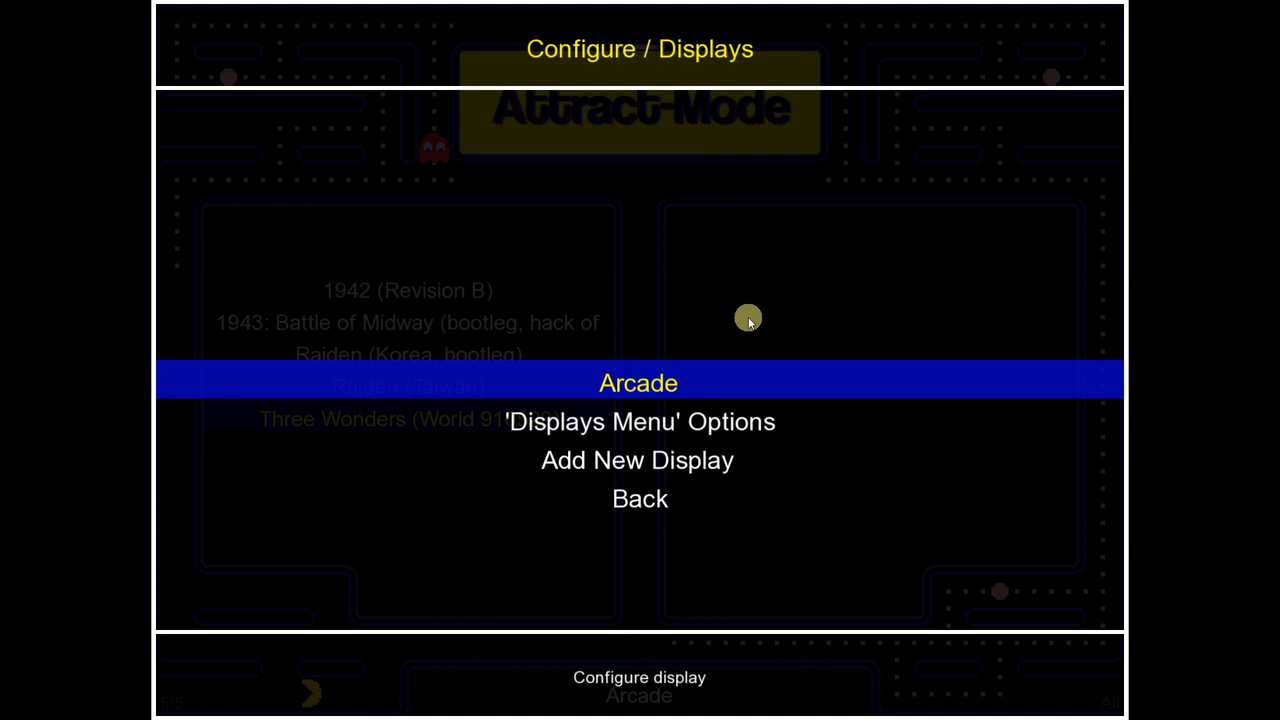
Step: Select an entry in Attract-Mode's Displays configuration menu
left_click(638, 382)
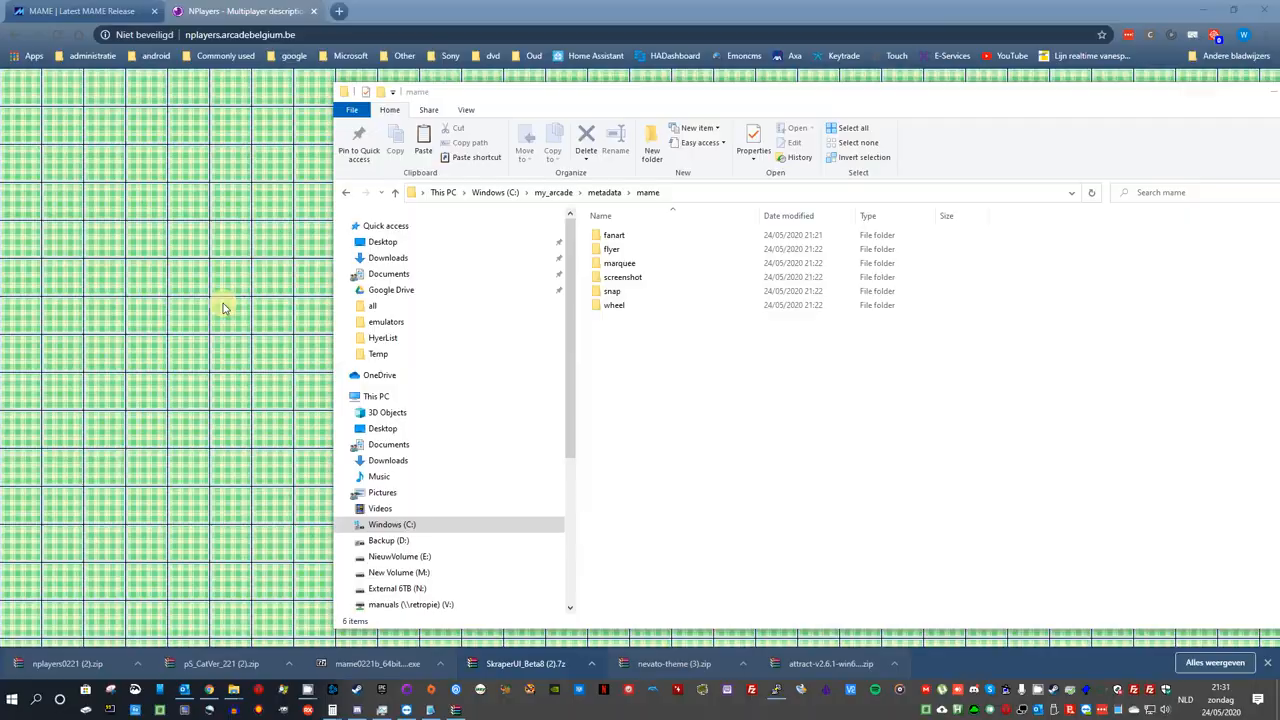
mouse_move(640, 343)
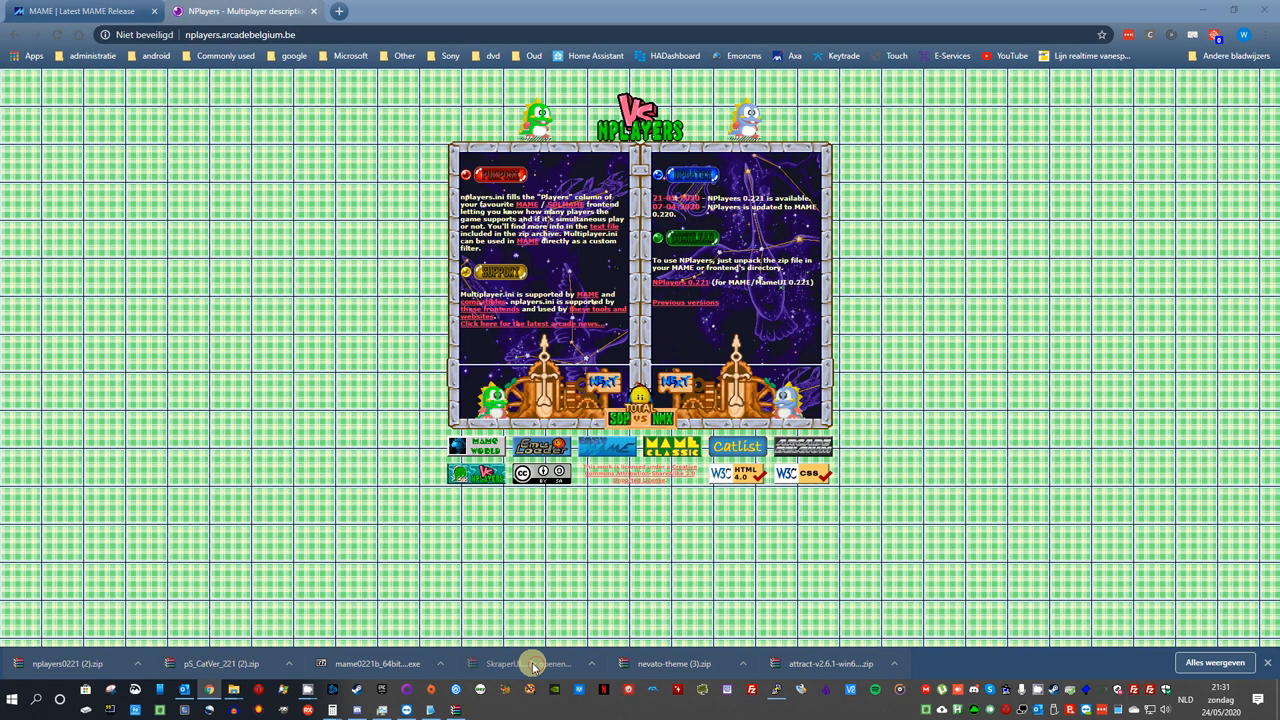
Step: Open the SkraperUI archive in WinRAR and browse the extraction tree toward my_arcade
left_click(155, 192)
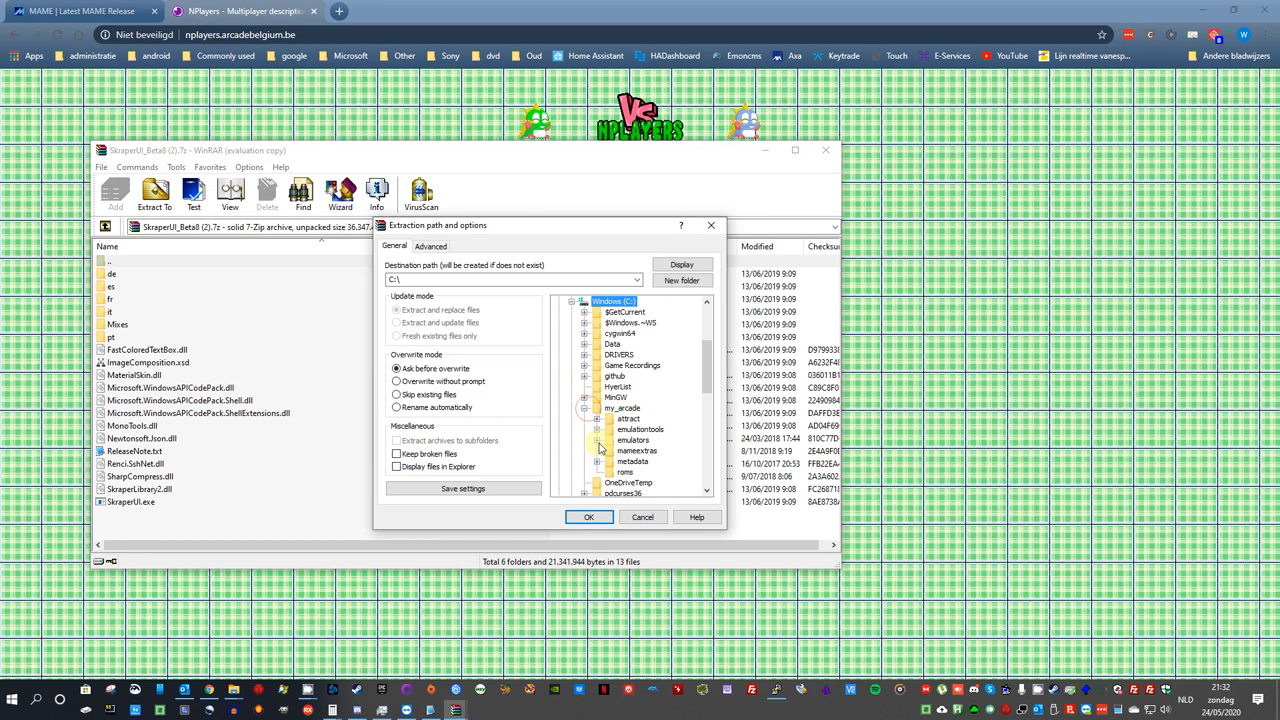
left_click(641, 440)
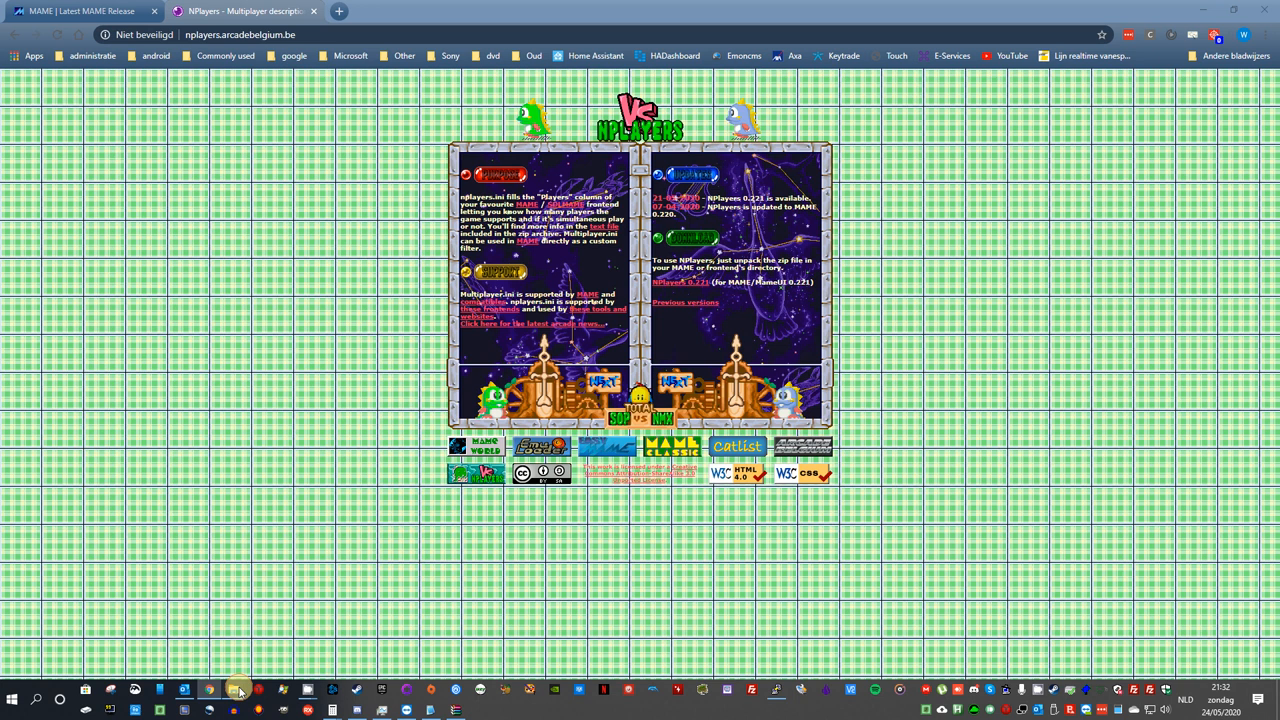
Step: Browse to C:\my_arcade\emulationtools\skraper and launch SkraperUI.exe
left_click(238, 690)
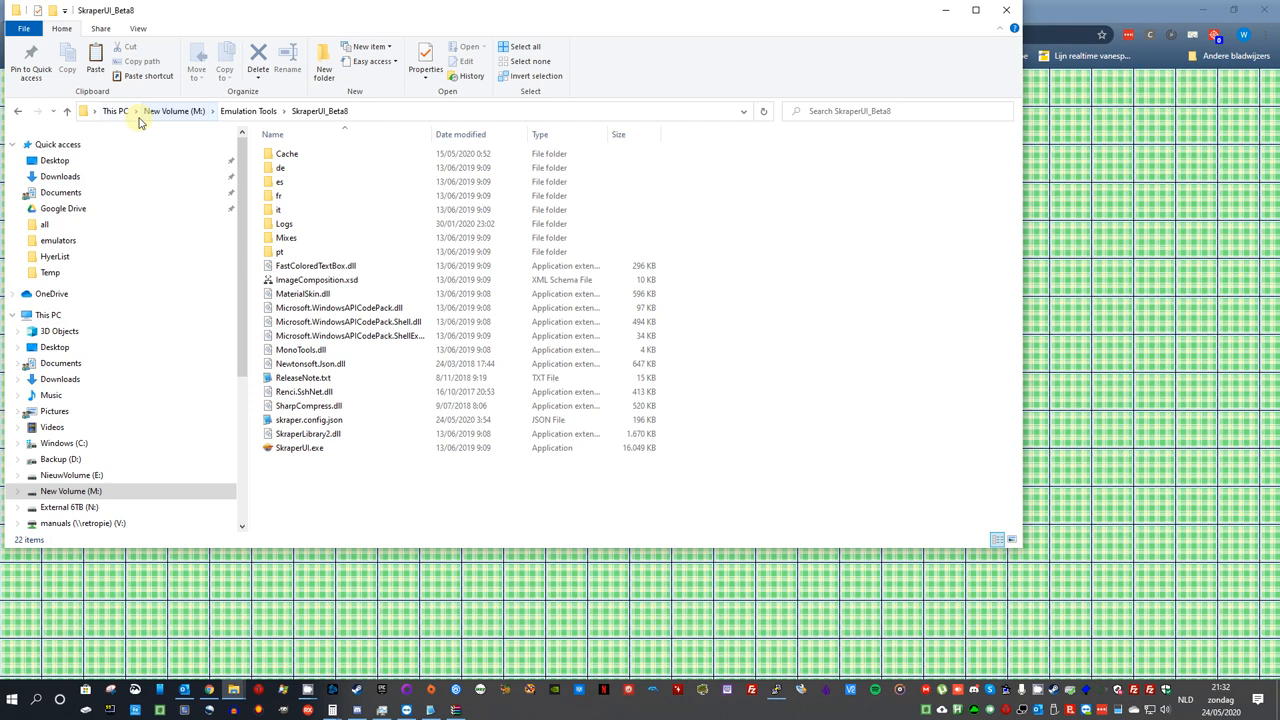
left_click(64, 443)
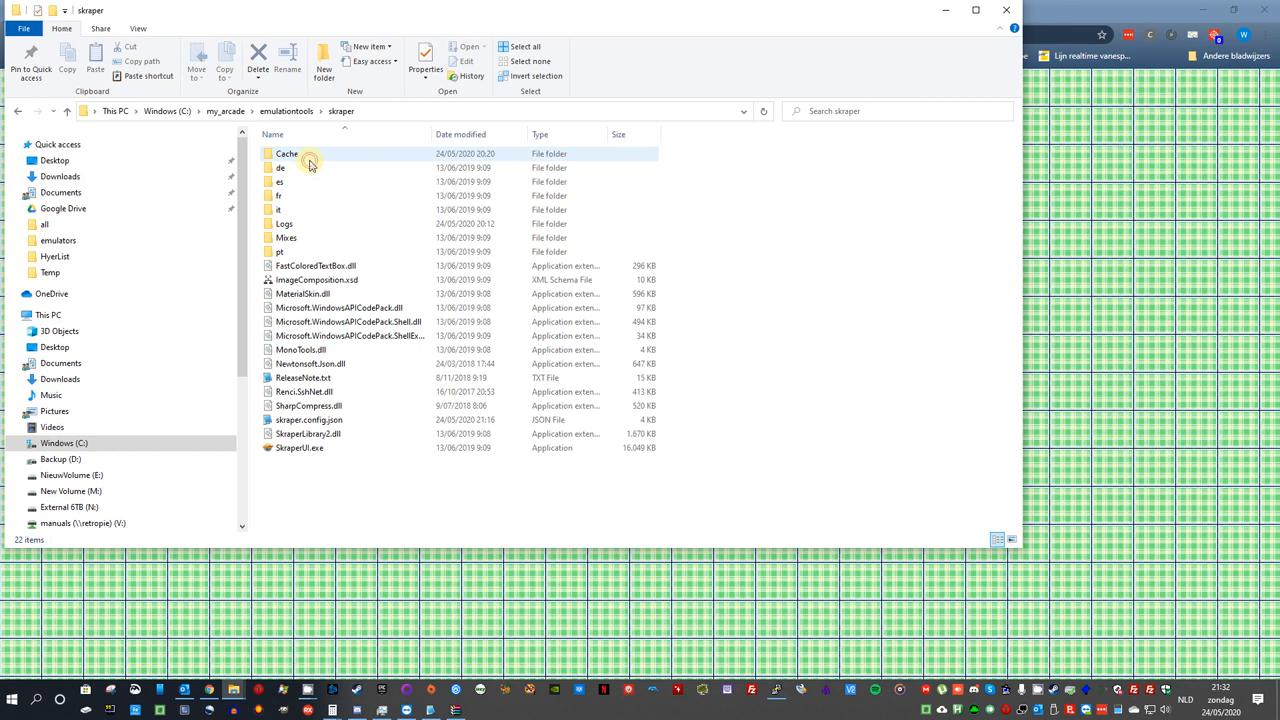
left_click(303, 378)
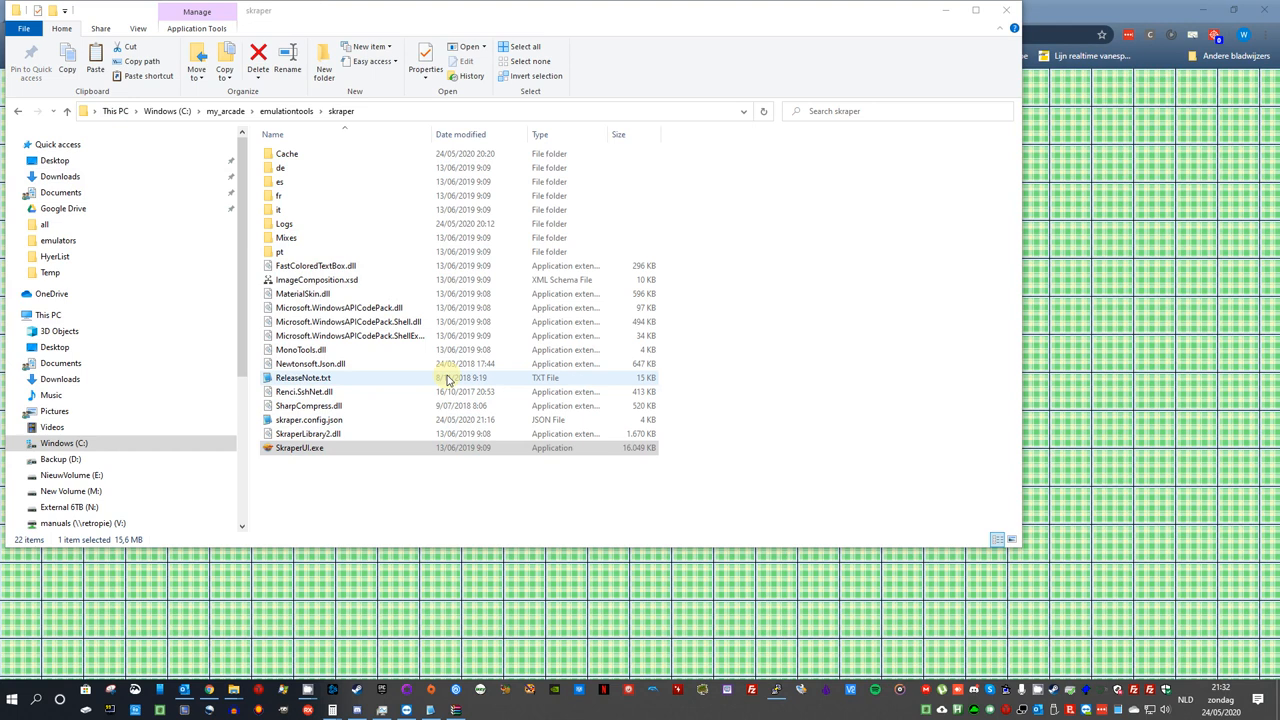
double_click(299, 447)
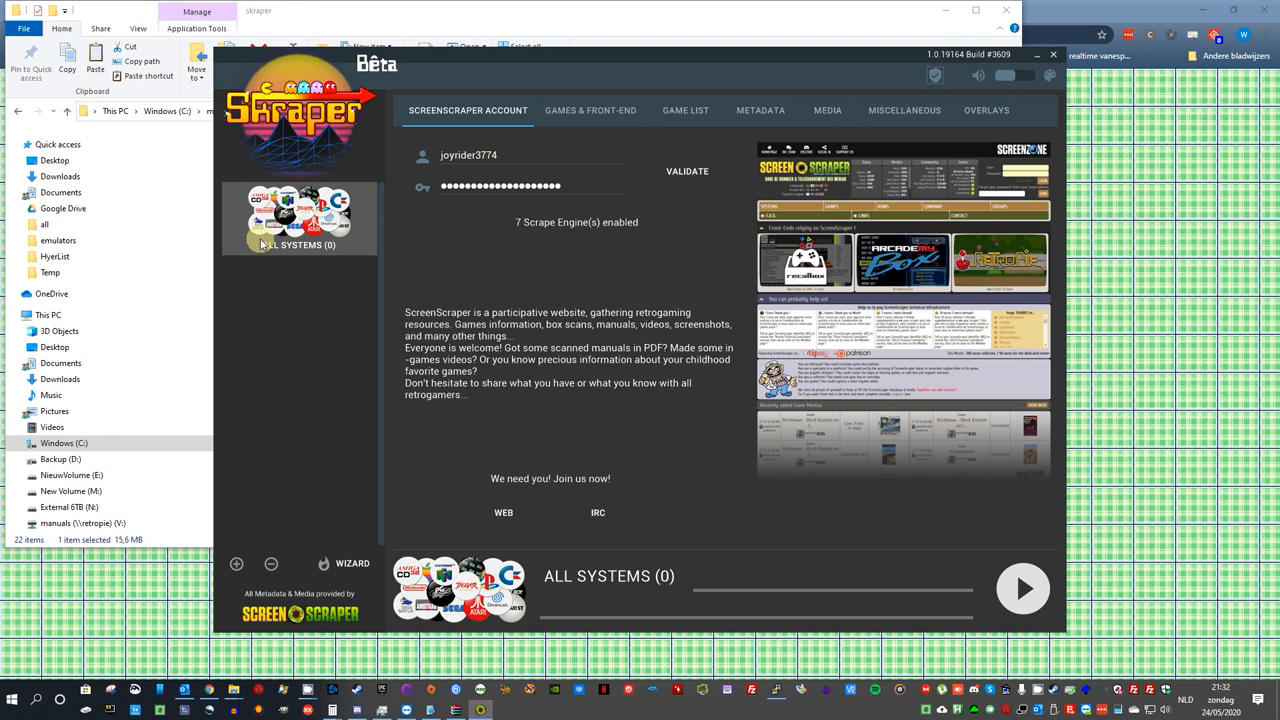
Step: Run the setup wizard, validate the ScreenScraper account with 7 engines, and advance to Game & Roms
left_click(352, 563)
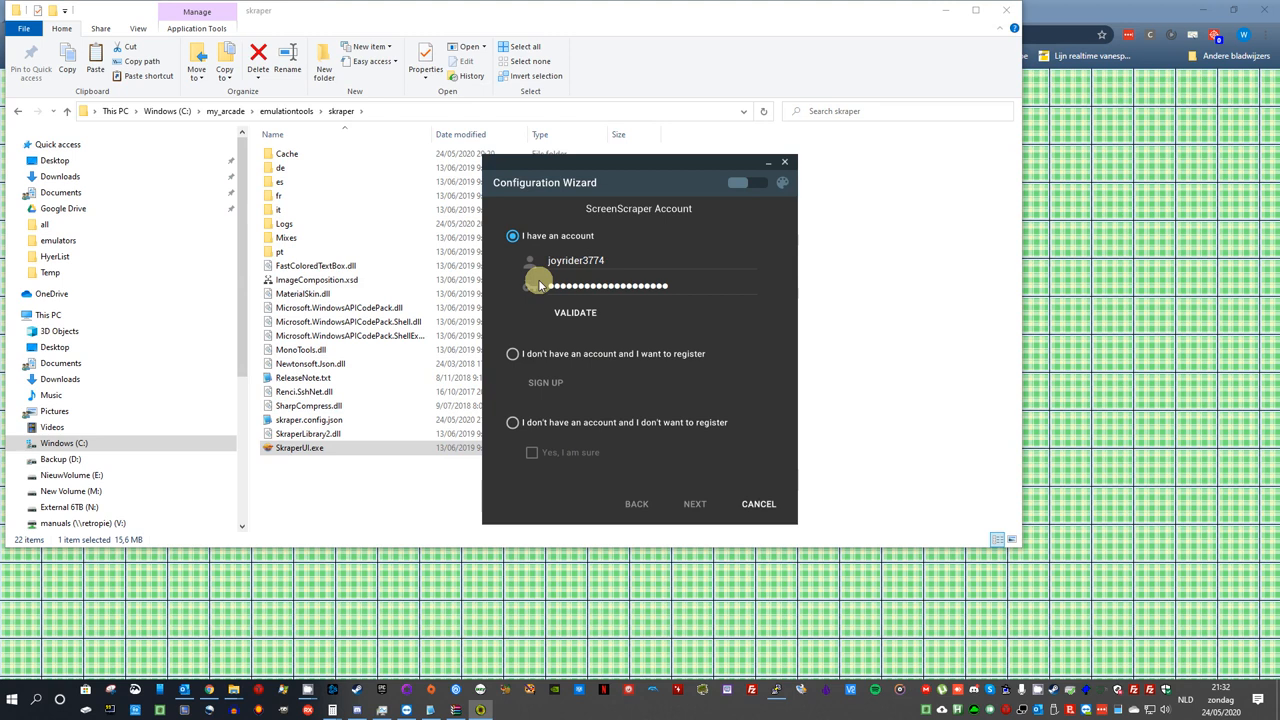
left_click(575, 312)
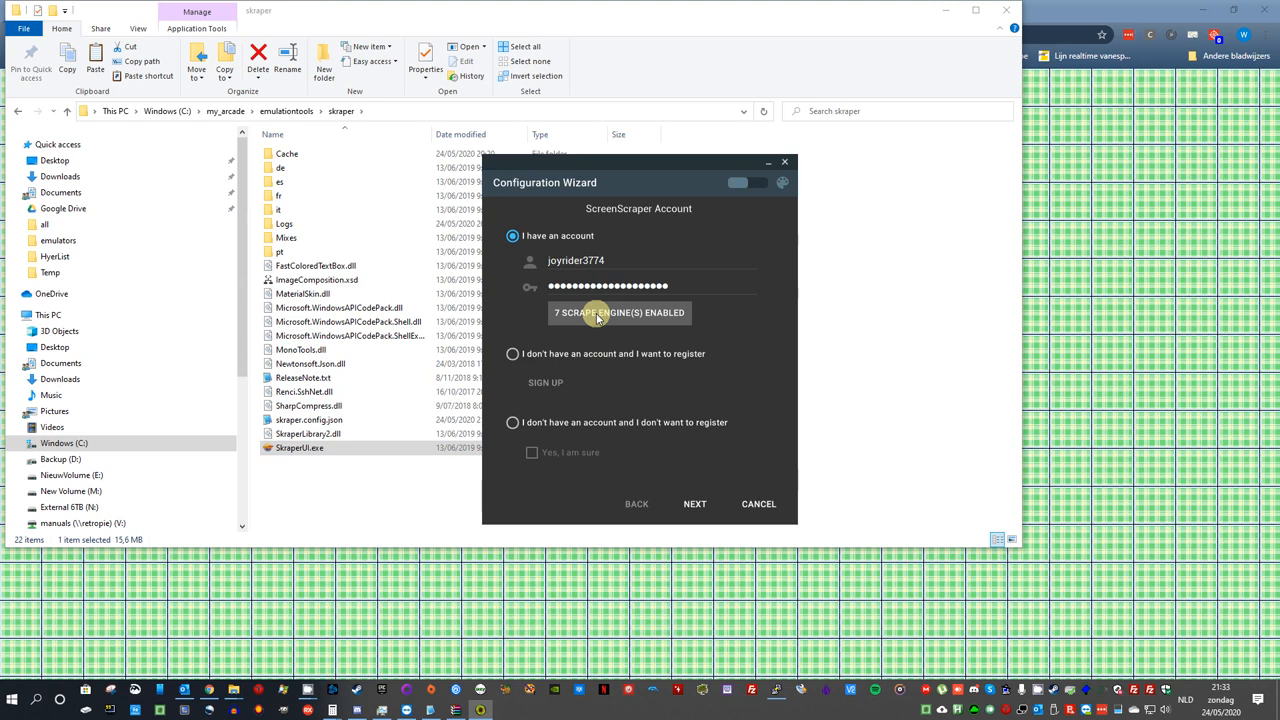
left_click(694, 503)
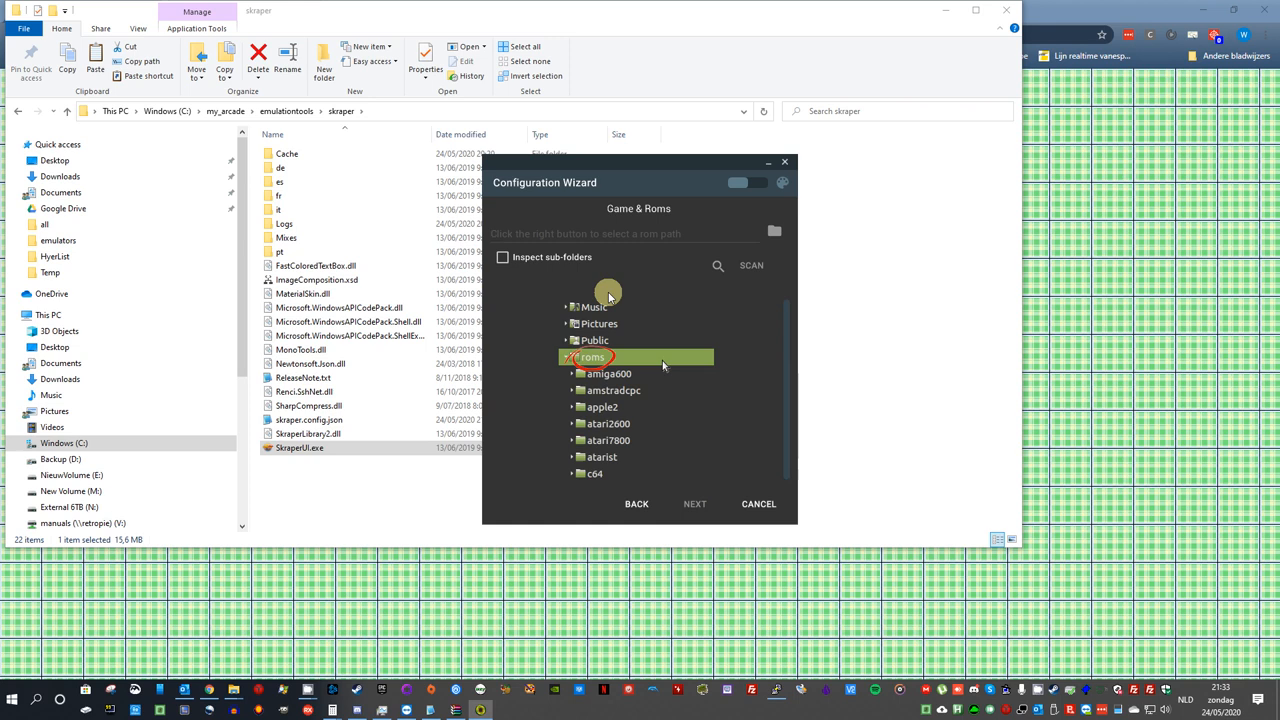
Step: Set the wizard's rom path to the my_arcade\roms folder via Browse For Folder
left_click(774, 231)
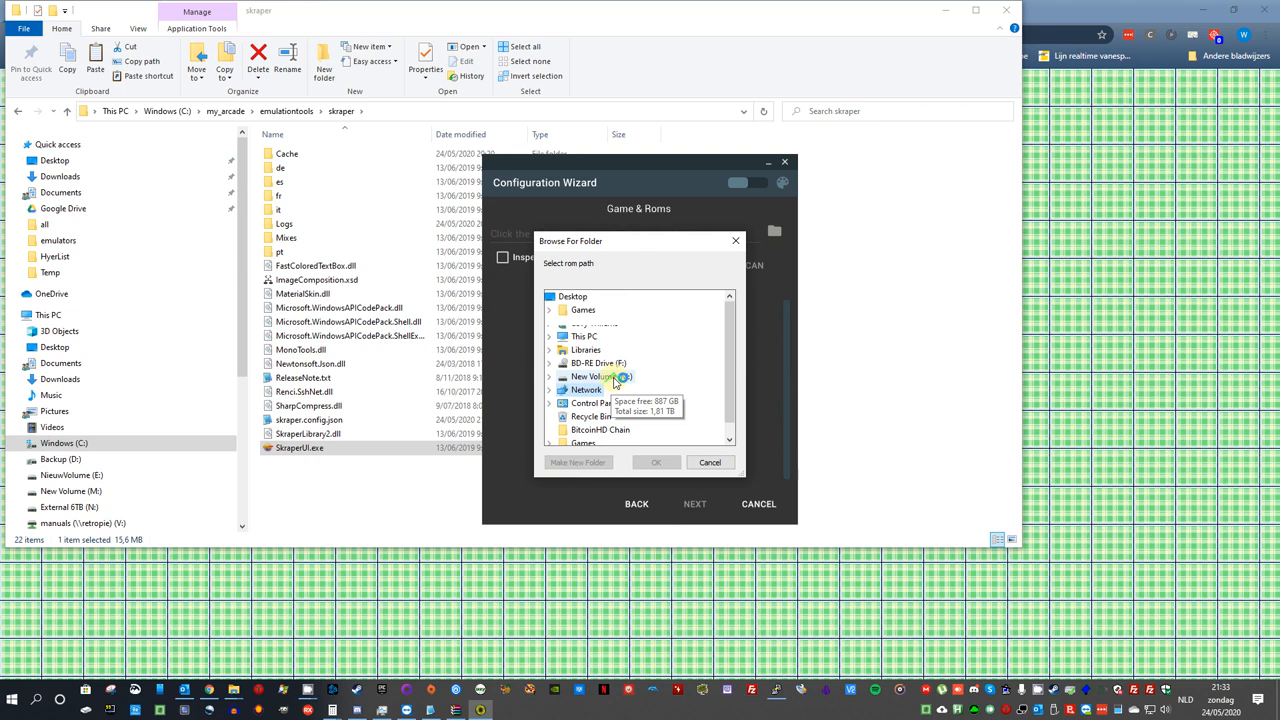
left_click(549, 389)
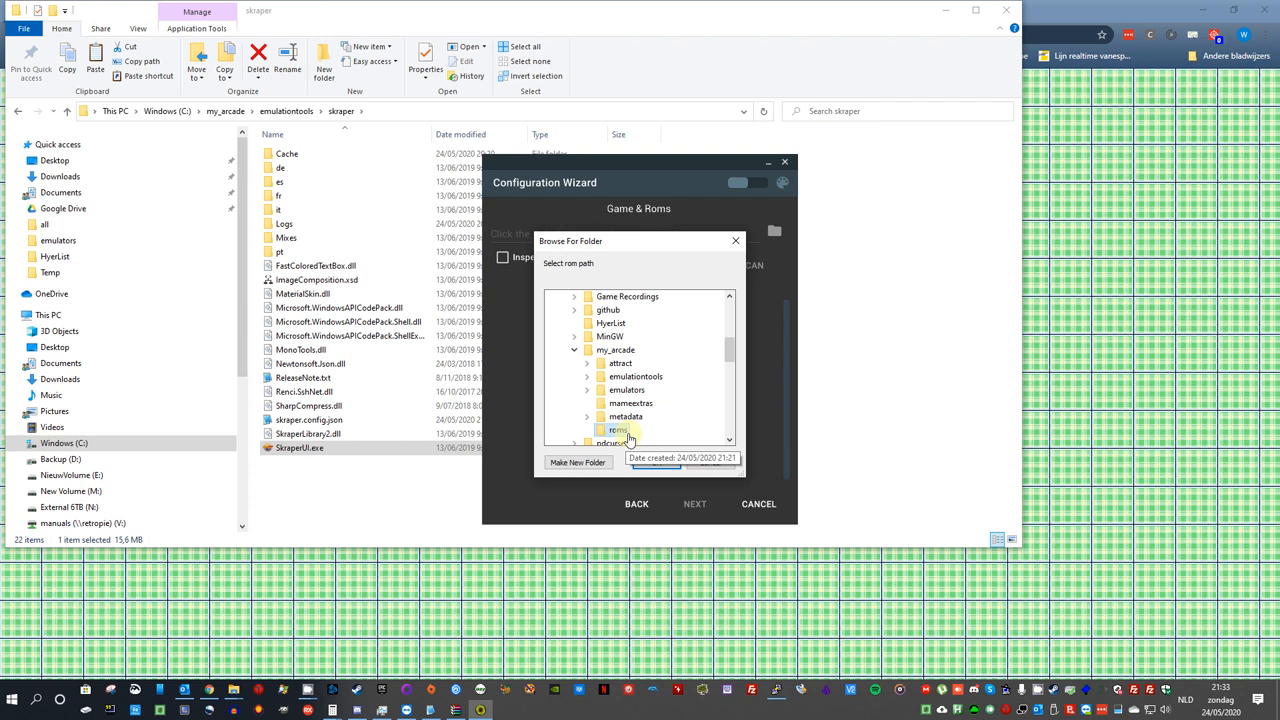
left_click(617, 429)
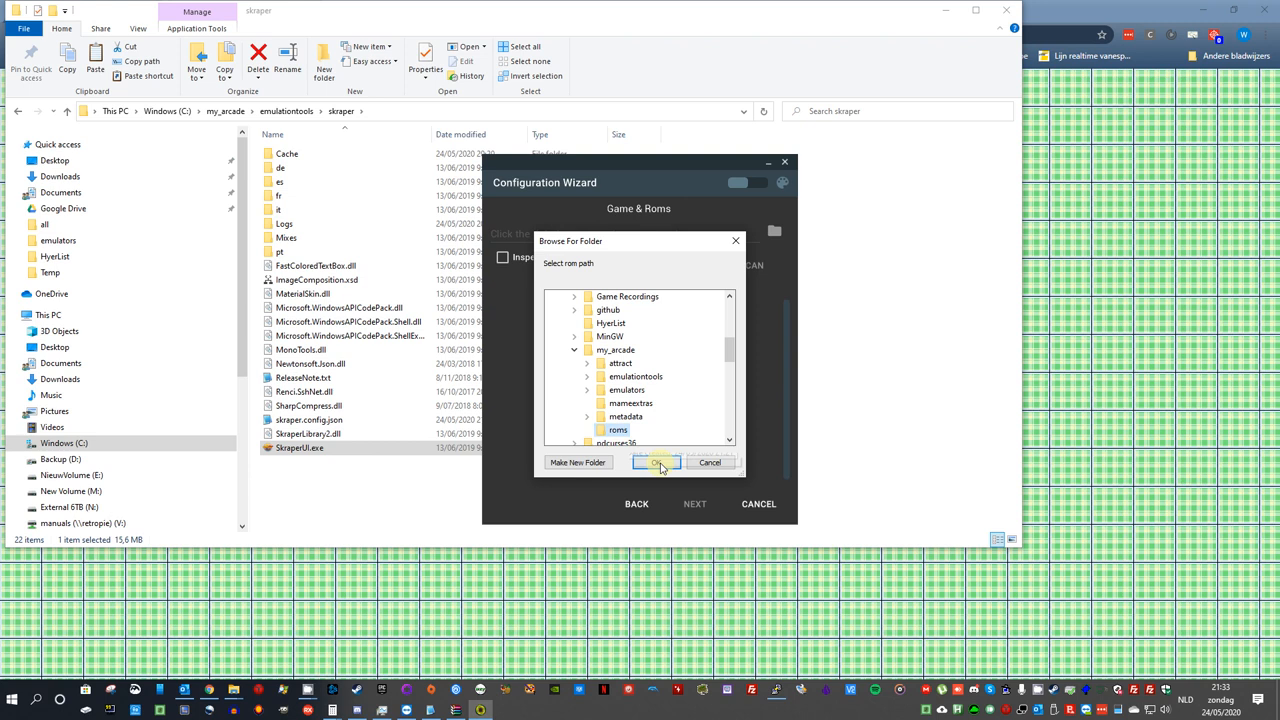
left_click(657, 462)
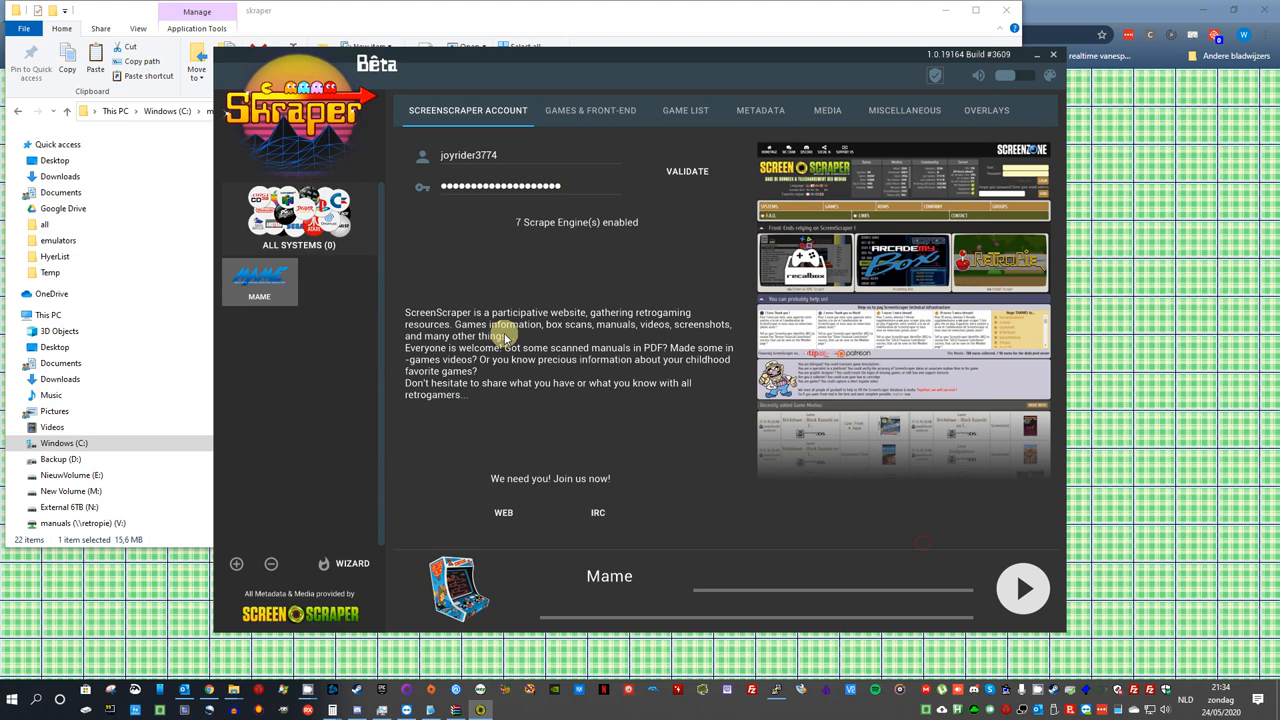
Step: Show the MAME system's games and front-end settings using C:\my_arcade\roms\MAME
left_click(590, 110)
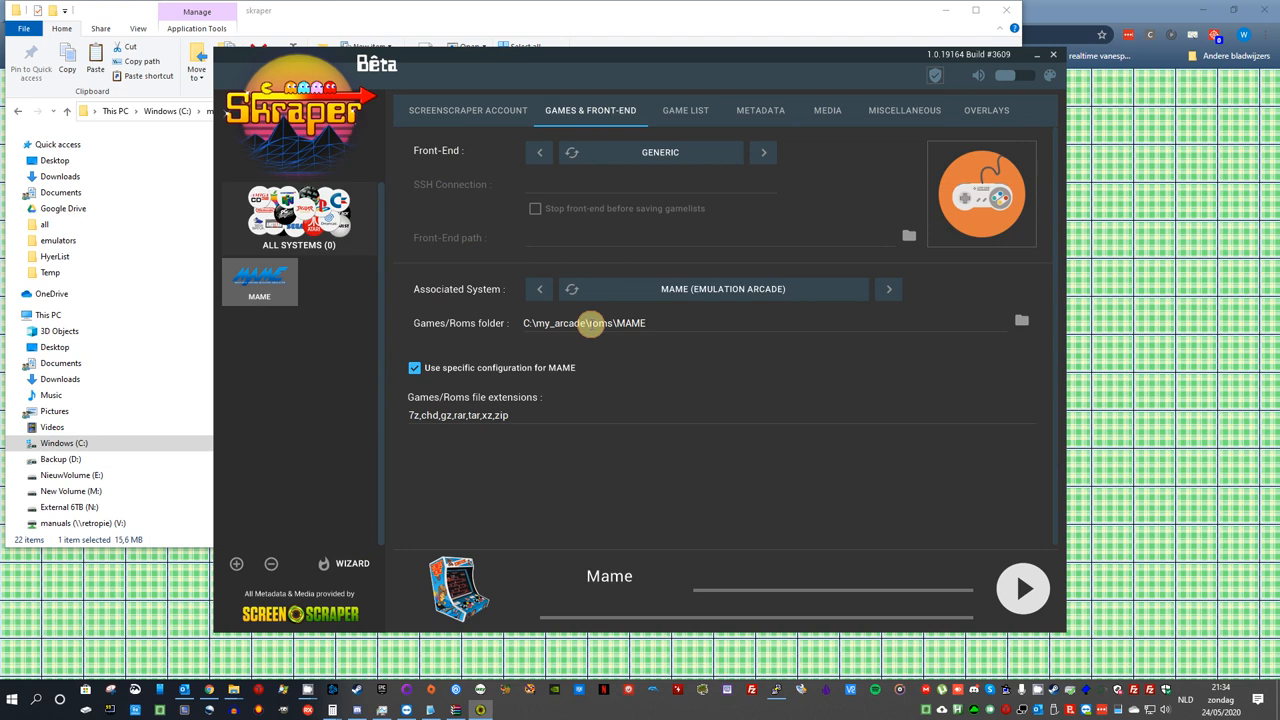
Step: Point the MAME roms folder to C:\my_arcade\emulators\mame\roms, then view miscellaneous settings
left_click(1021, 320)
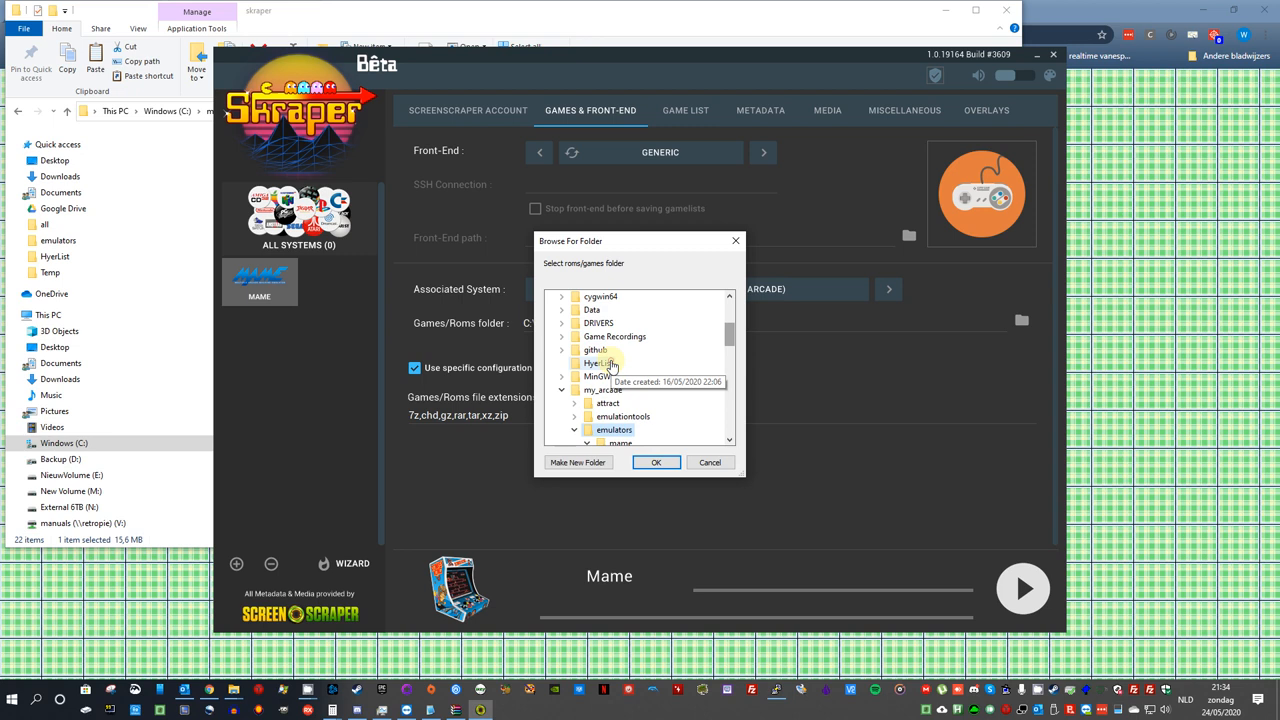
left_click(656, 462)
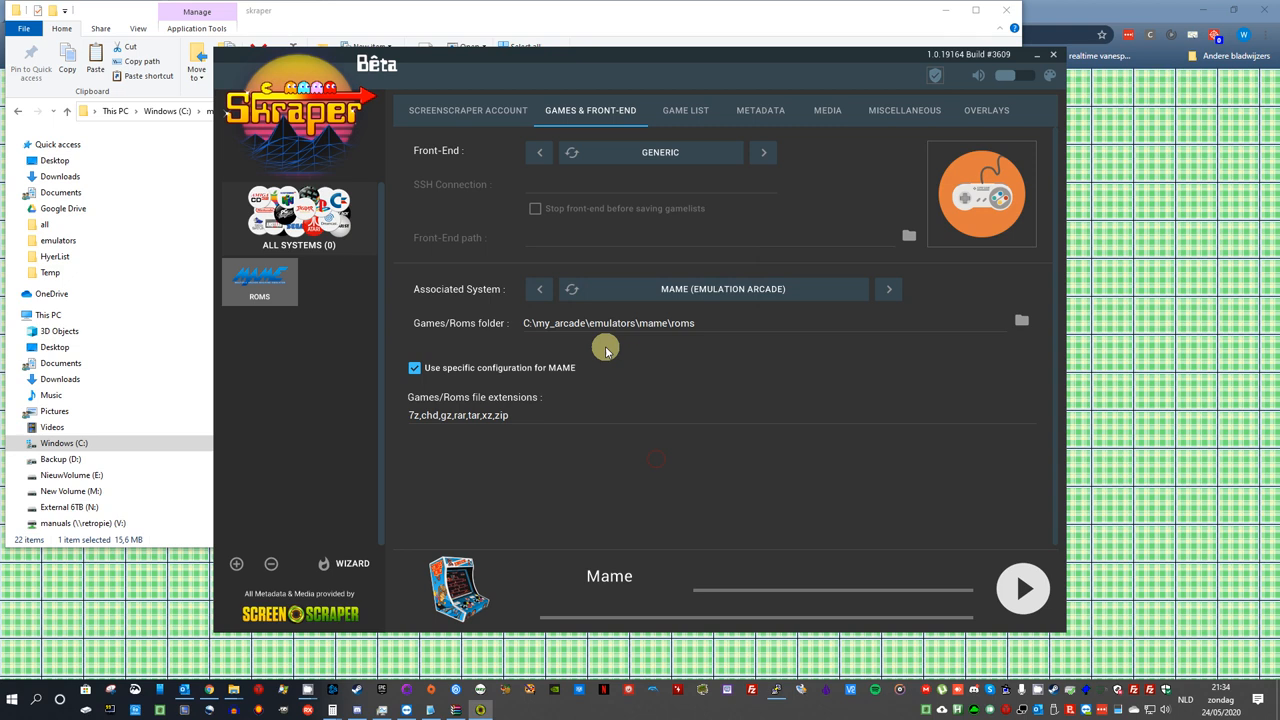
left_click(904, 110)
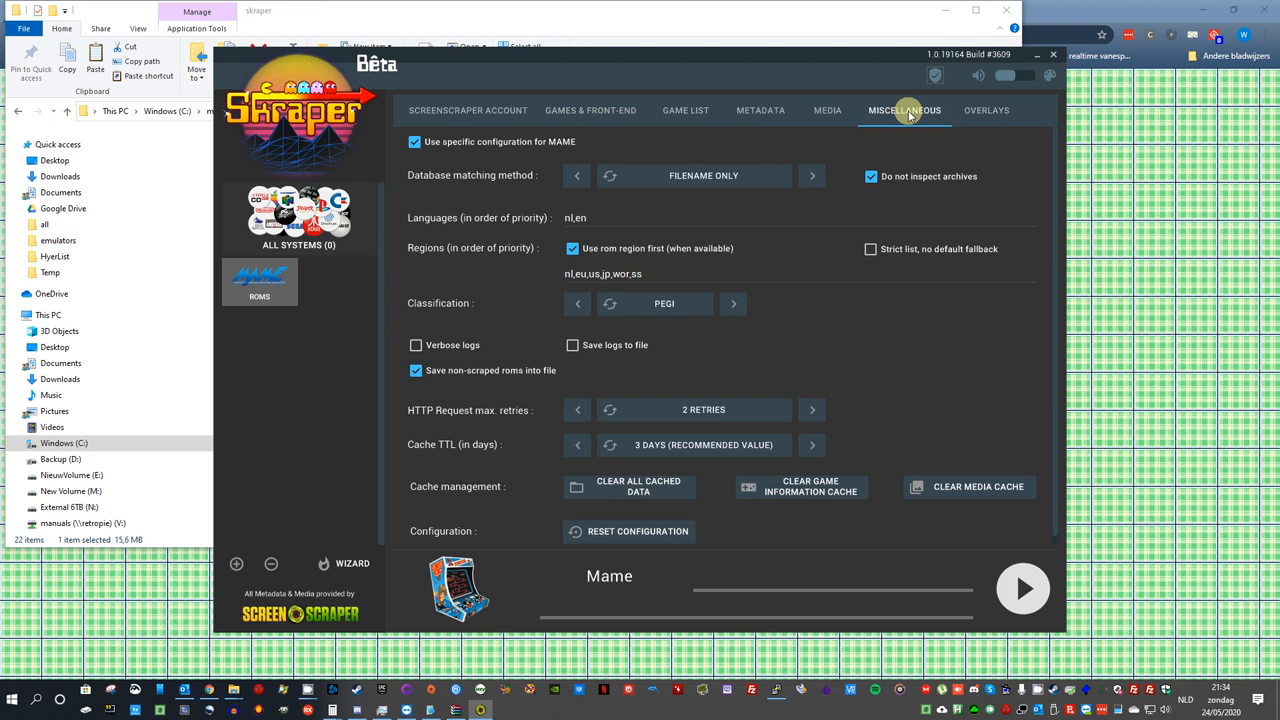
Step: Enable a MAME-specific media configuration and begin choosing the video output folder
left_click(827, 110)
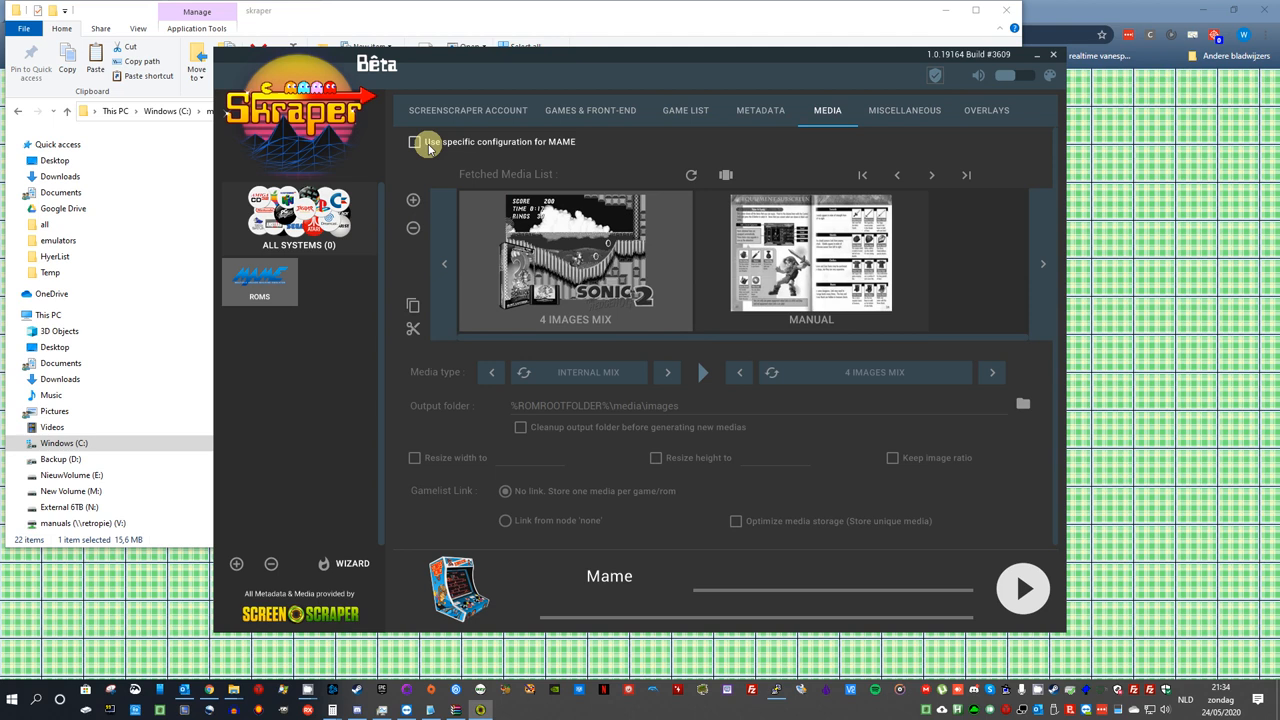
left_click(414, 141)
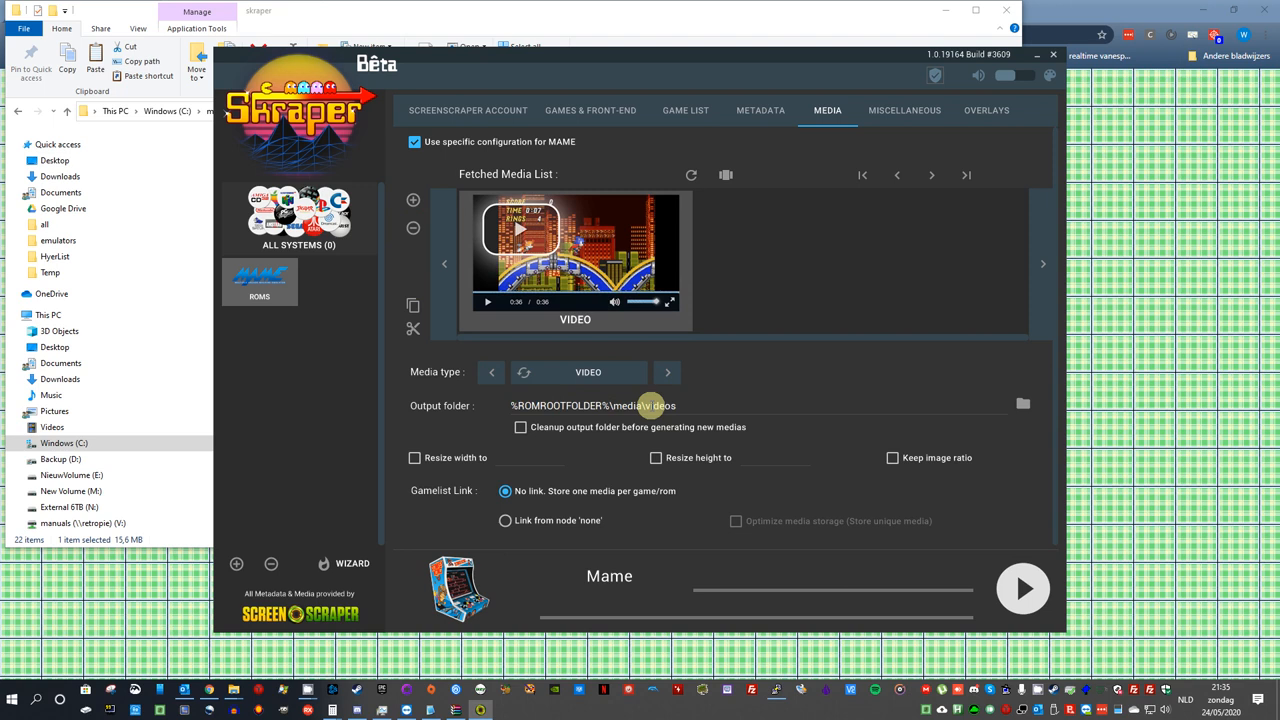
left_click(1022, 403)
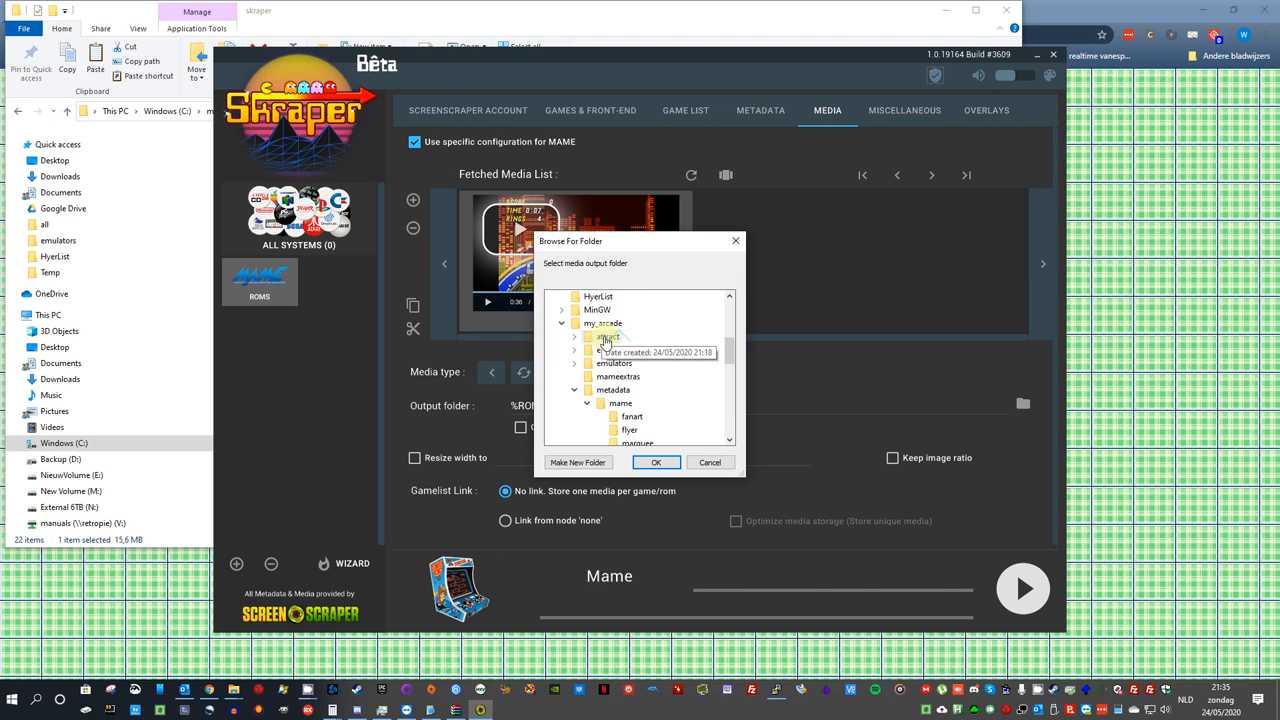
scroll("down", 3)
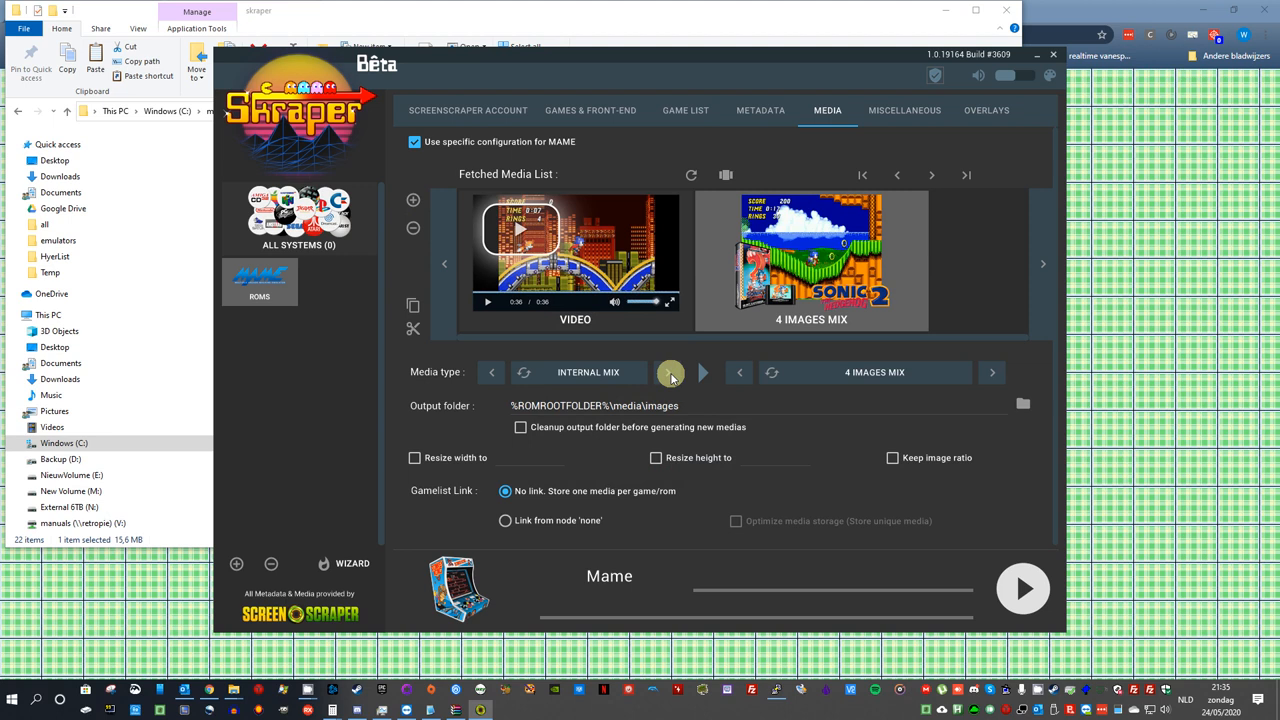
Step: Pick output folders in my_arcade, remove the 4-images mix, and reach the fan art entry
left_click(1023, 404)
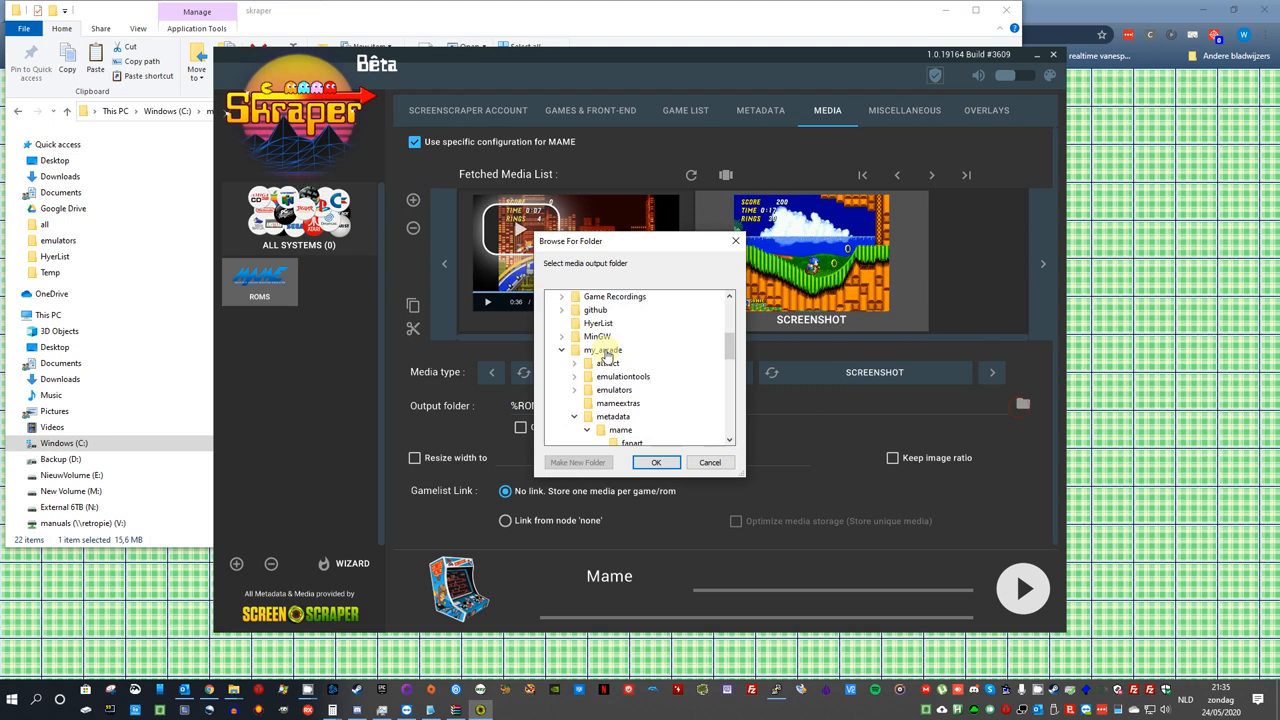
left_click(656, 462)
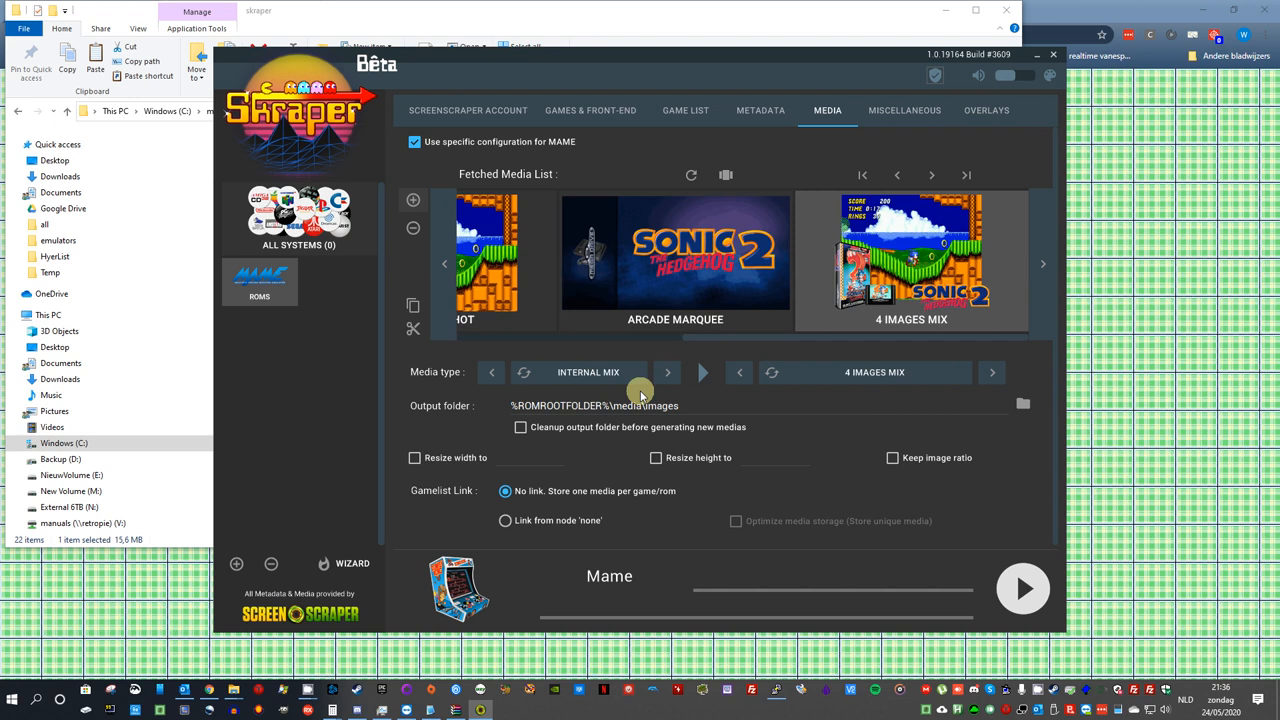
left_click(990, 372)
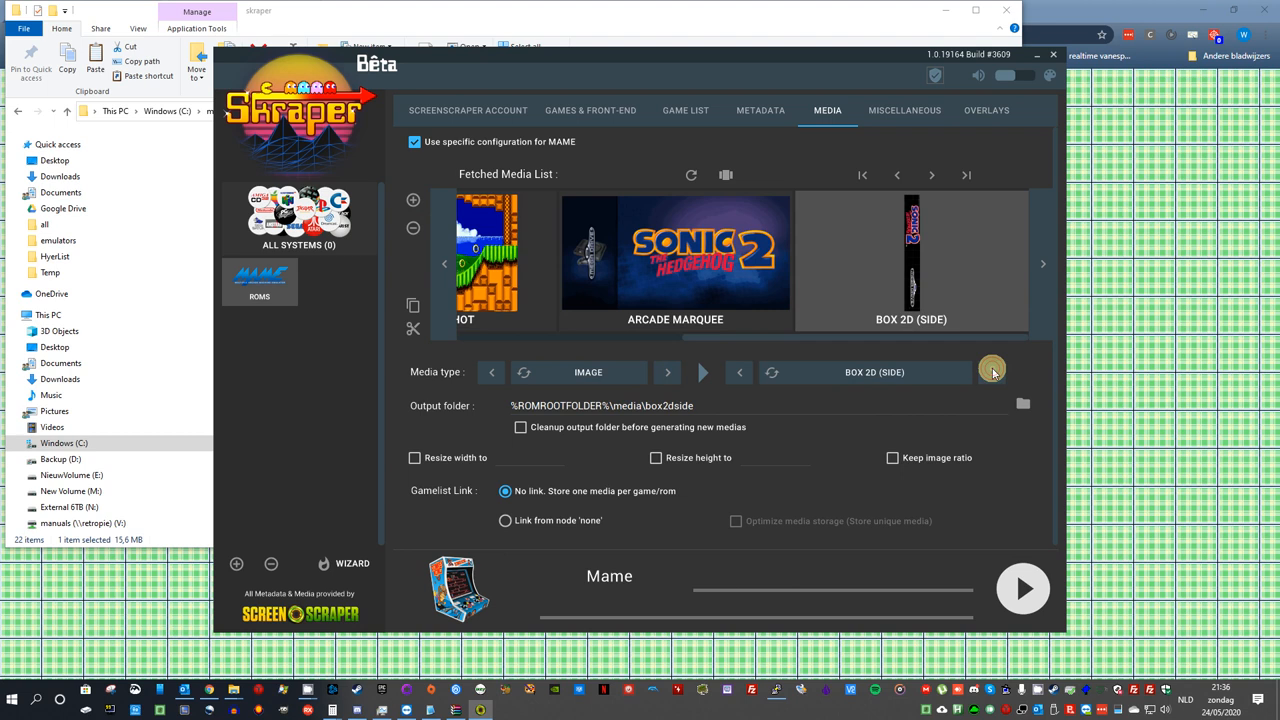
left_click(992, 372)
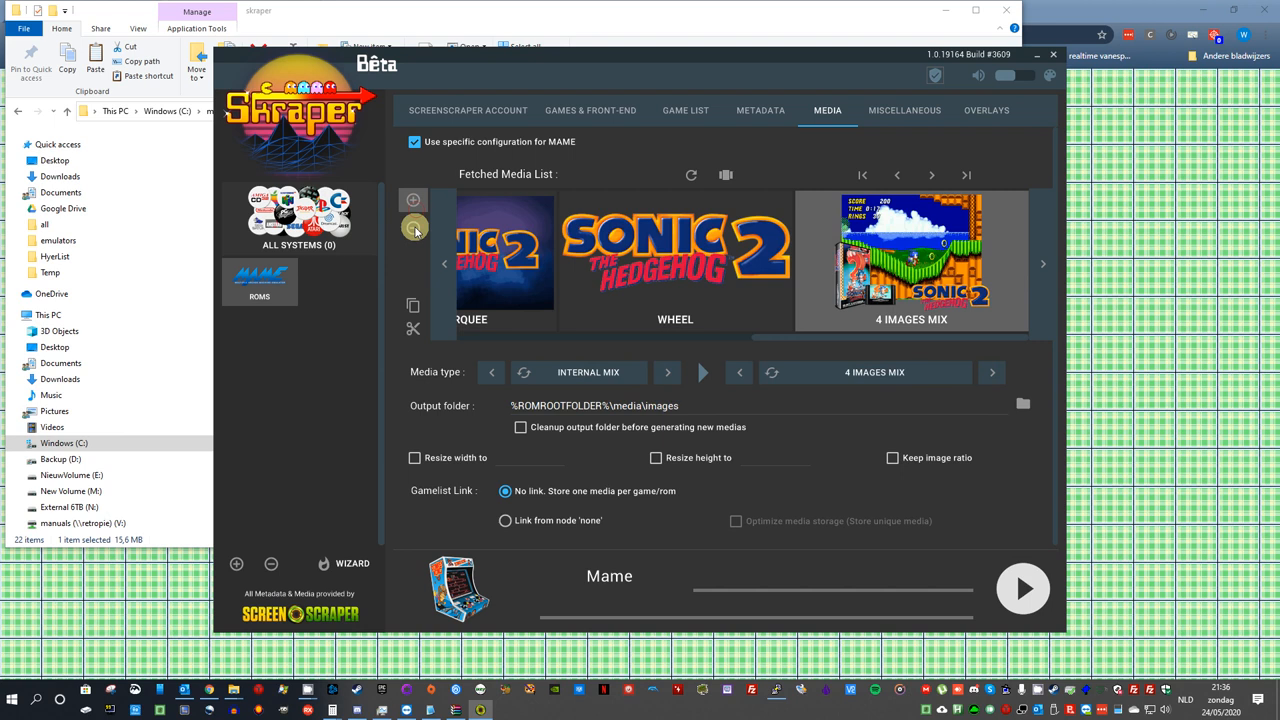
left_click(667, 372)
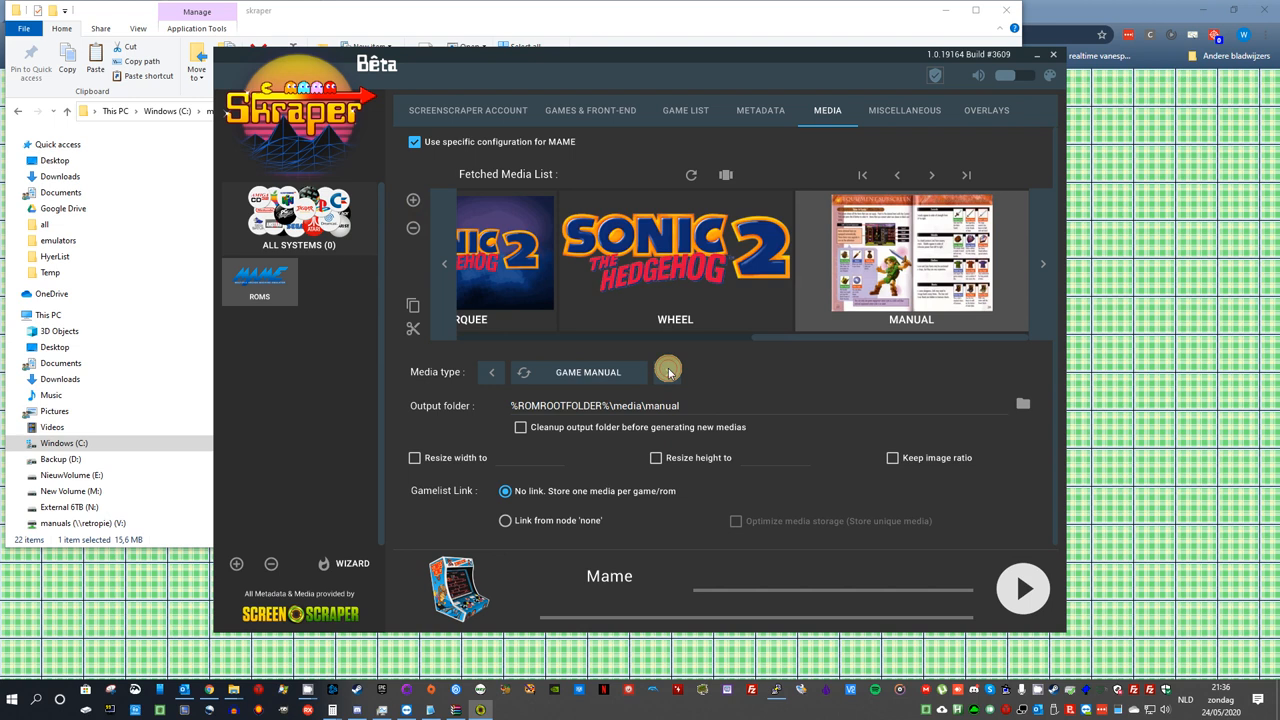
left_click(1023, 403)
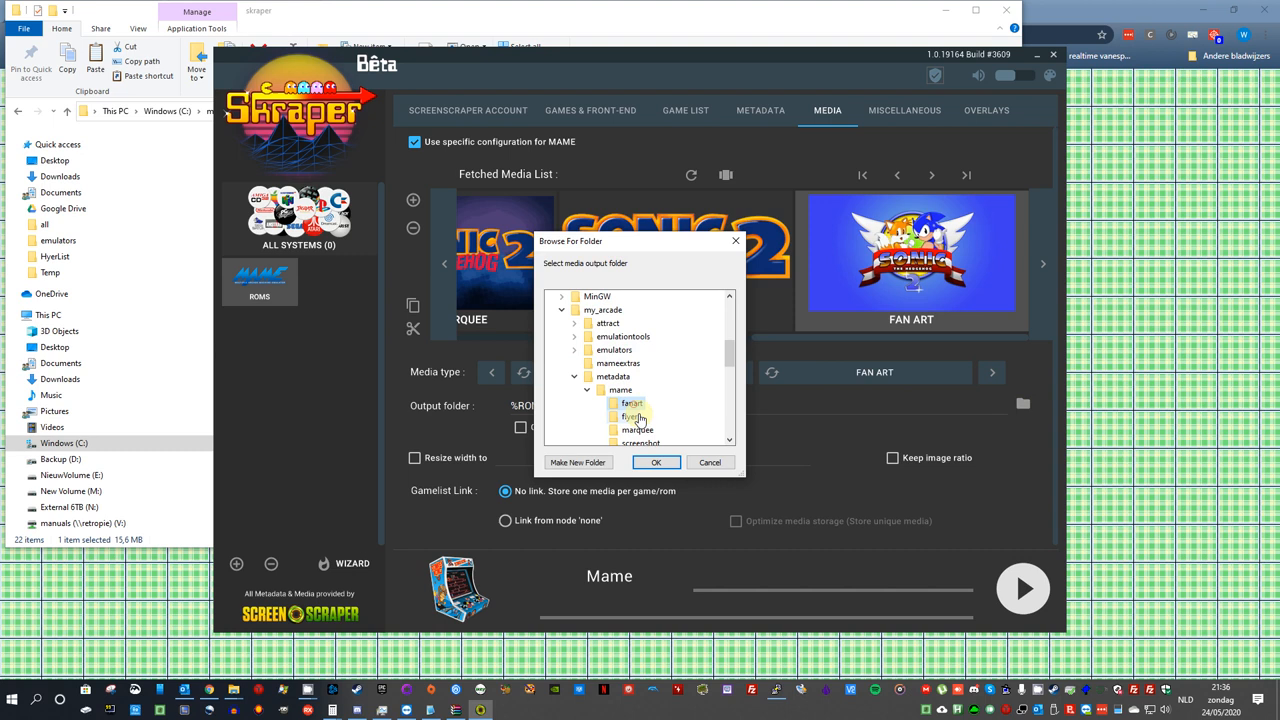
Step: Set fan art output to the fanart folder and wheel output to metadata\mame\wheel
left_click(656, 462)
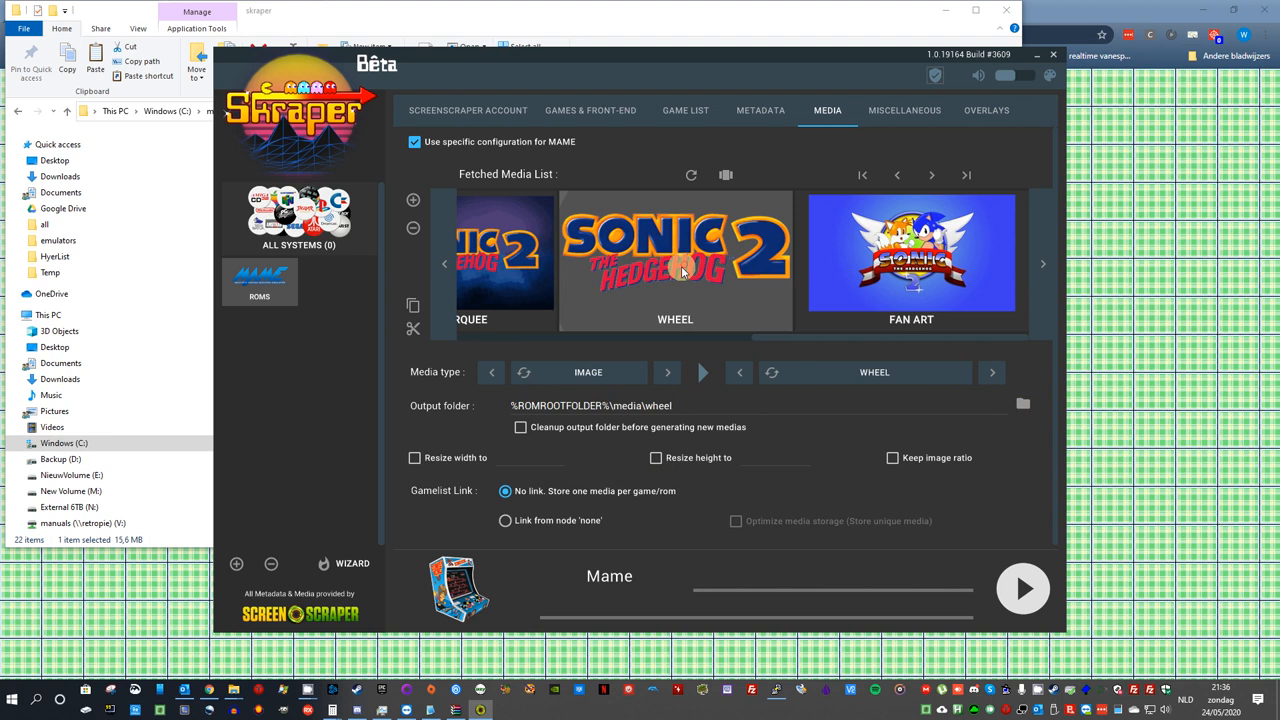
left_click(1023, 404)
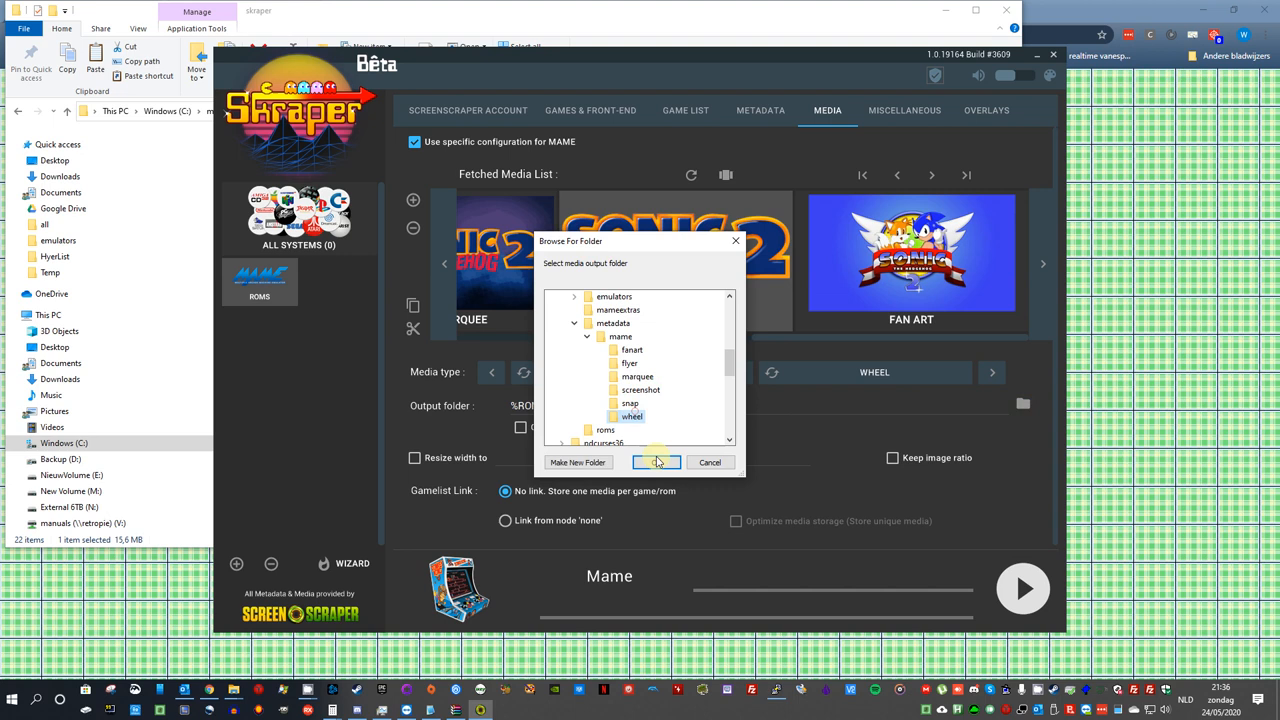
left_click(656, 462)
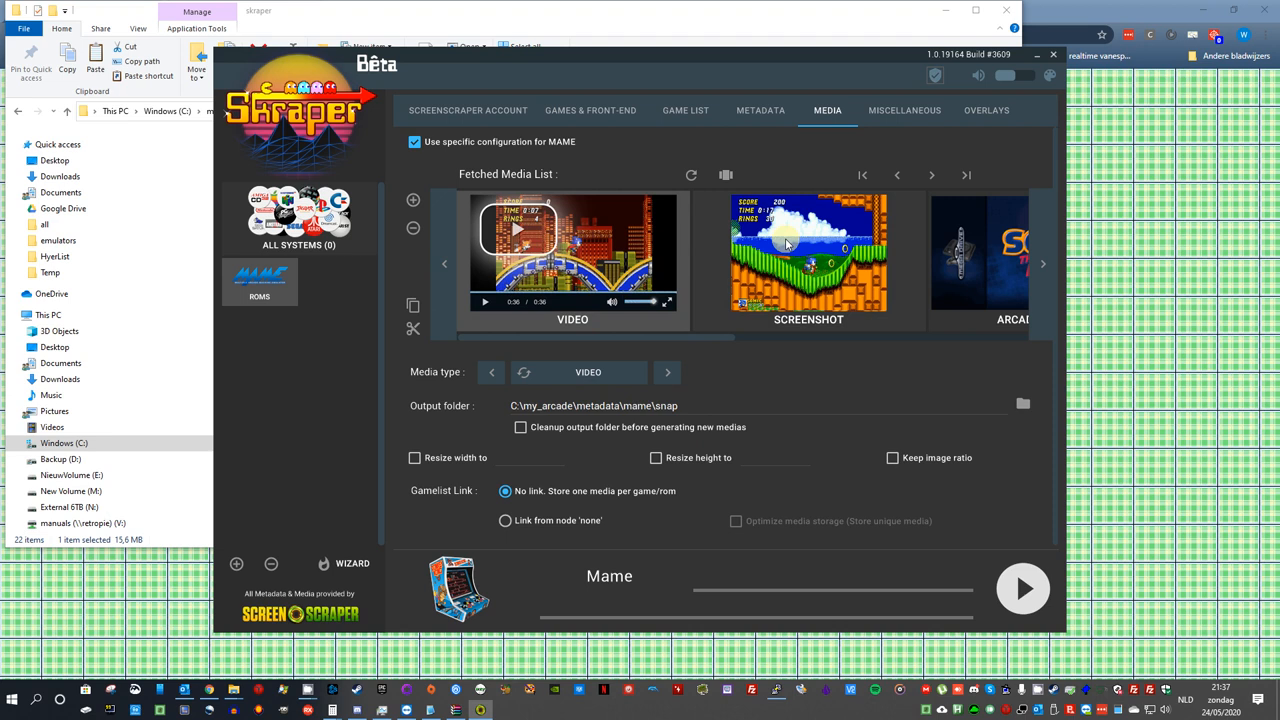
left_click(1022, 588)
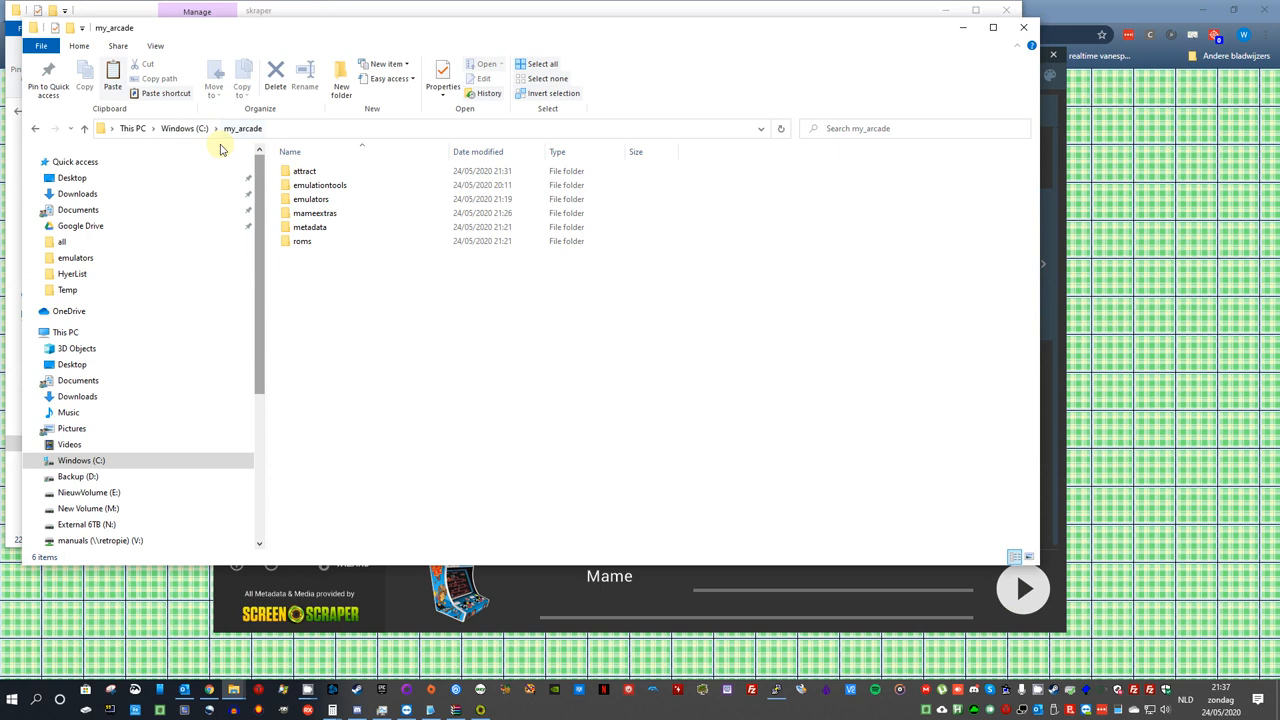
Step: Browse my_arcade\metadata\mame down to the scraped screenshot folder
double_click(309, 227)
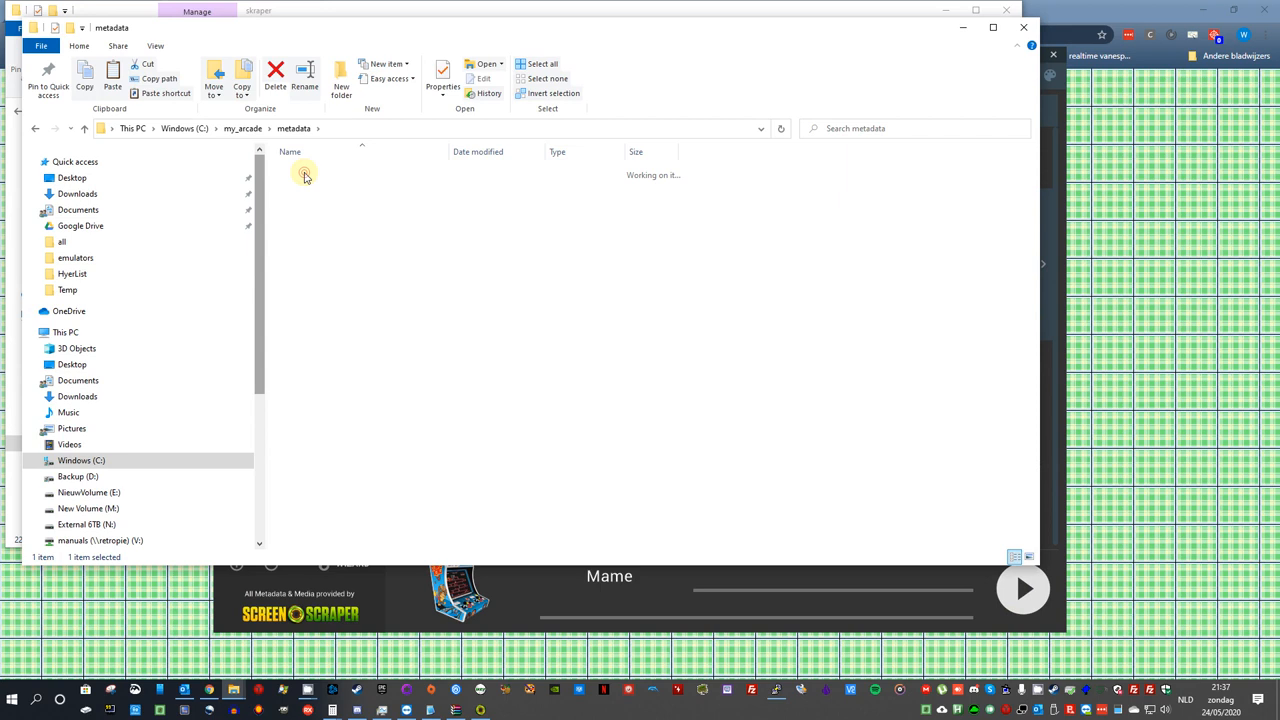
double_click(305, 175)
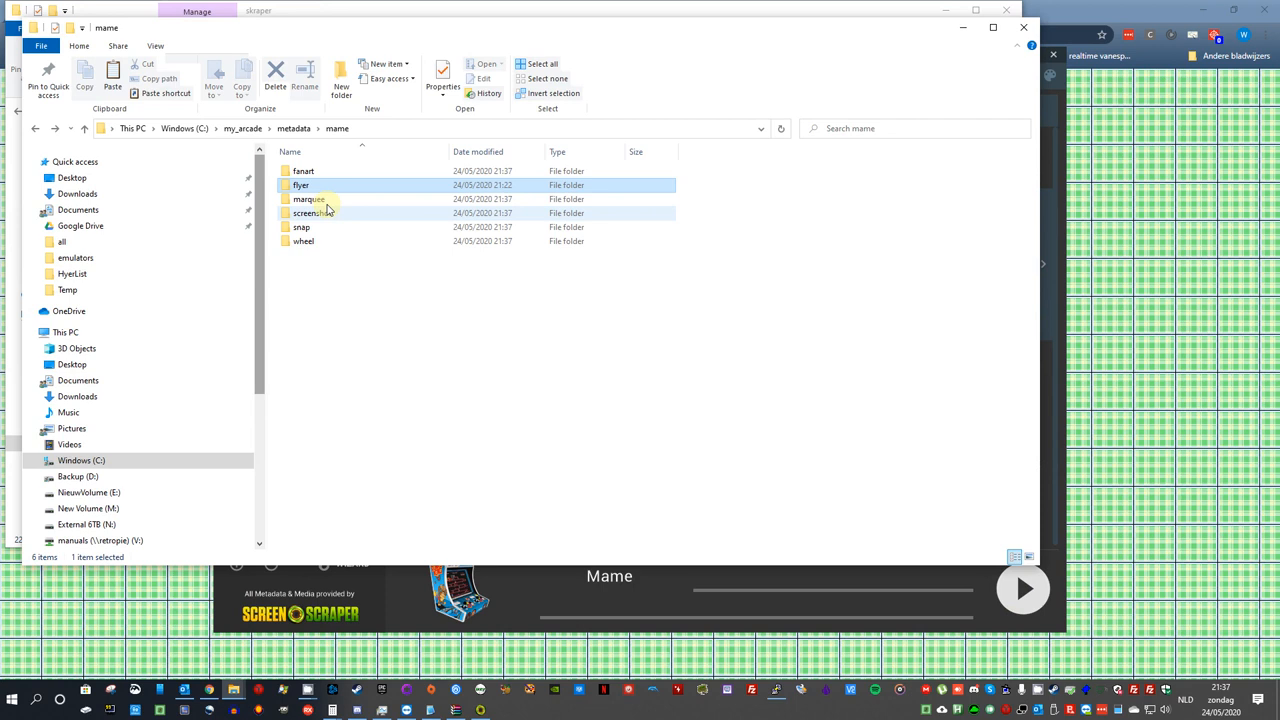
double_click(308, 199)
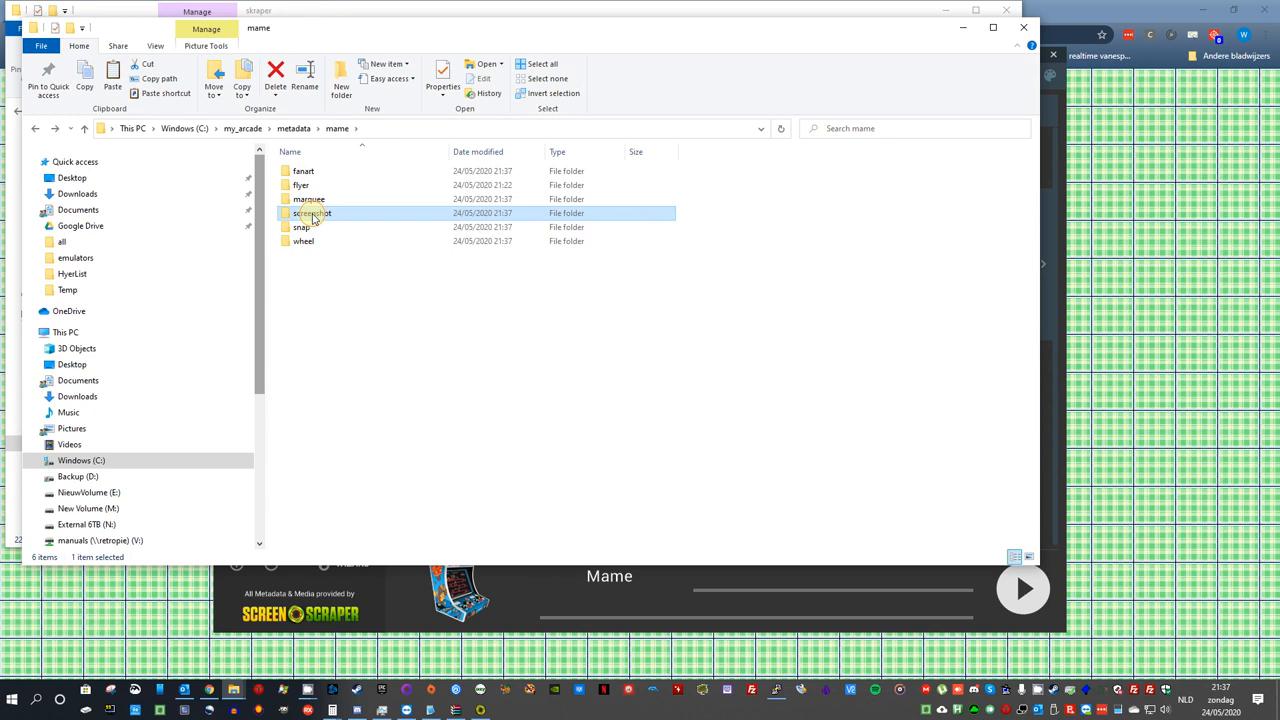
double_click(303, 241)
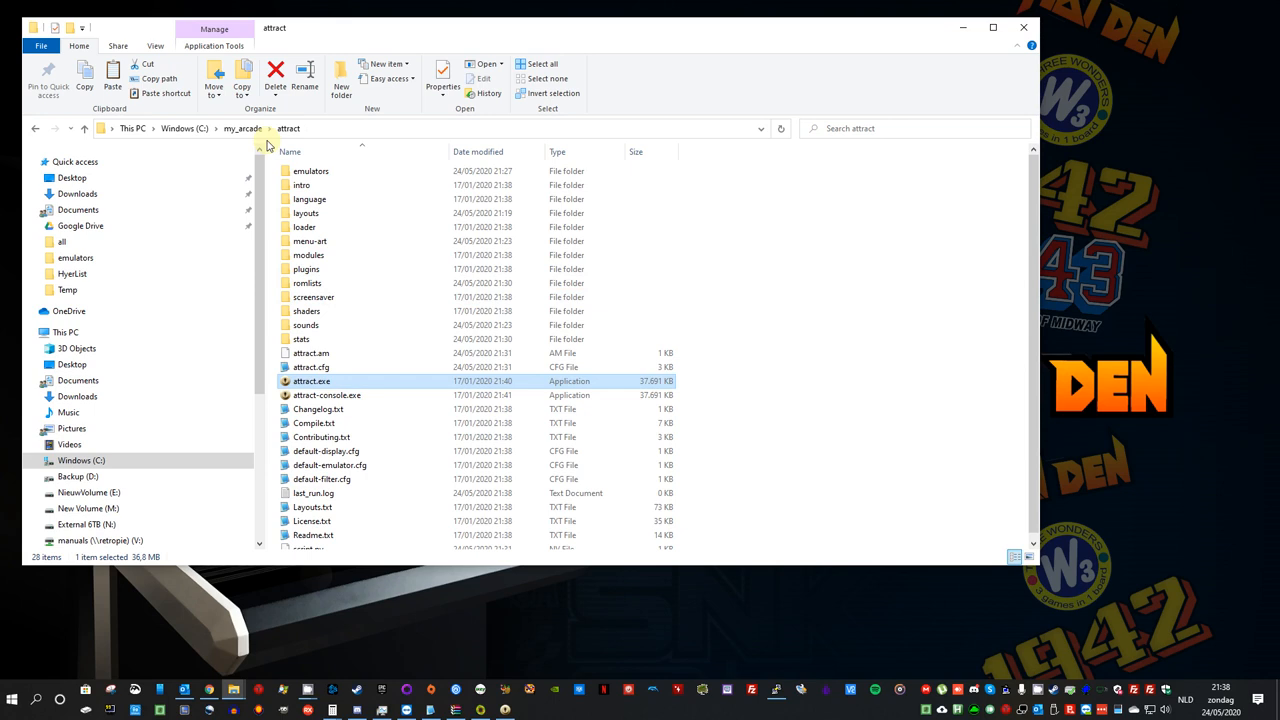
Step: Go up to my_arcade and open MAME's roms folder to check it
double_click(311, 381)
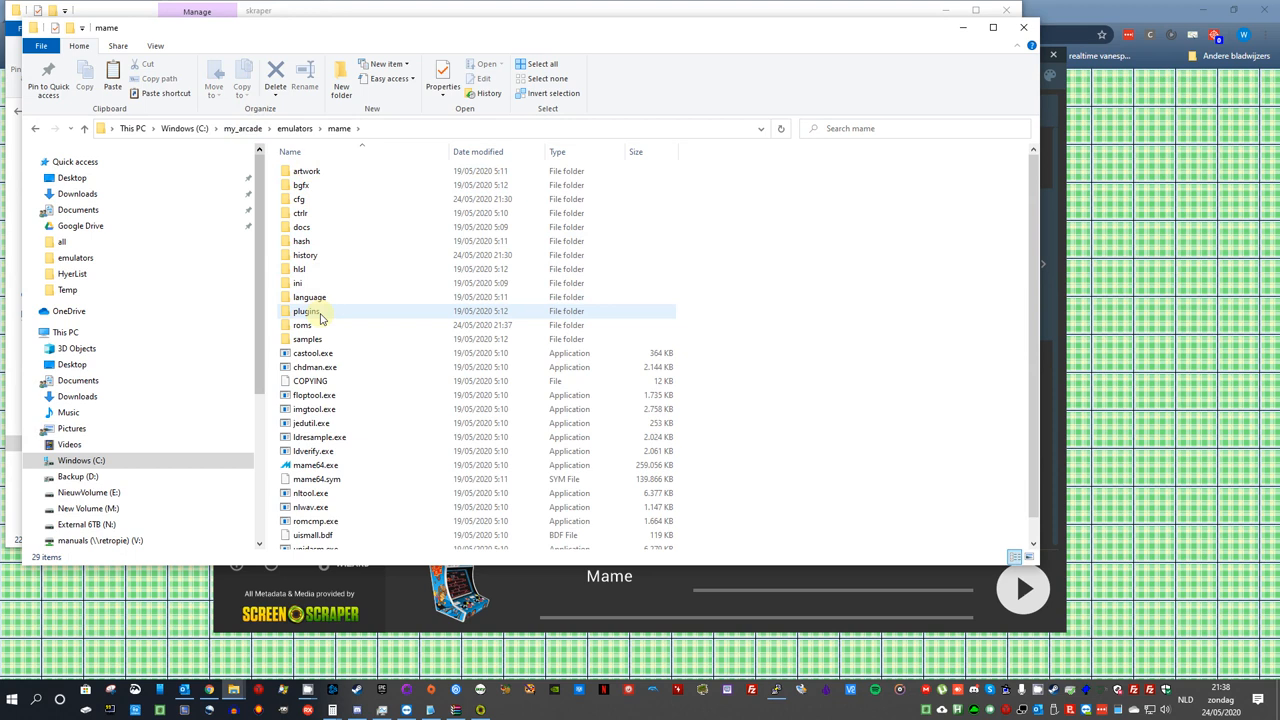
double_click(302, 325)
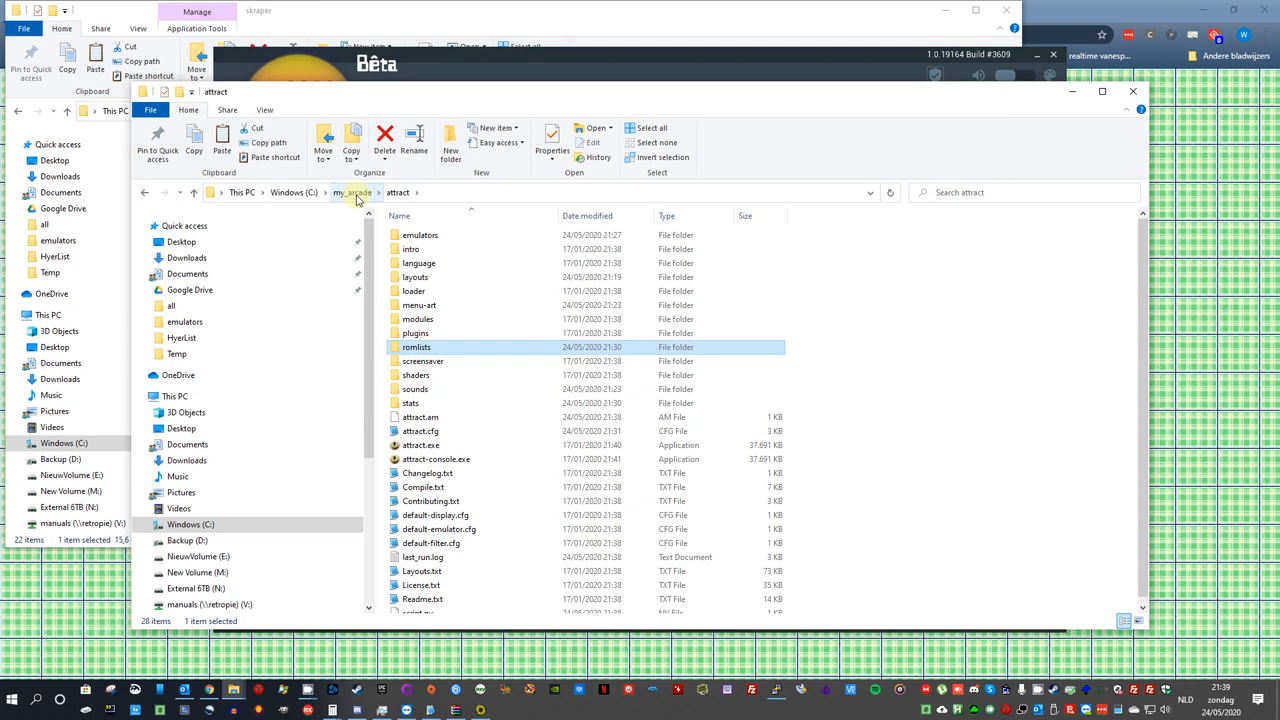
left_click(350, 192)
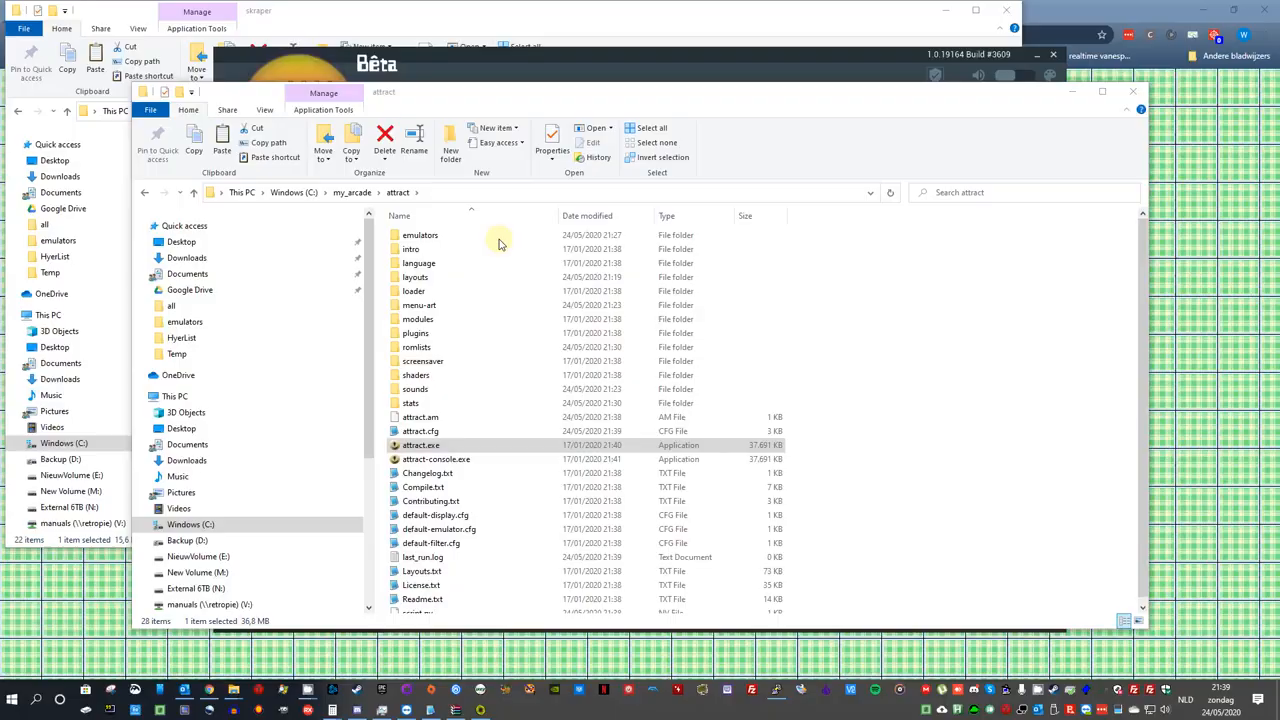
Step: Browse M:\Emulation, then scroll through the MAME roms in Hyperpie_V2_PC on External 6TB
left_click(420, 444)
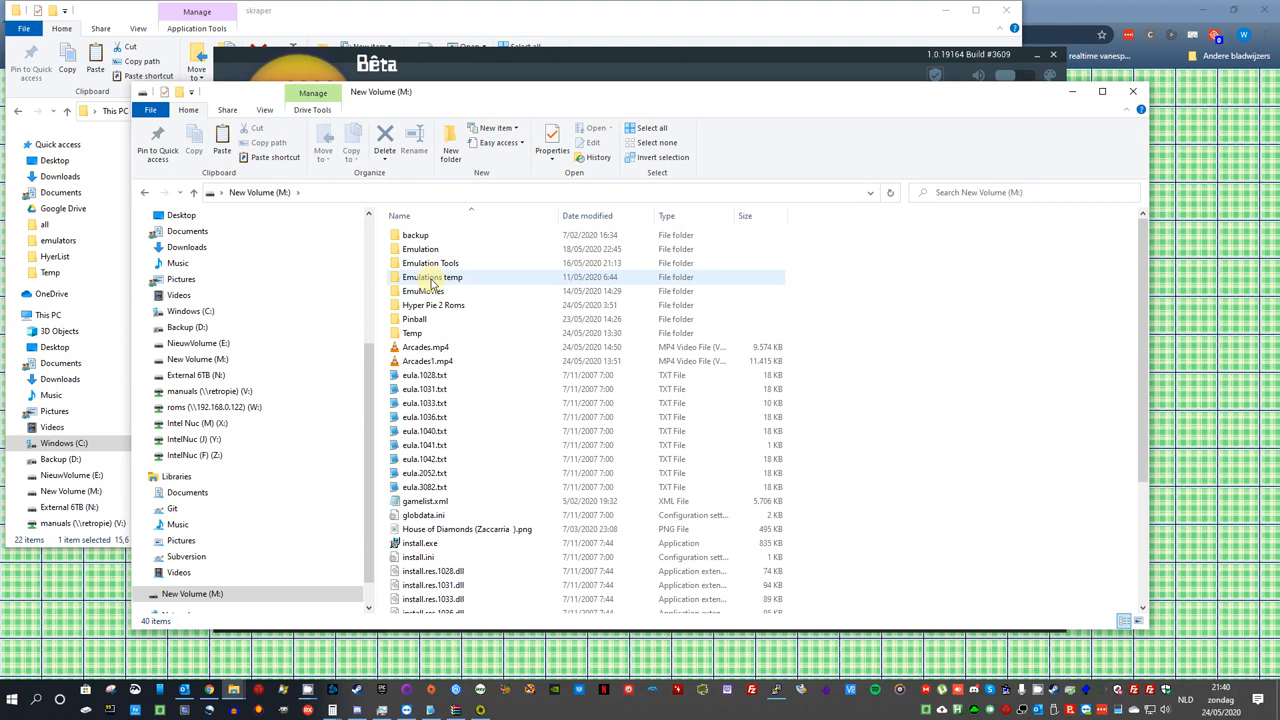
double_click(430, 277)
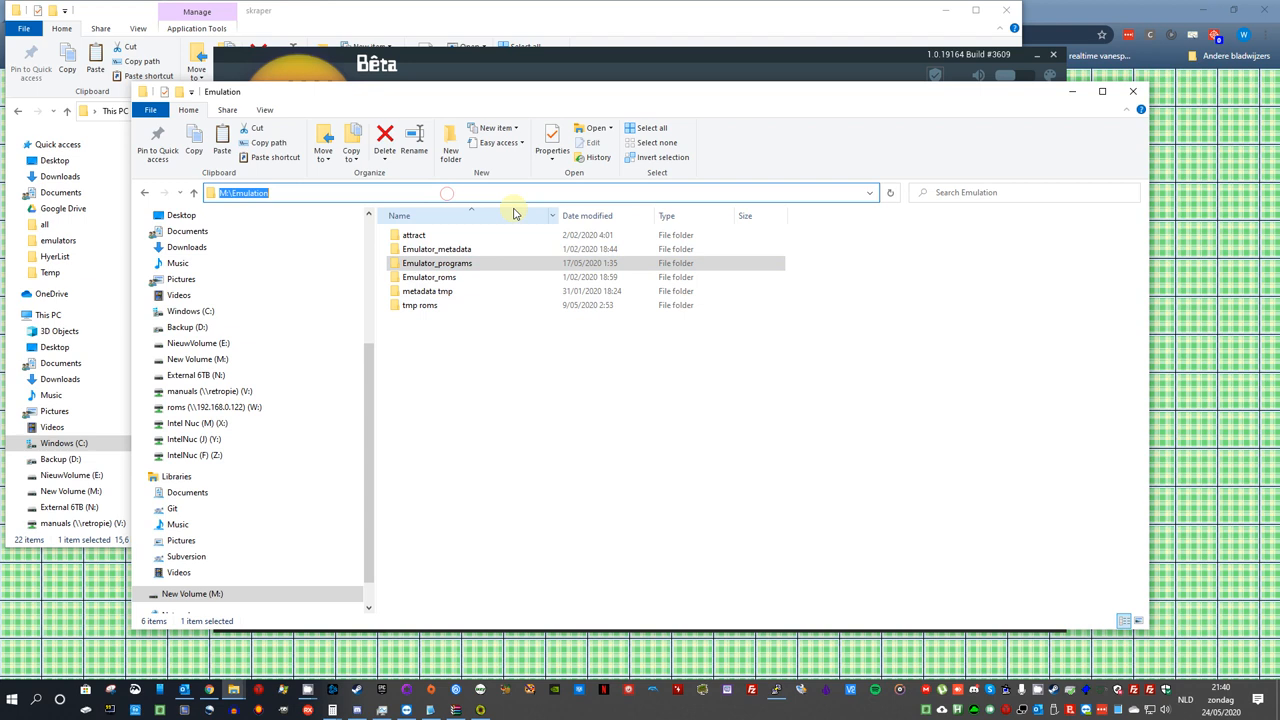
left_click(196, 375)
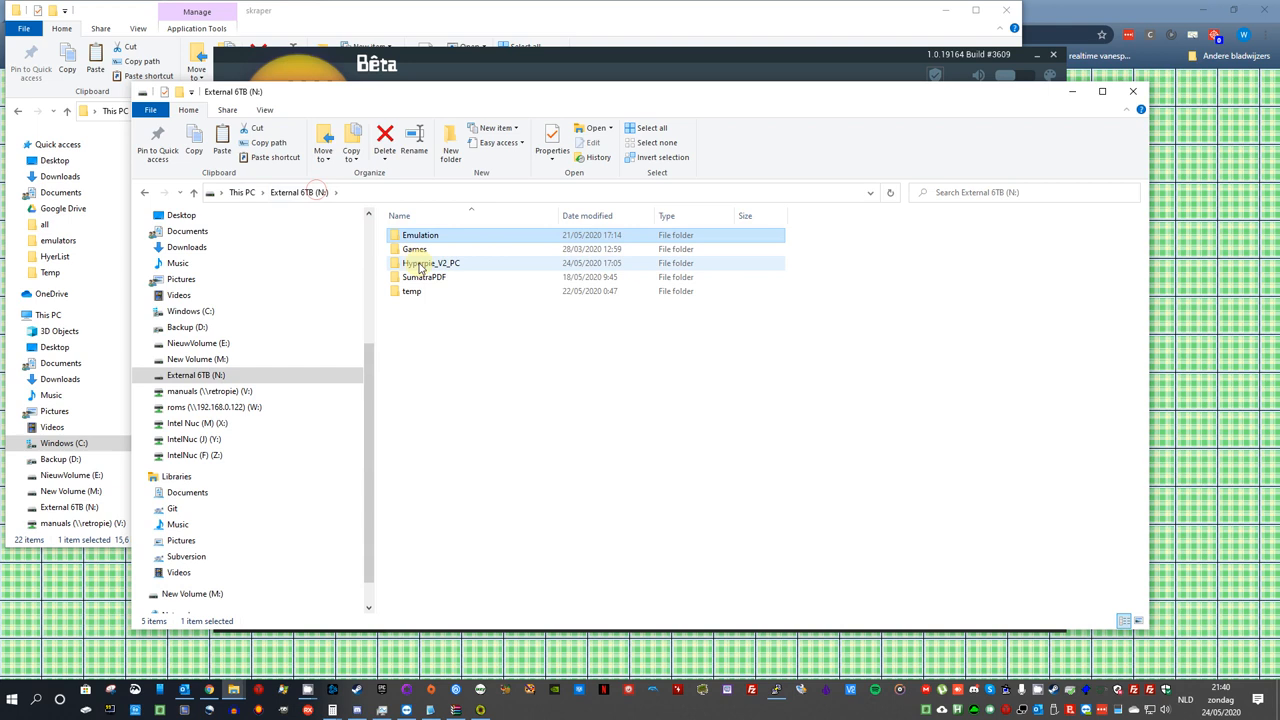
double_click(430, 263)
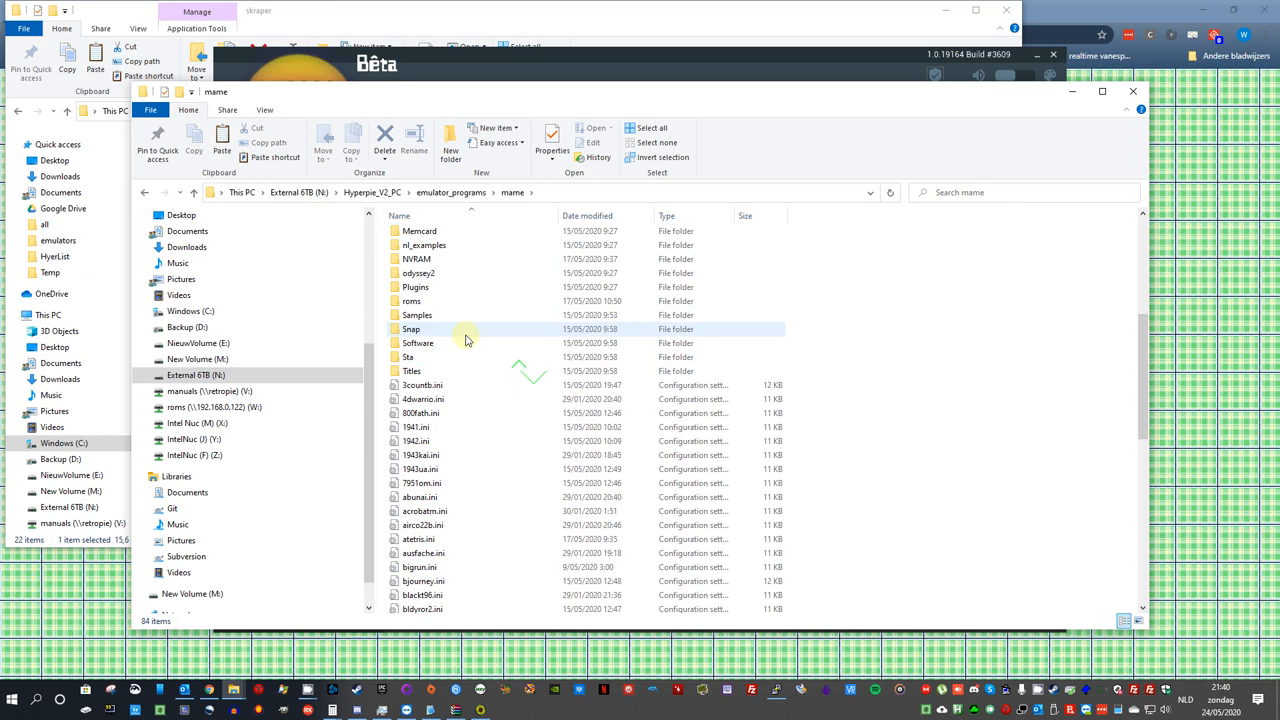
double_click(412, 301)
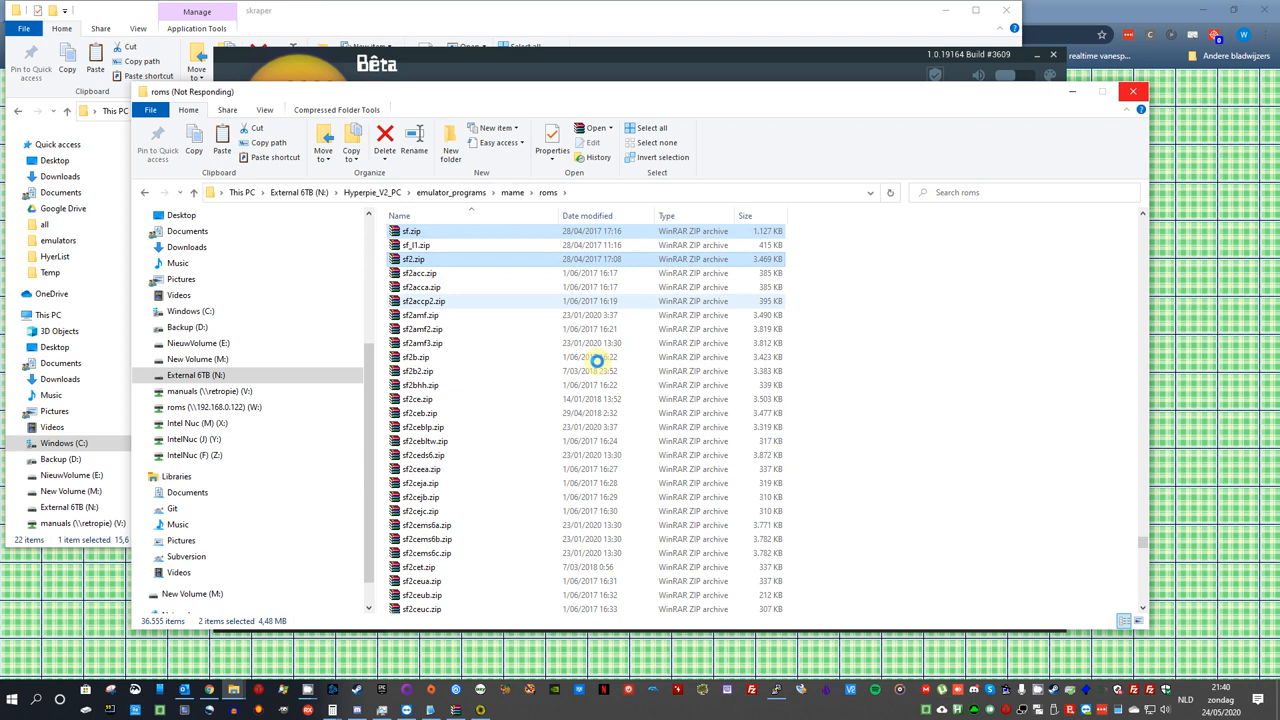
scroll("down", 3)
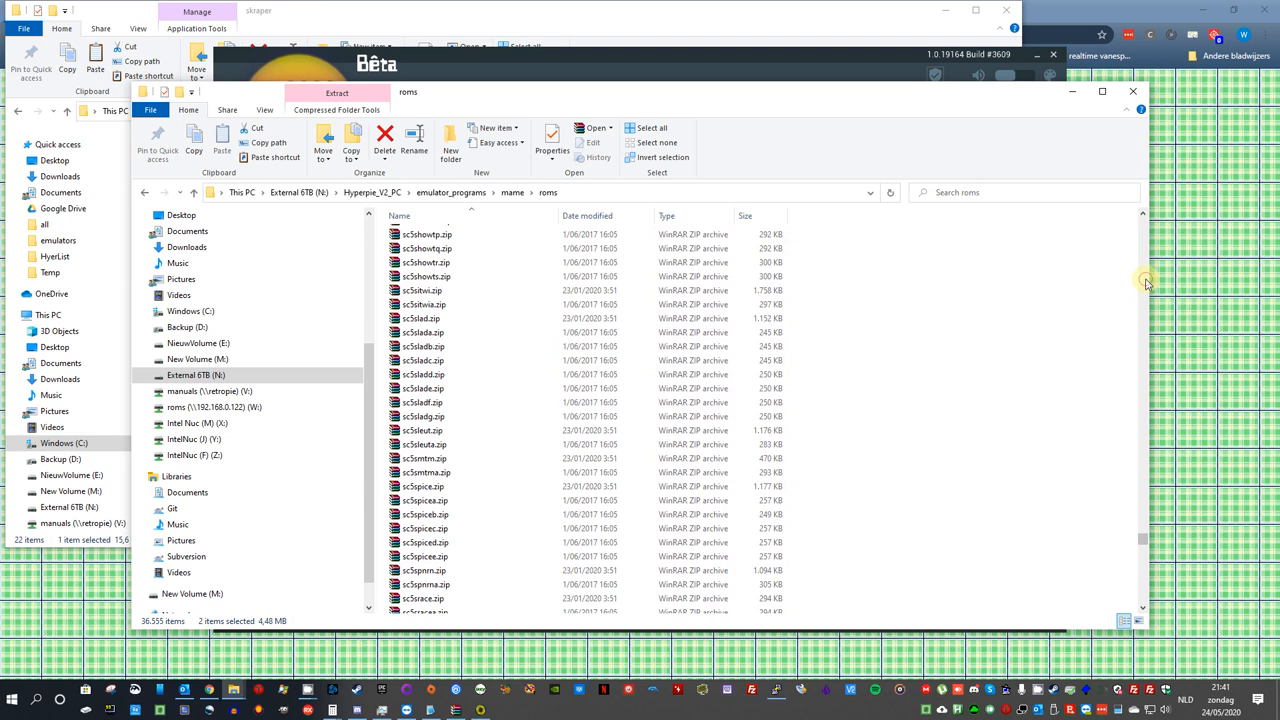
scroll("down", 3)
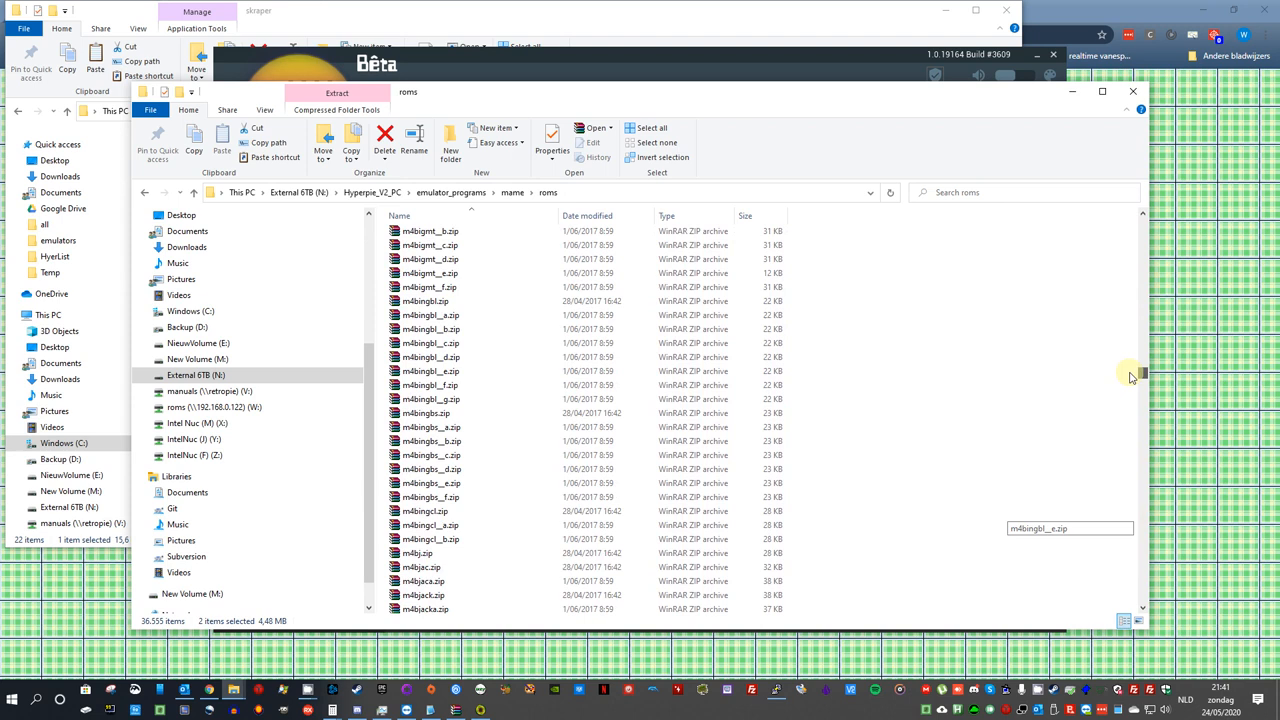
scroll("down", 3)
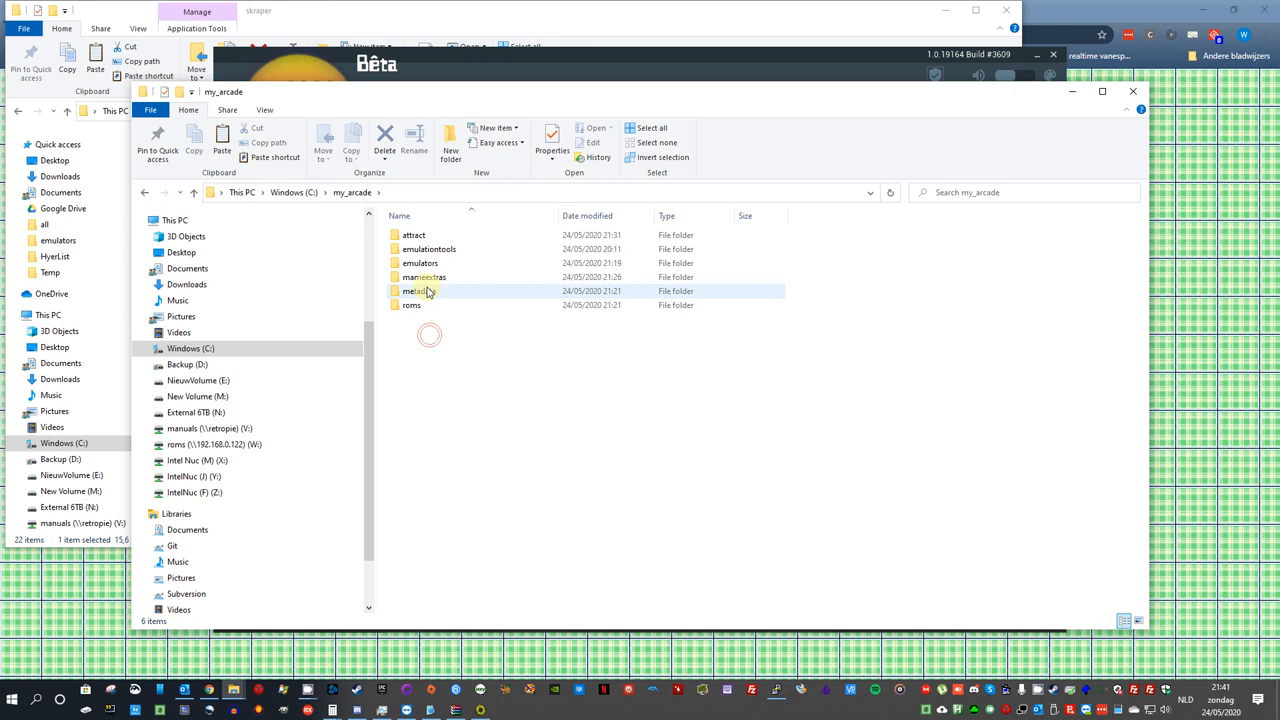
Step: Check the MAME roms folder (3wonders, 1942, 1943b), then open my_arcade\attract\romlists
double_click(420, 263)
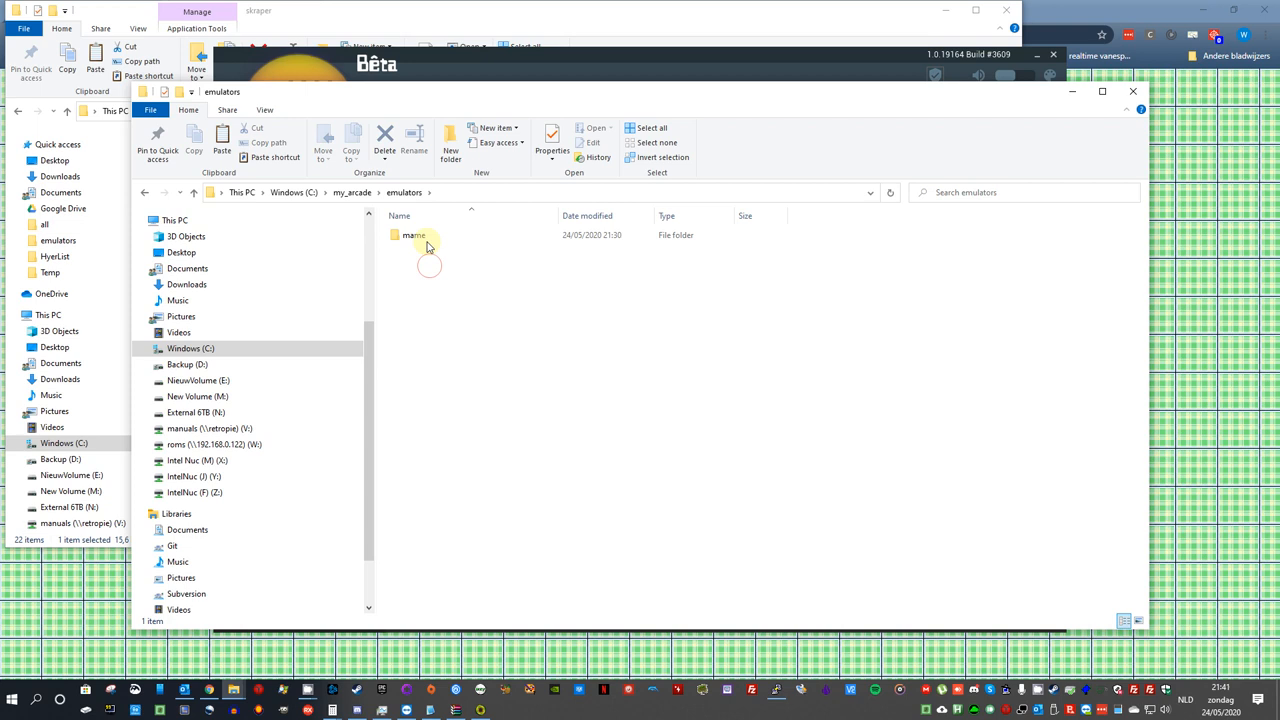
double_click(414, 235)
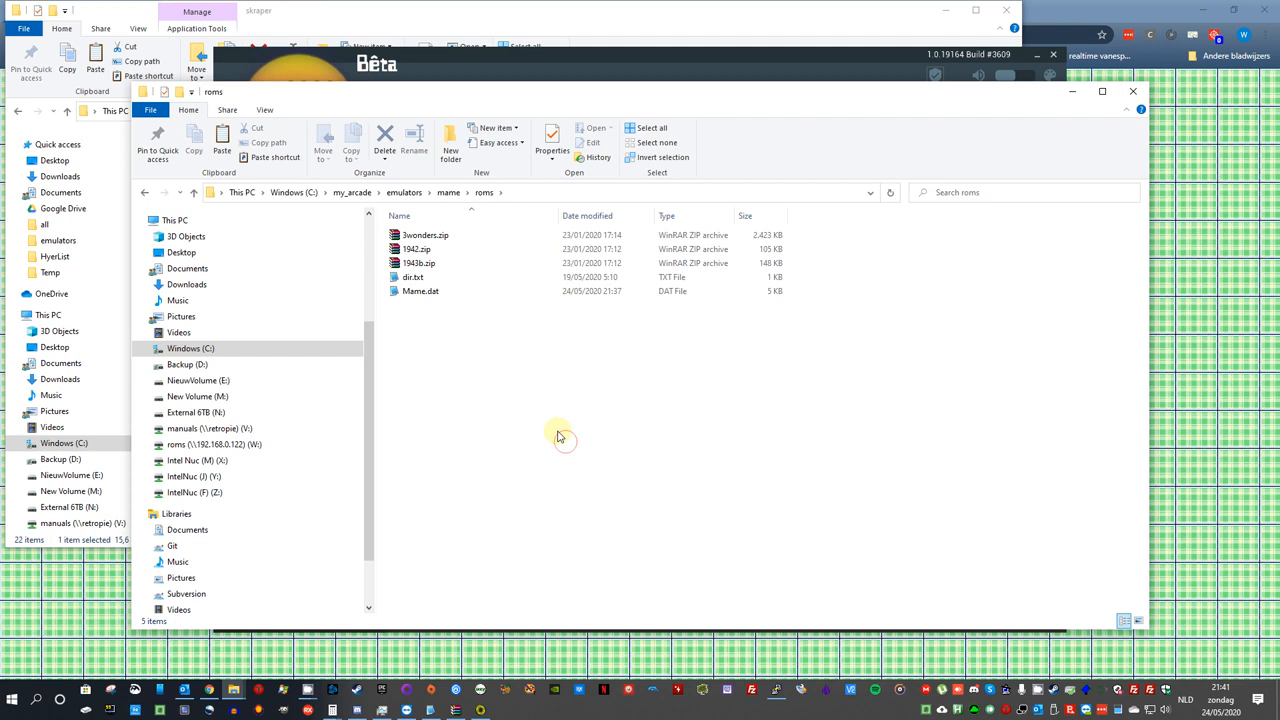
left_click(351, 192)
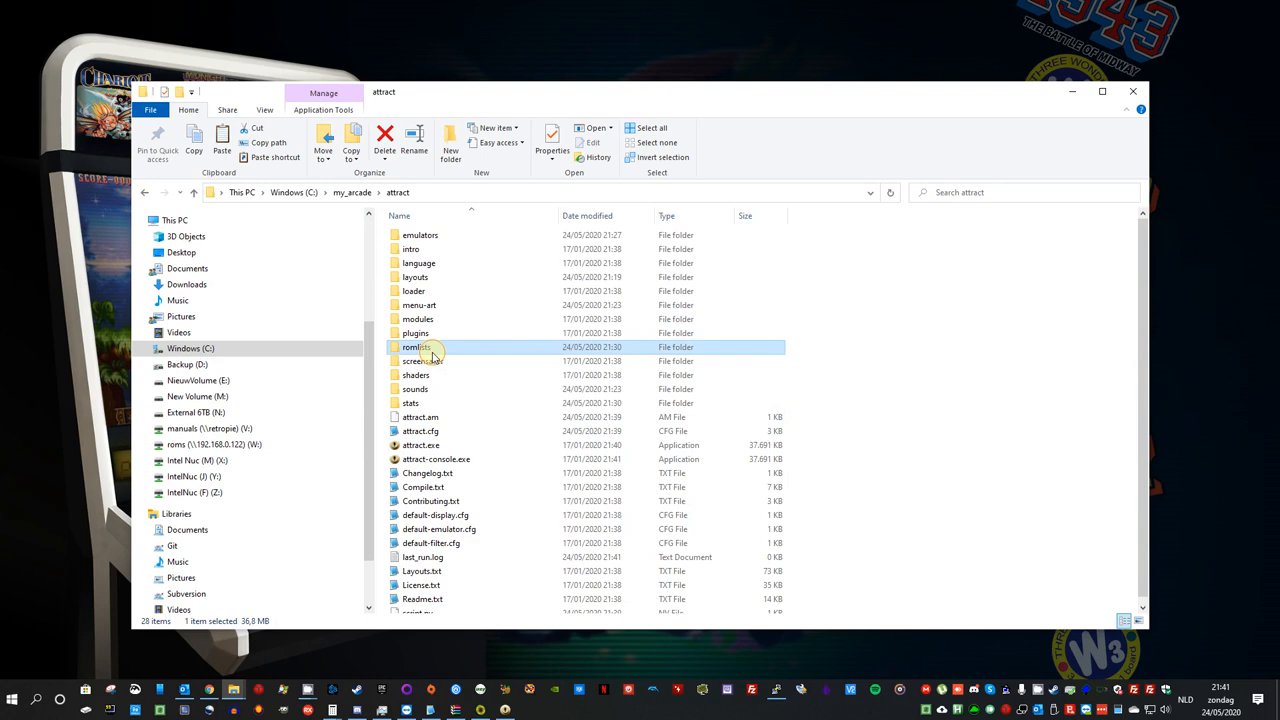
double_click(416, 347)
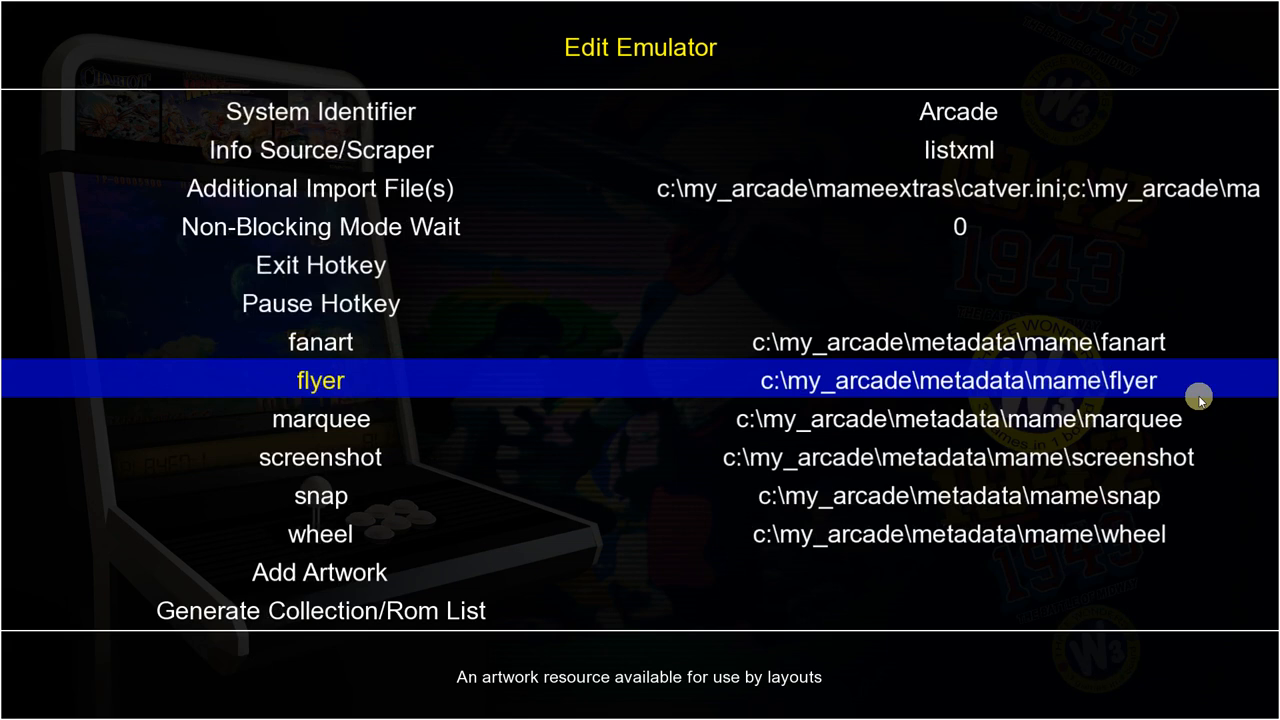
Step: Generate the Arcade rom list and confirm overwriting the existing 'Arcade' list
left_click(319, 611)
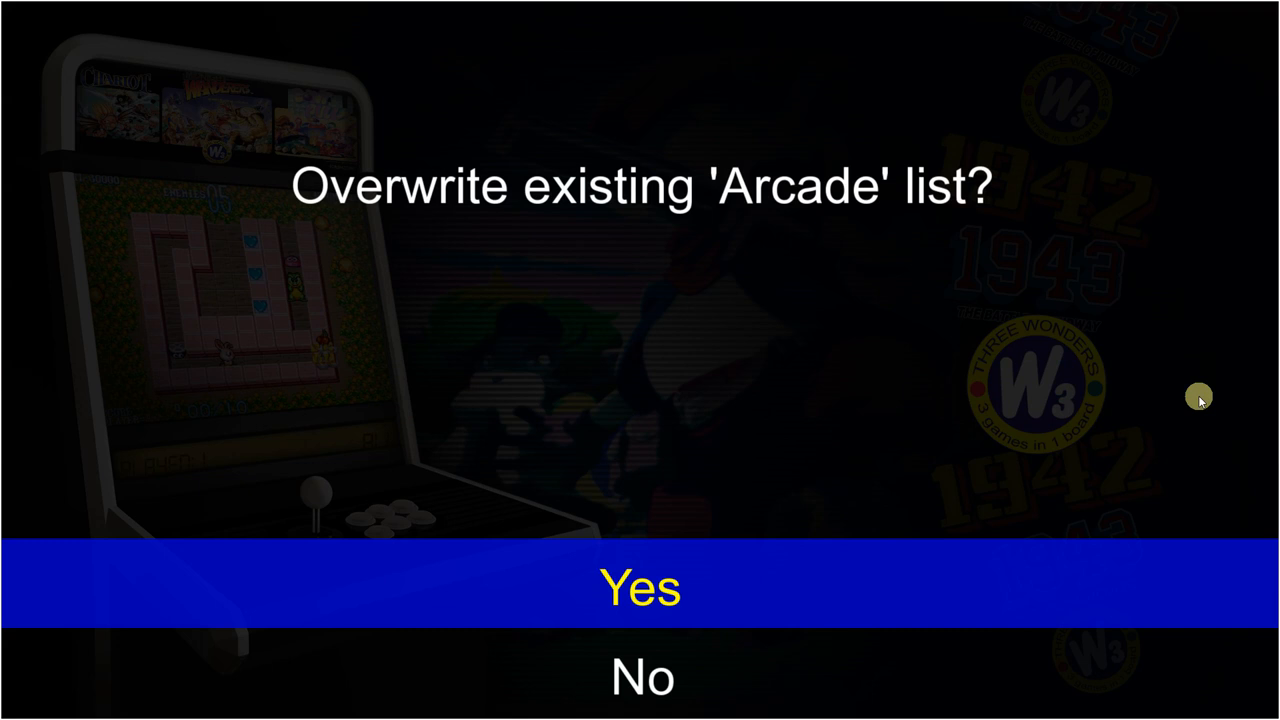
left_click(640, 587)
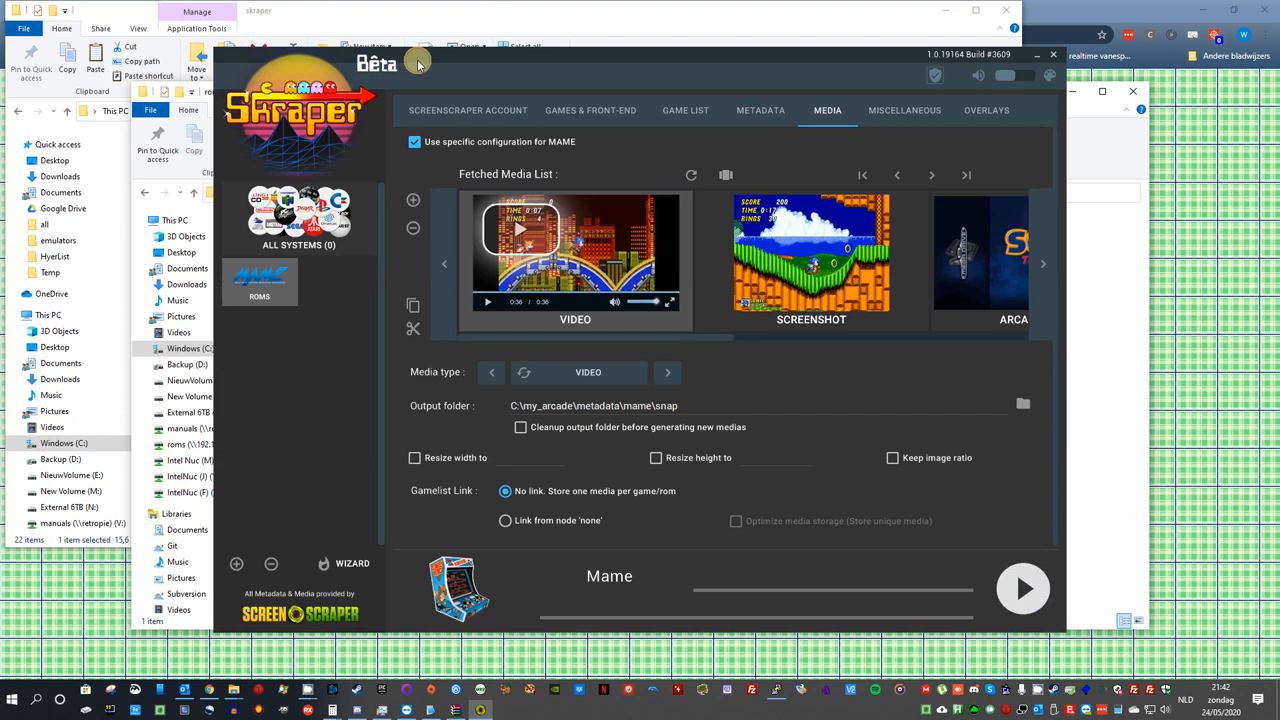
Step: Bring Skraper forward to review MAME video media saving to C:\my_arcade\metadata\mame\snap
left_click(1022, 588)
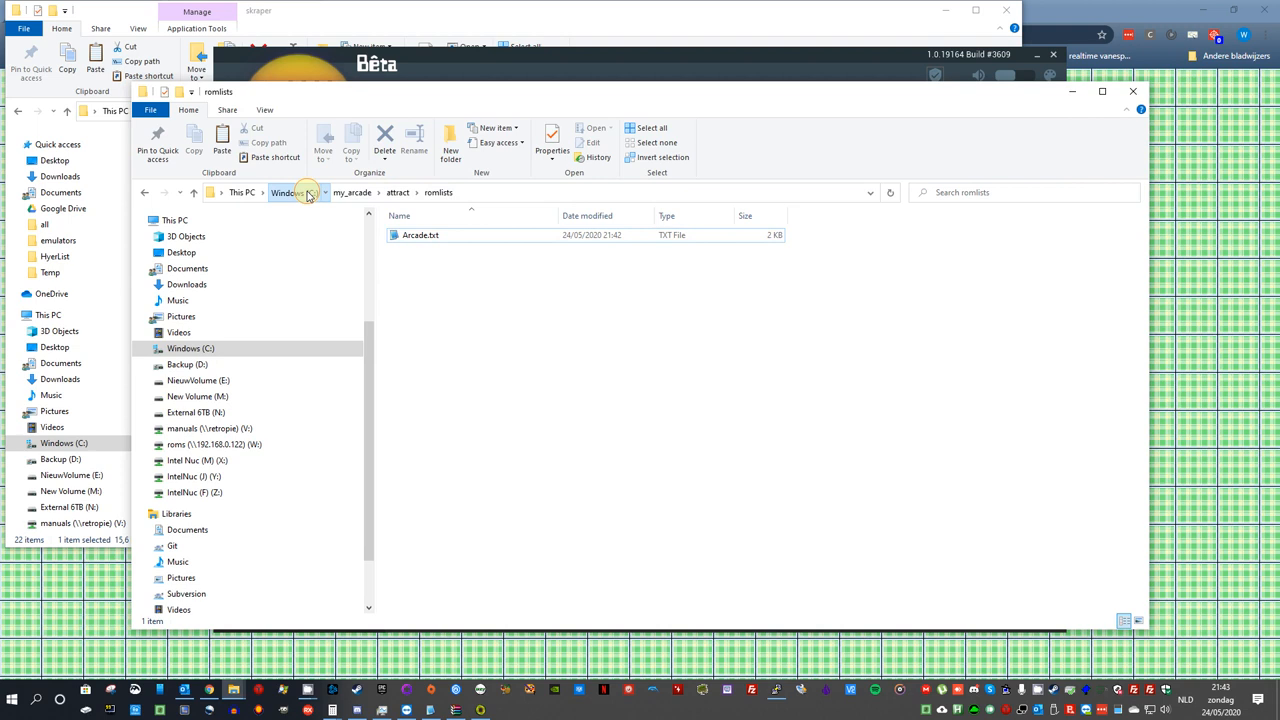
Step: Confirm Arcade.txt in attract\romlists, then go up to Windows (C:)
left_click(296, 192)
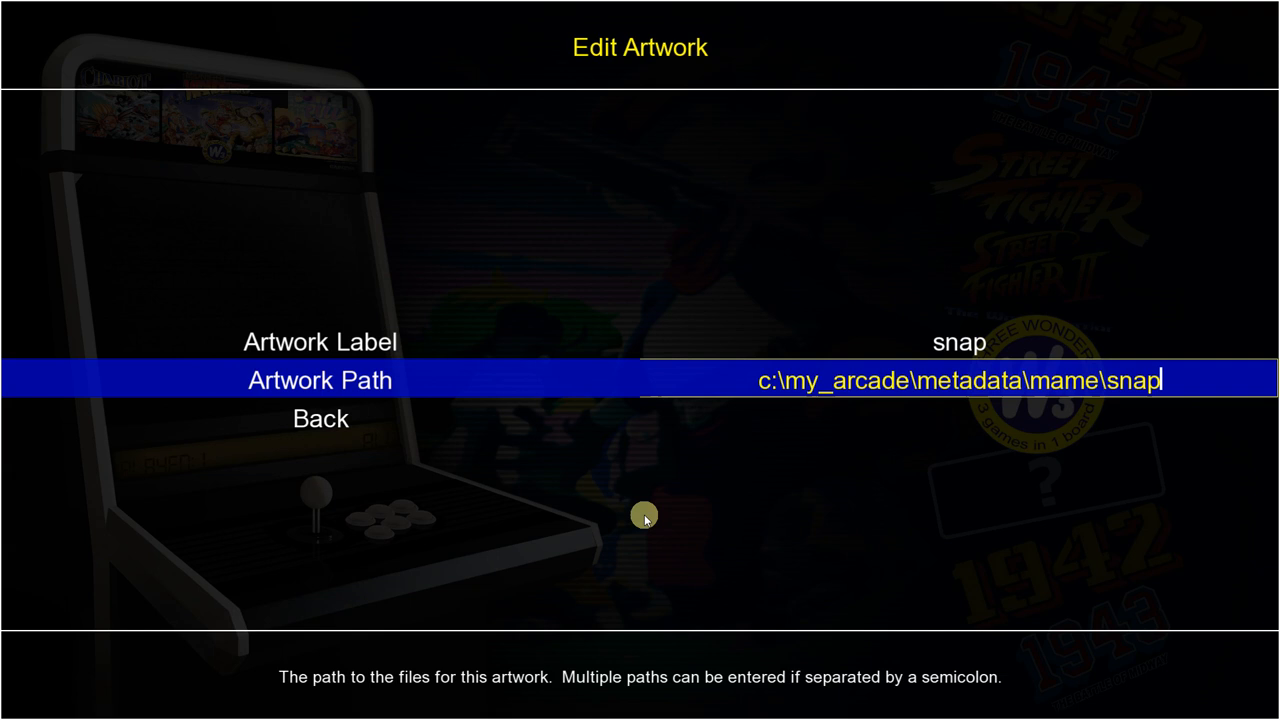
Step: Append ';c:\my_arcade\' to the snap Artwork Path
type(";c:")
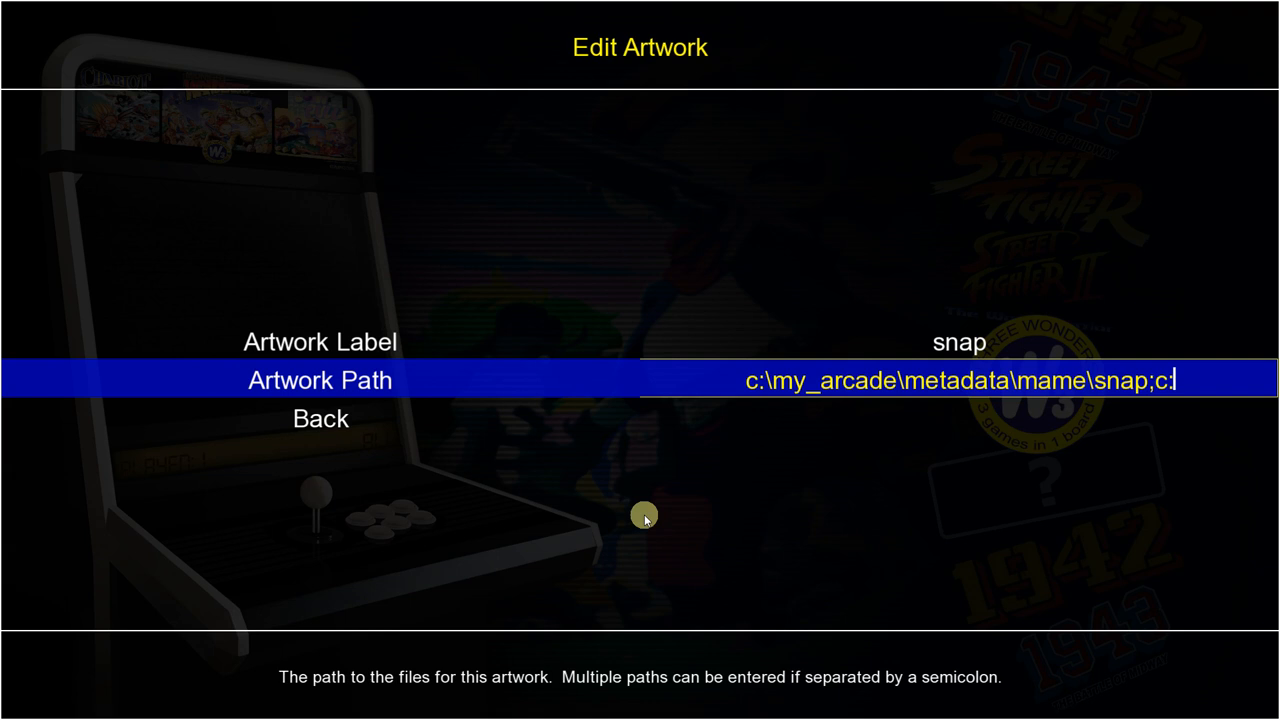
type("my_arcade\\")
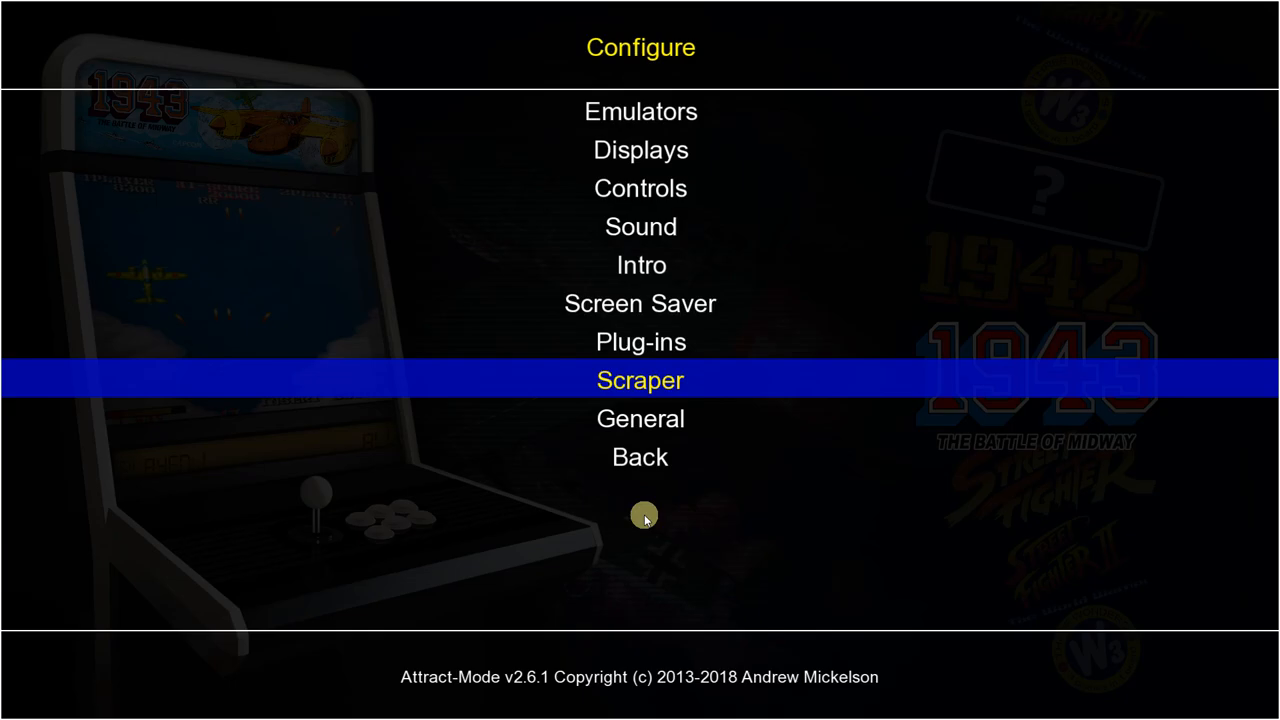
Step: Review the Arcade display's layout options, with background art set to video
left_click(640, 150)
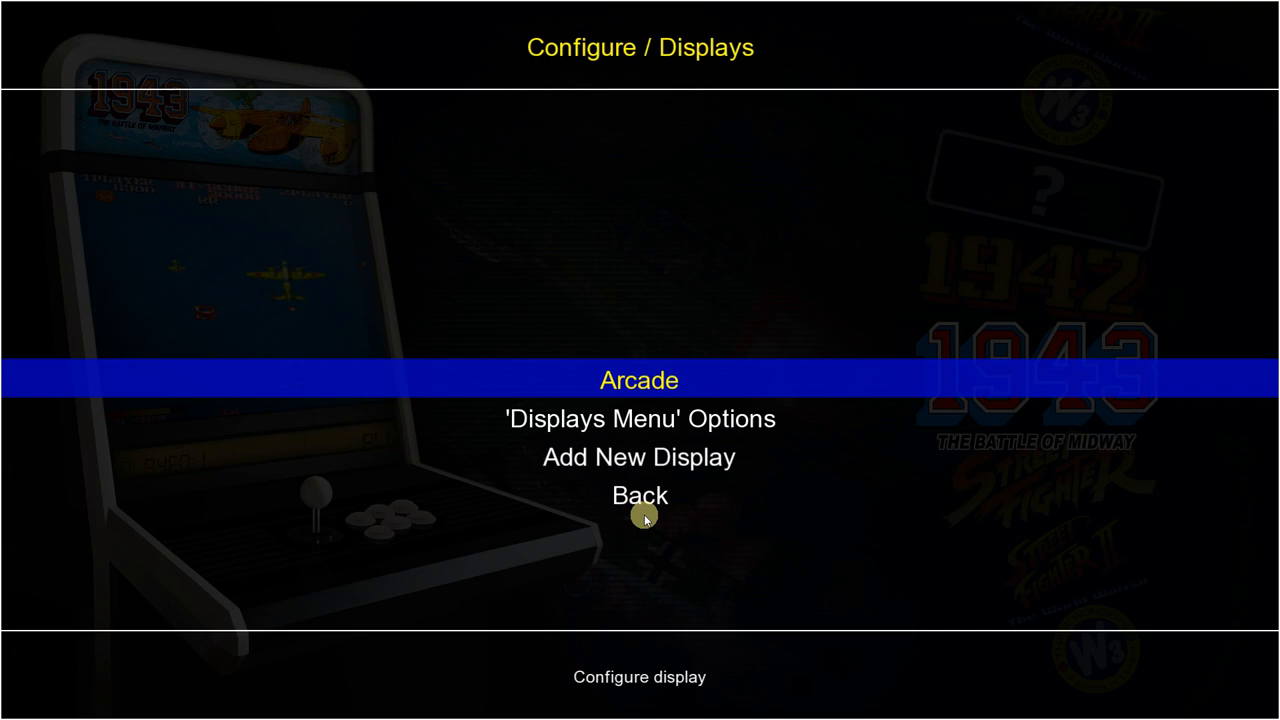
left_click(639, 379)
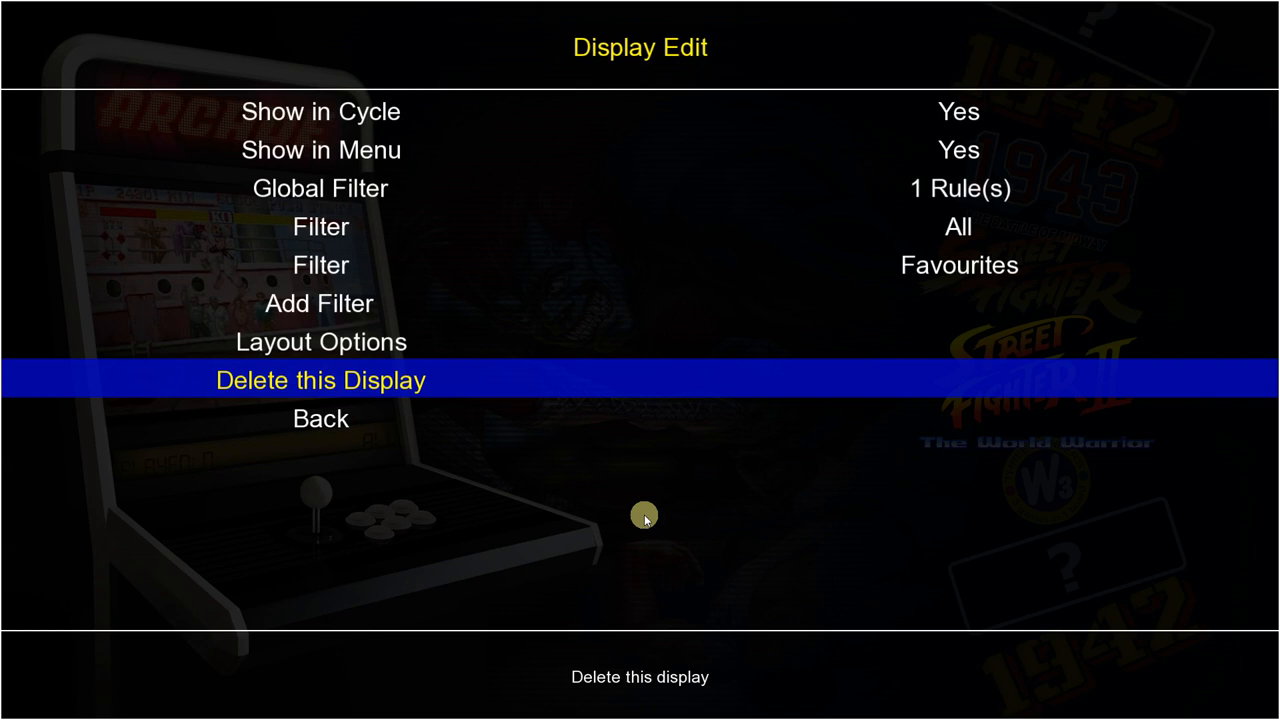
left_click(320, 341)
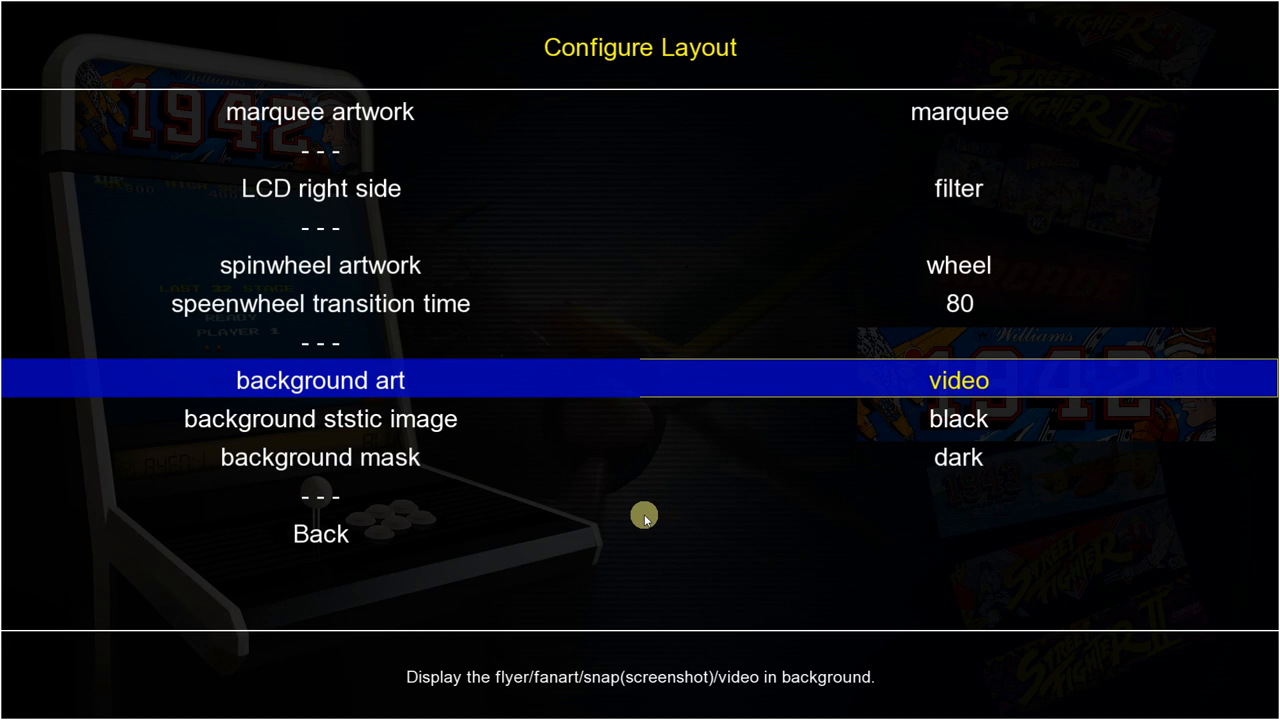
key("Right")
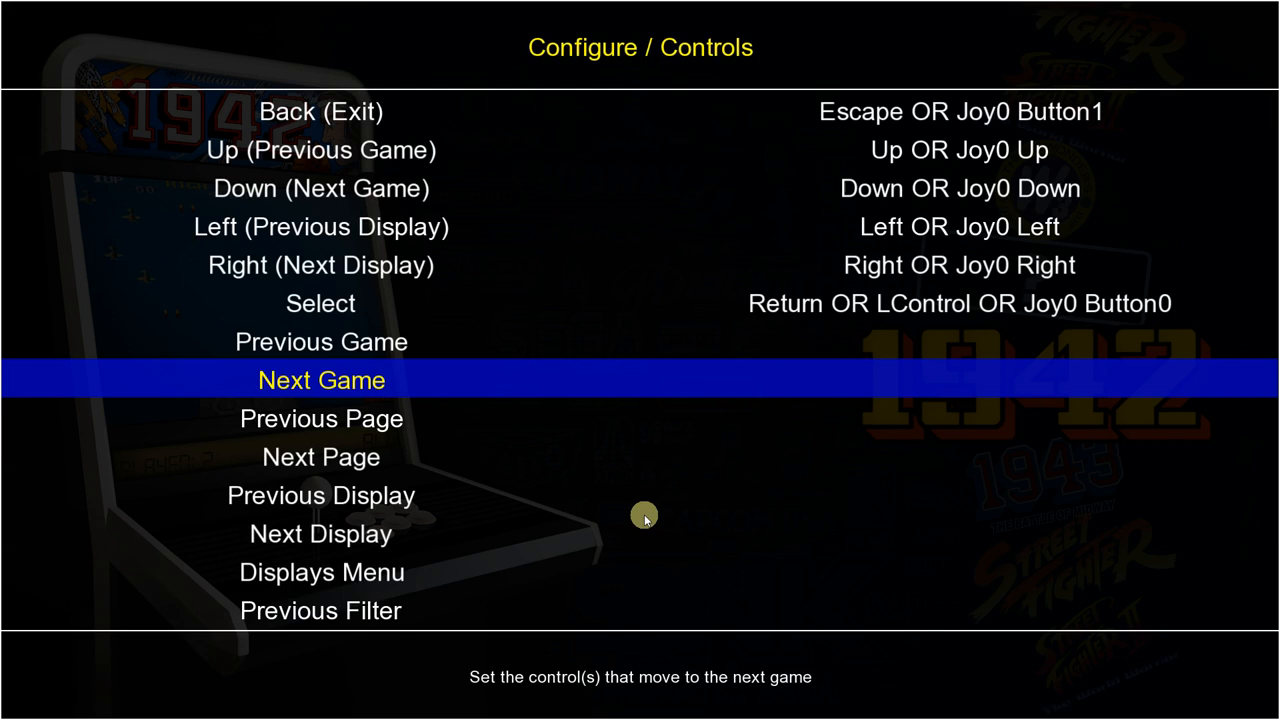
Step: Open the Controls configuration showing Back, Up, Down, Left, Right and Select bindings
left_click(321, 379)
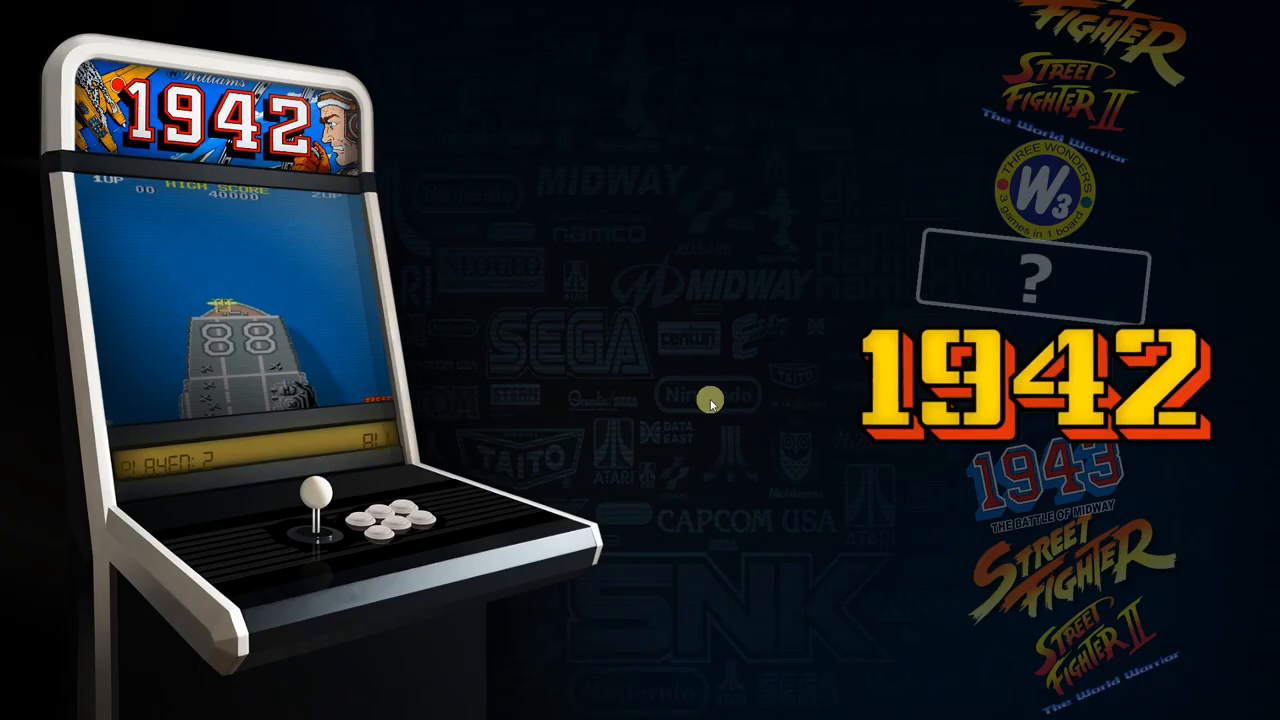
Step: Switch back to Attract-Mode and choose Add Filter on the Arcade display
key("alt+tab")
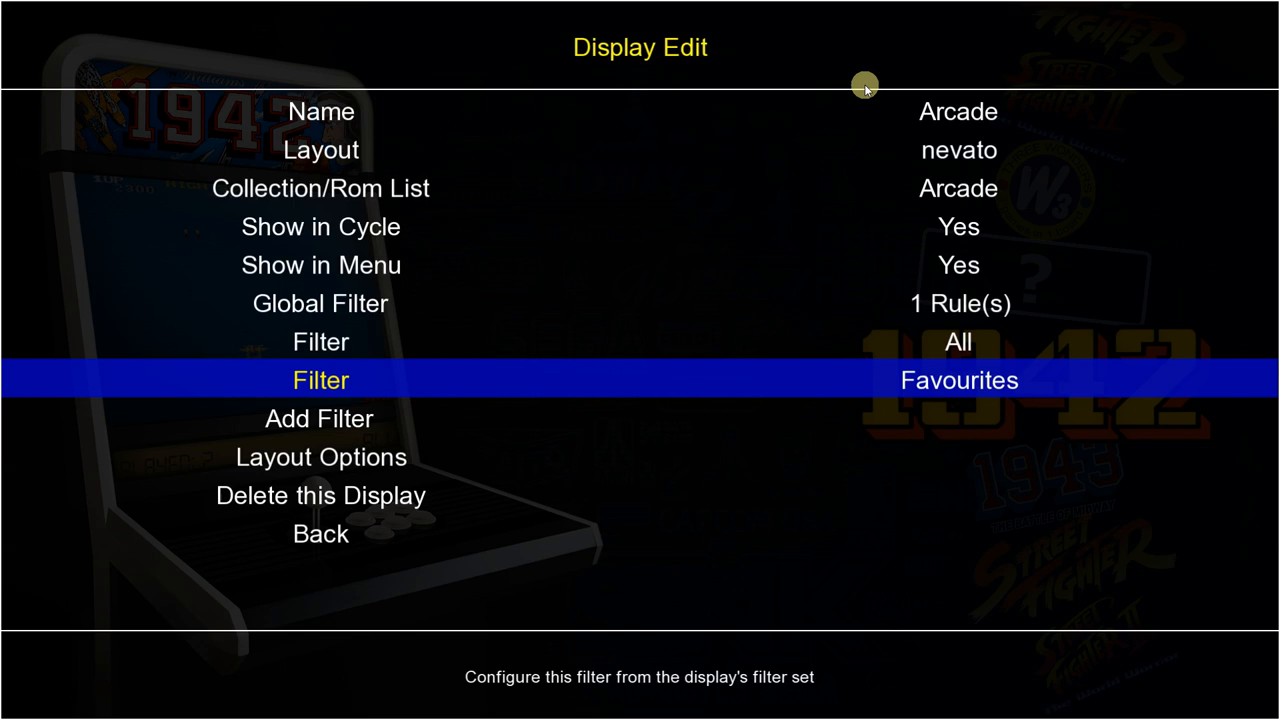
left_click(320, 380)
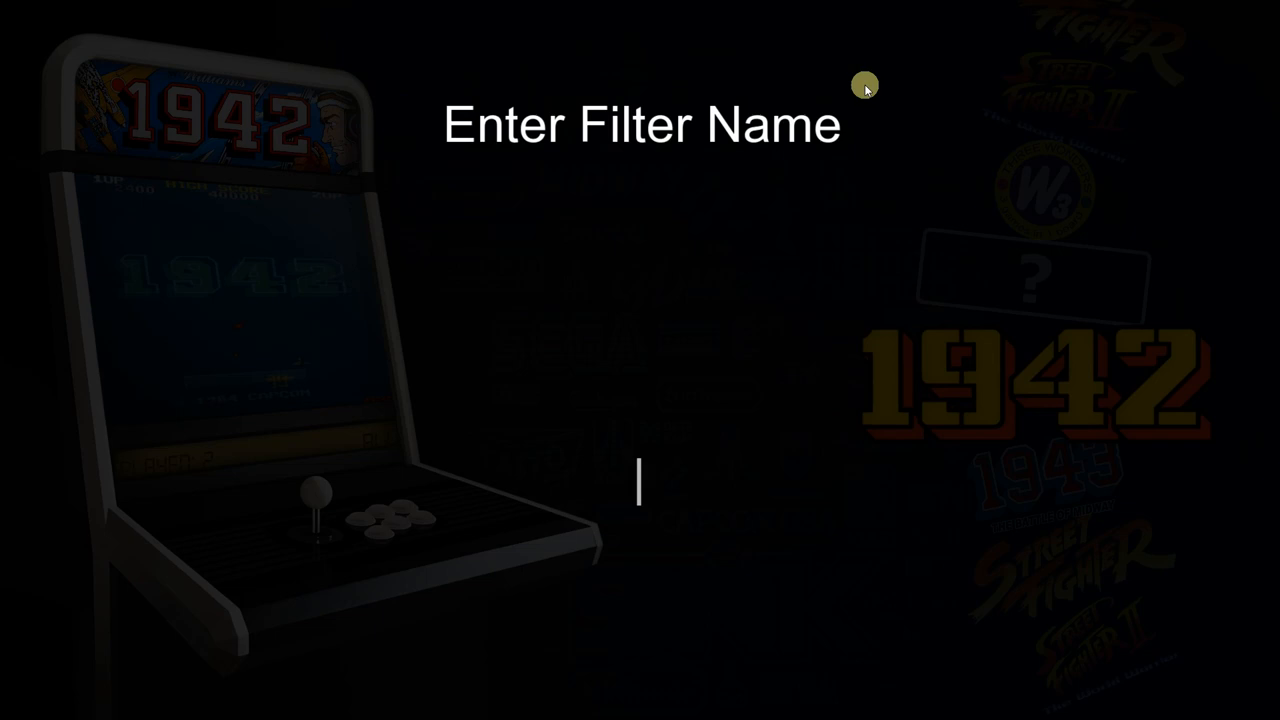